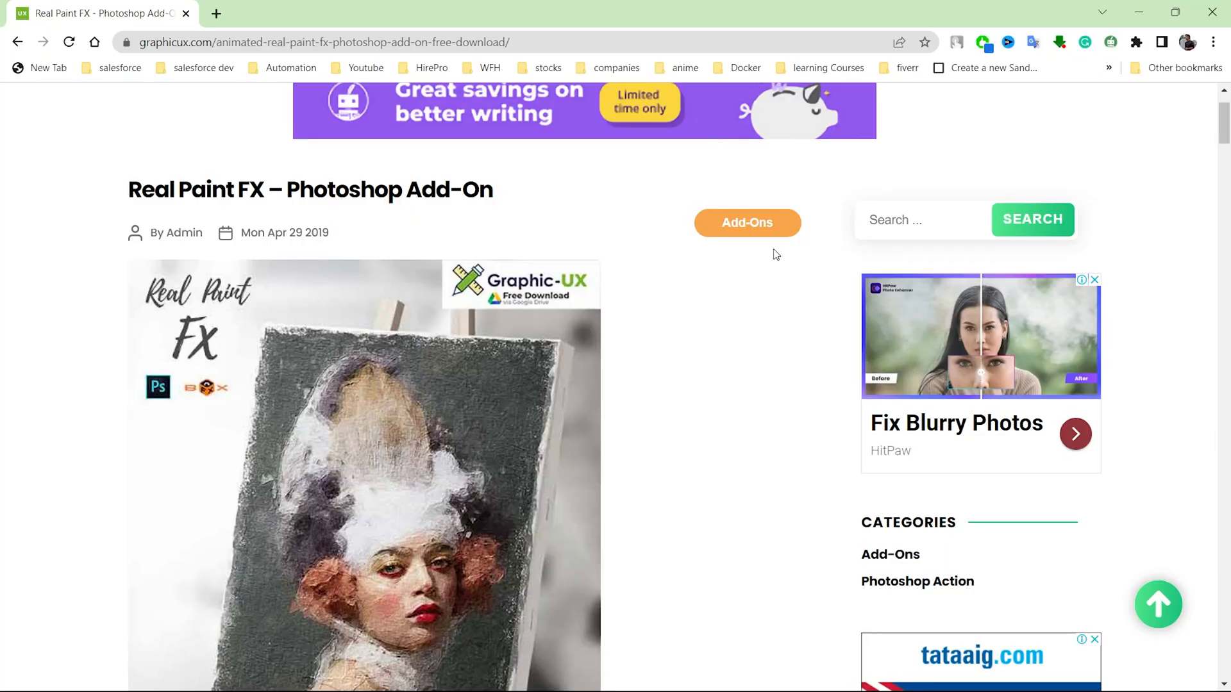
mouse_move(765, 259)
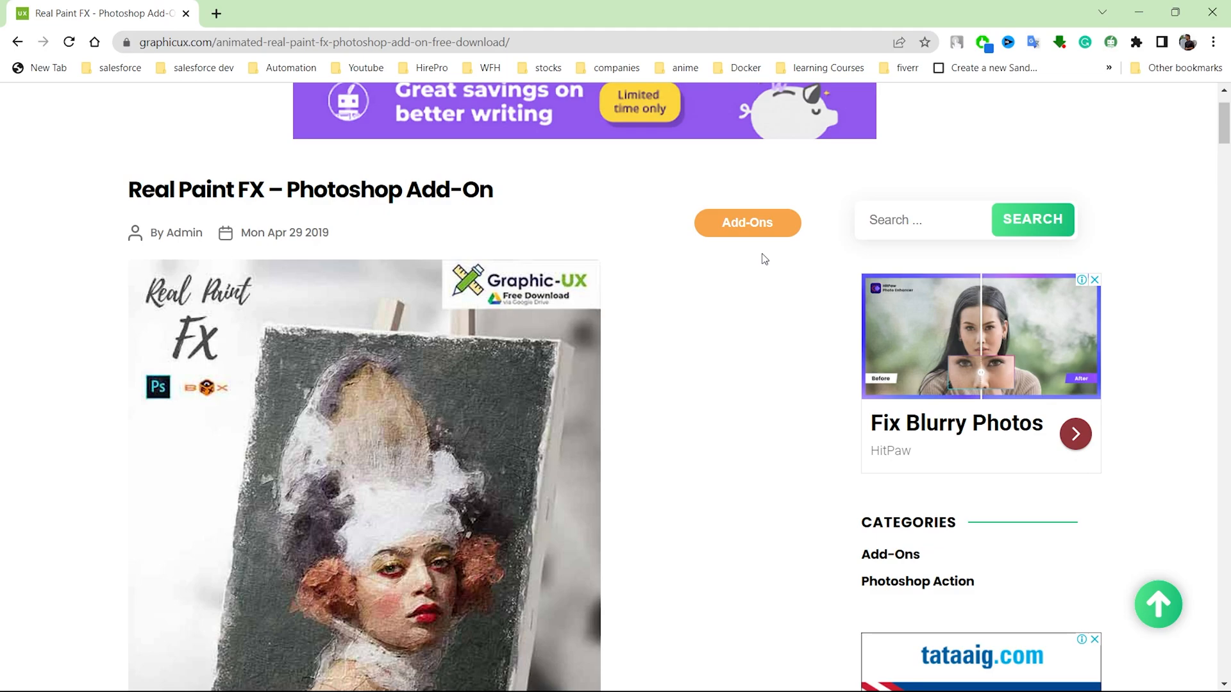
- Browse to the 3_b2 portrait in File Explorer and open it in Photos
double_click(147, 189)
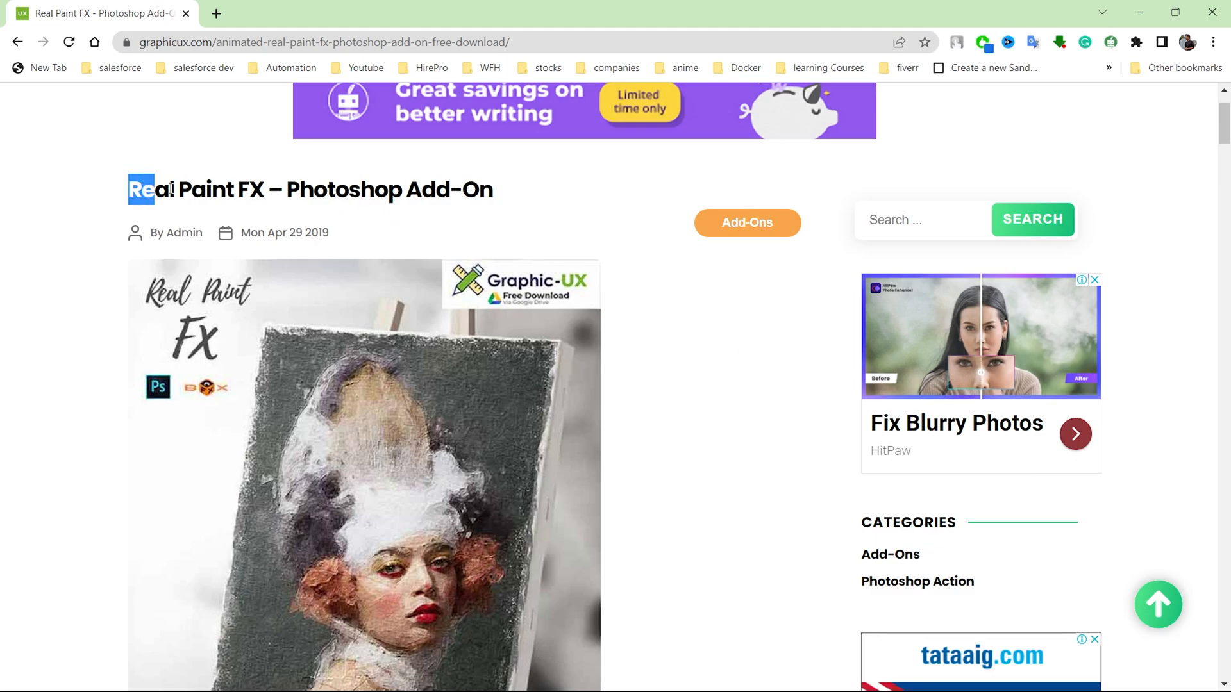
scroll("down", 3)
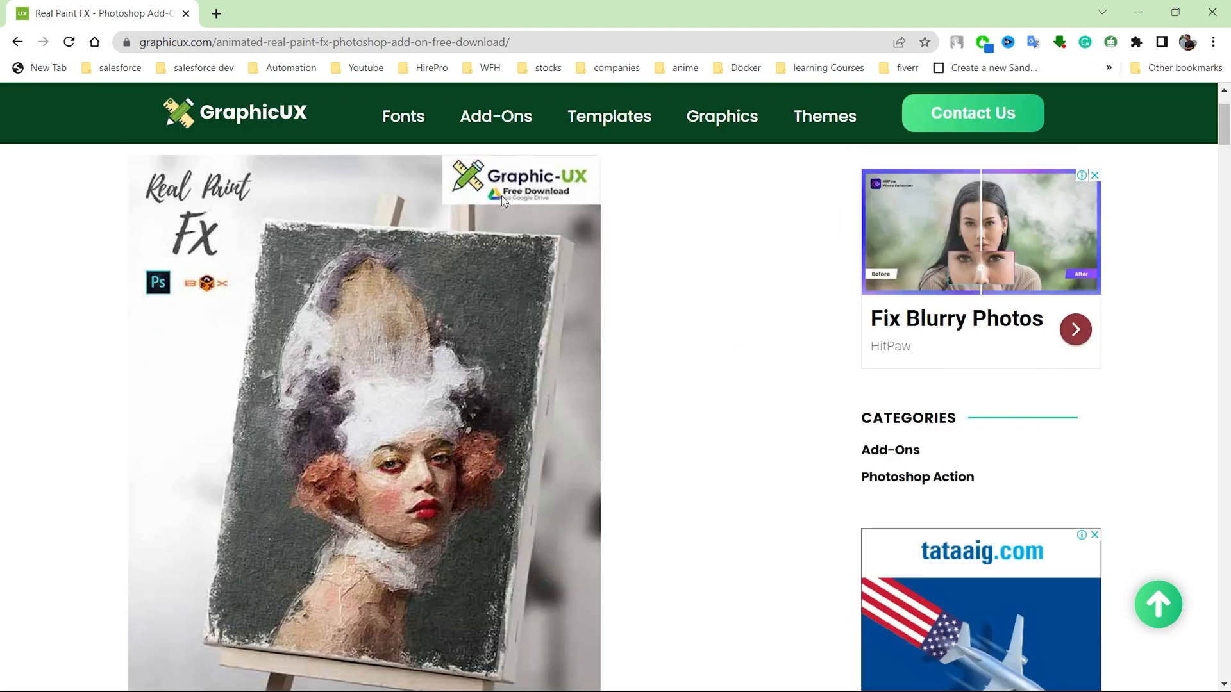
scroll("down", 3)
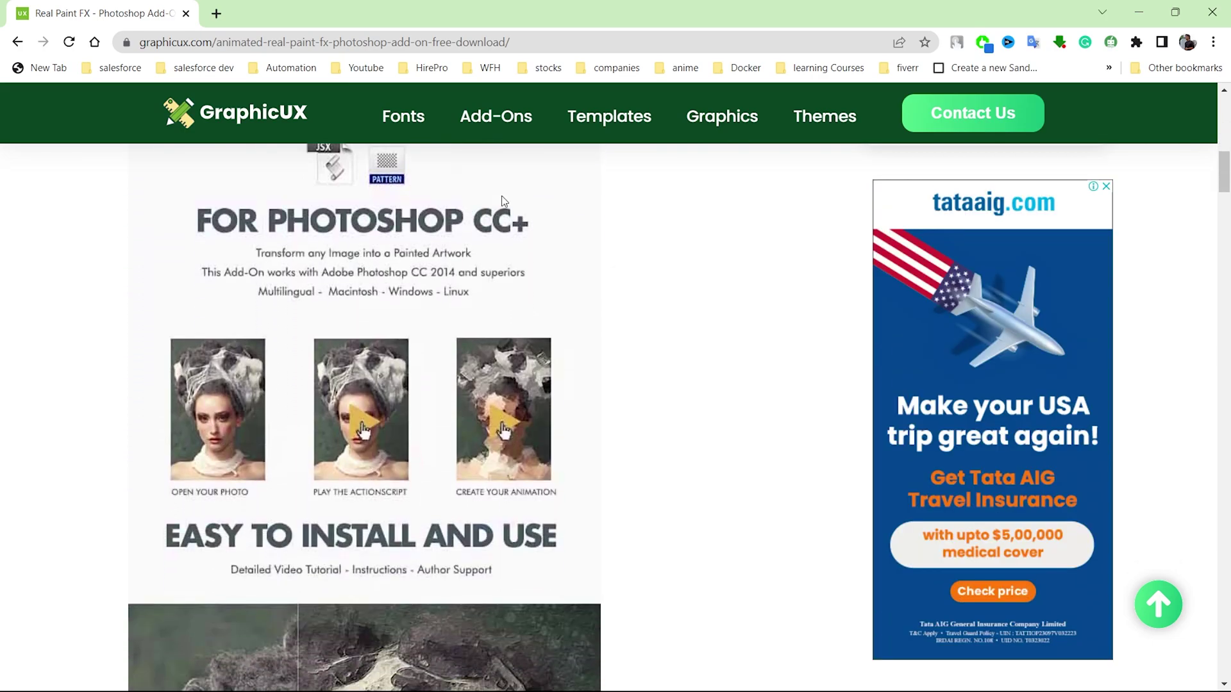
scroll("down", 3)
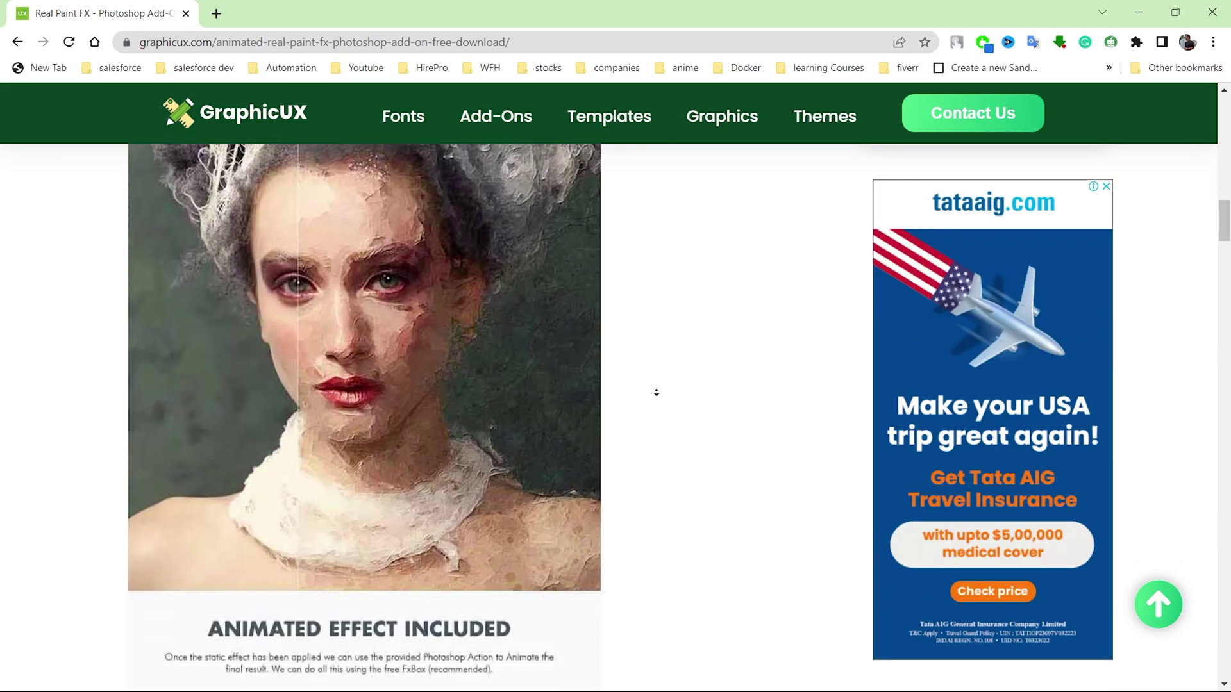
scroll("down", 3)
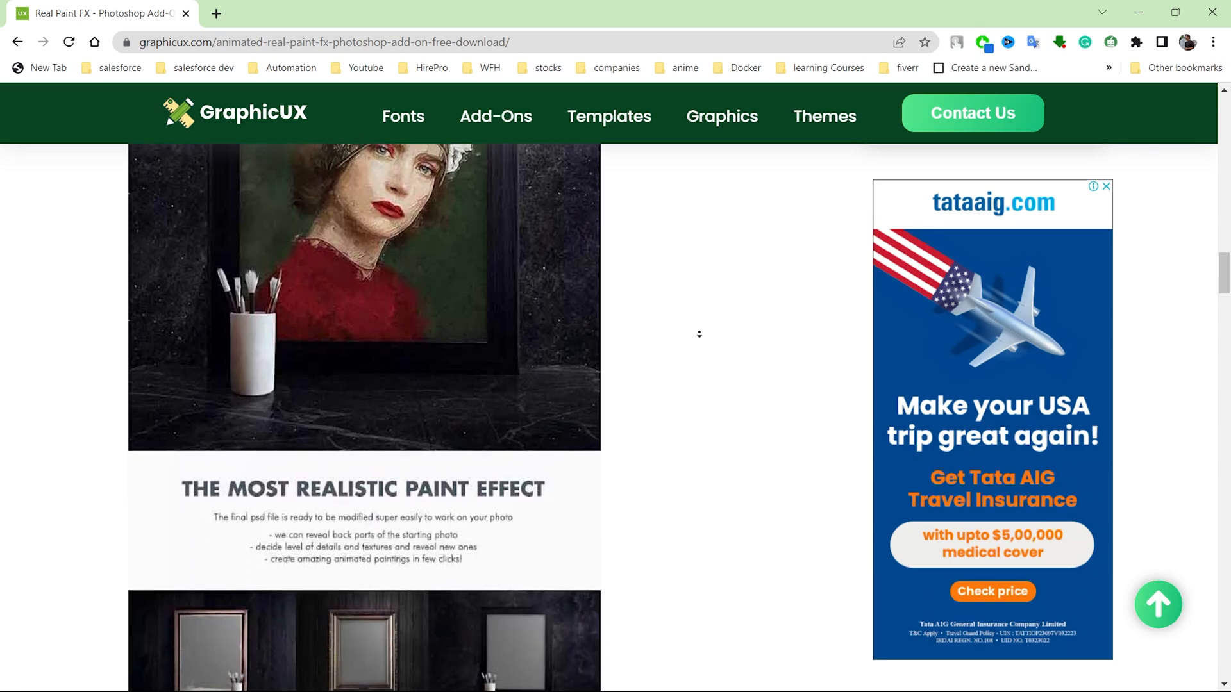
scroll("down", 3)
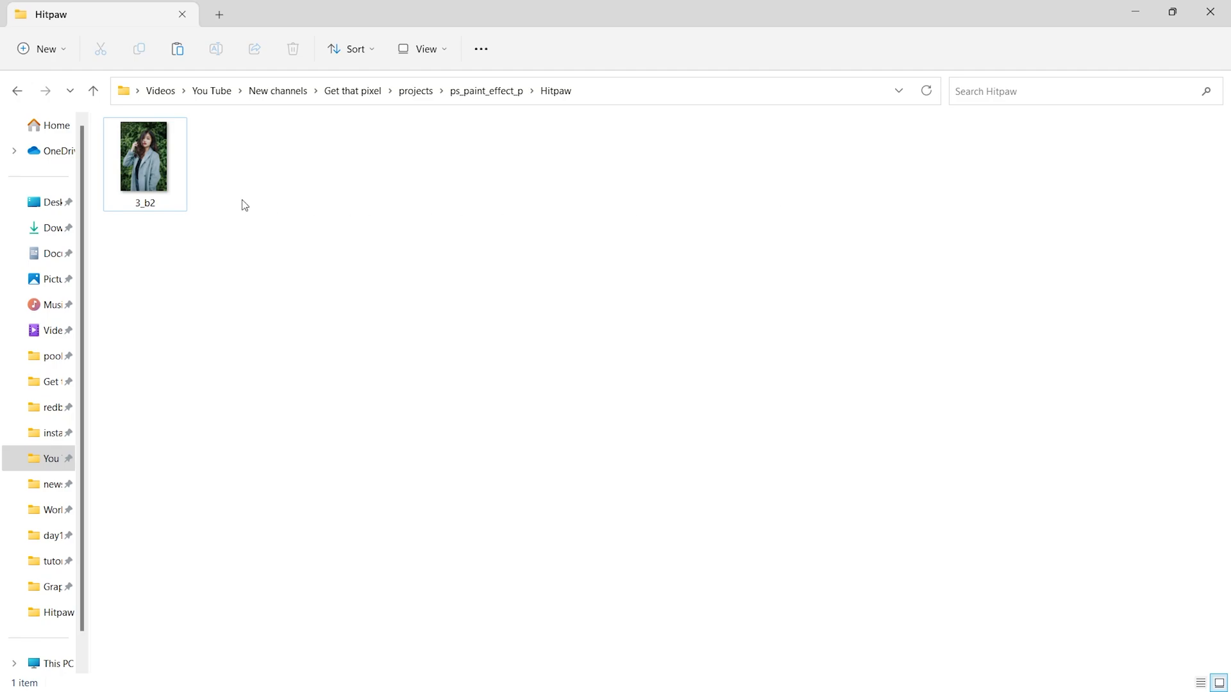
left_click(146, 157)
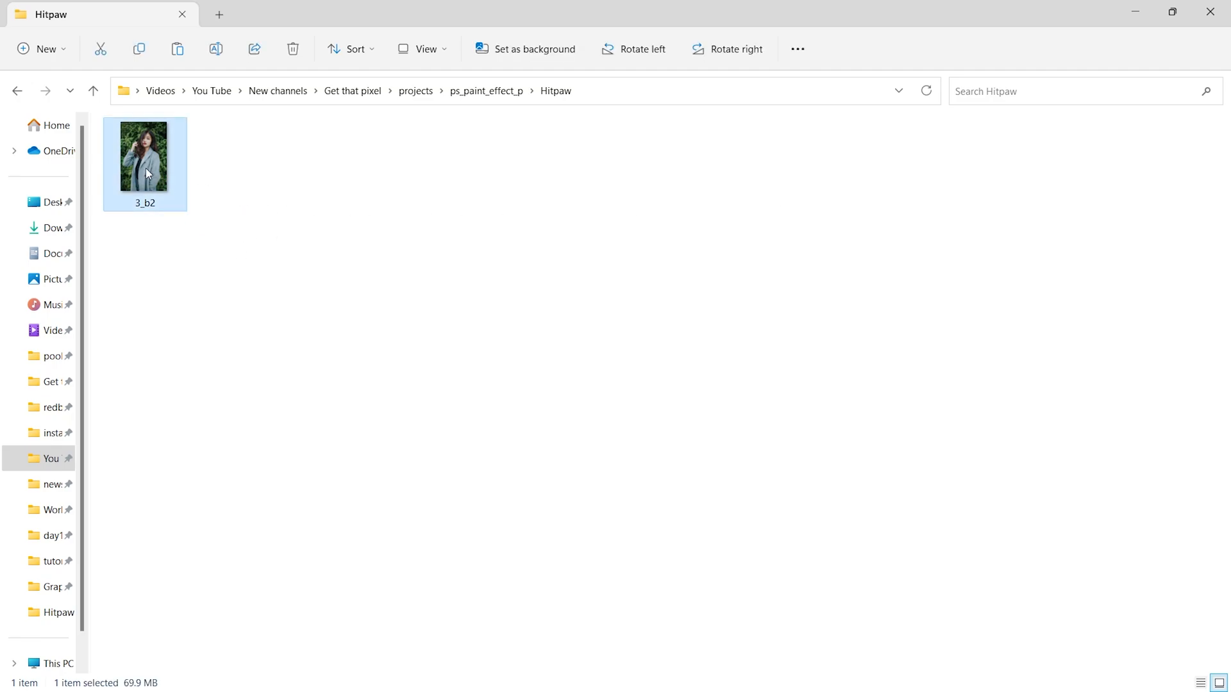
double_click(145, 156)
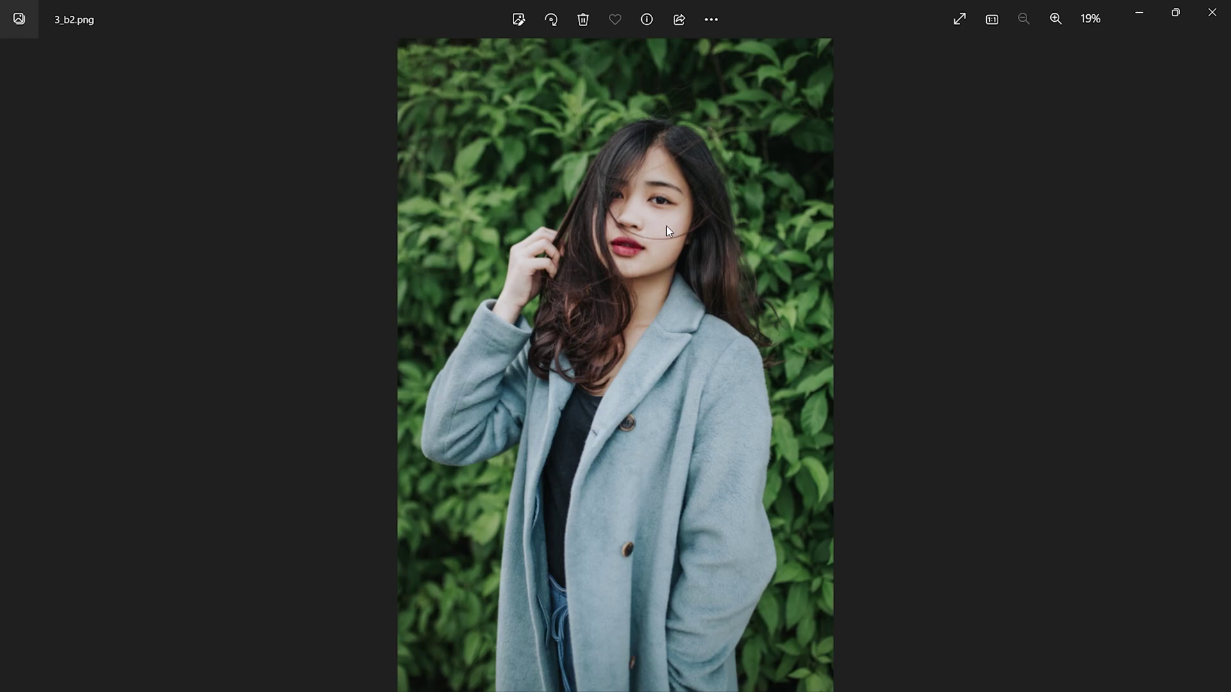
- Zoom in and pan across the woman's face, then zoom back out
left_click(1056, 18)
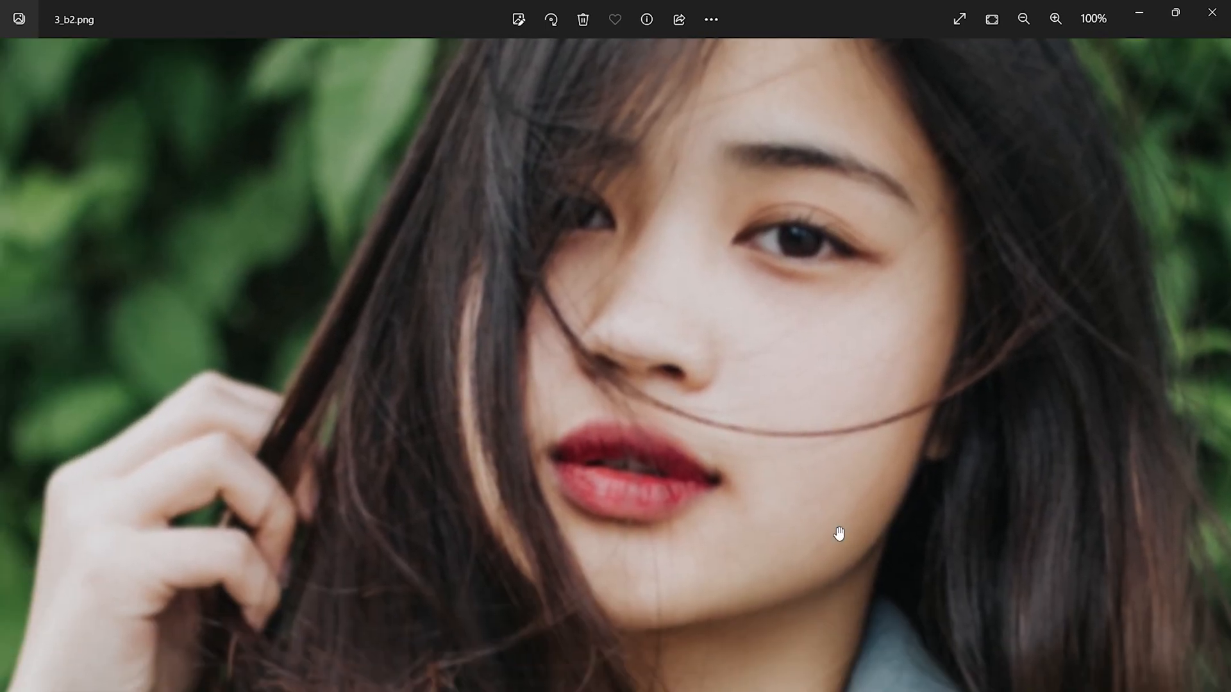
left_click_drag(839, 534, 783, 322)
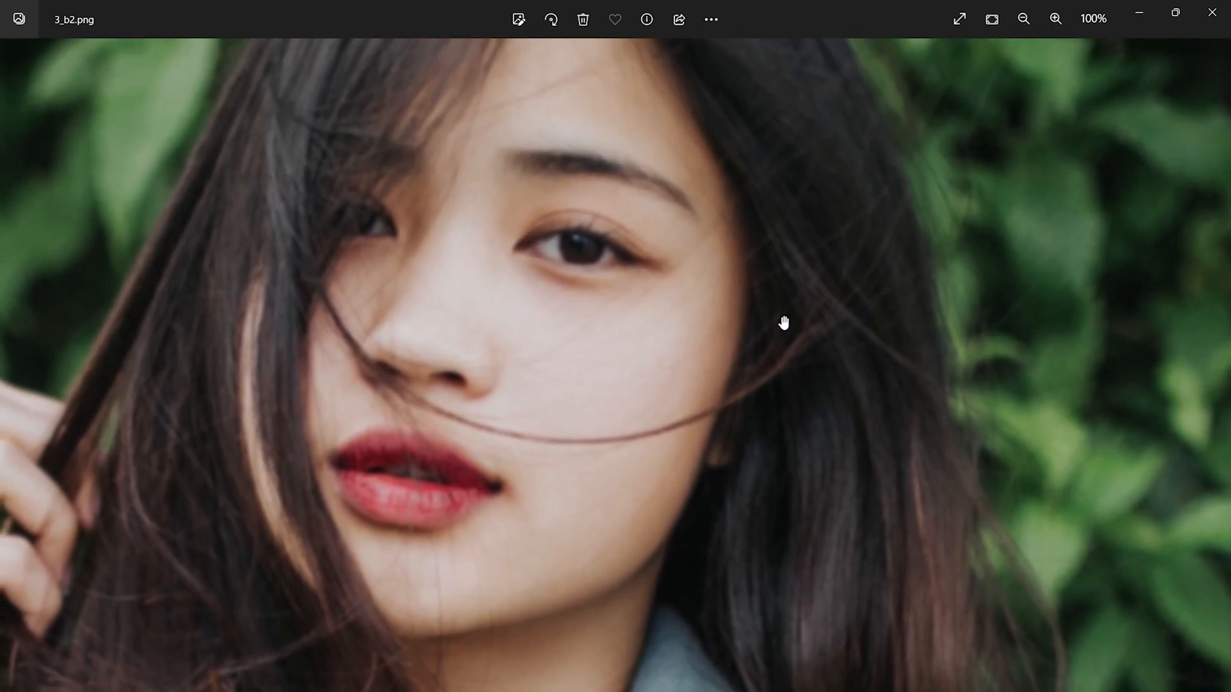
left_click(1024, 18)
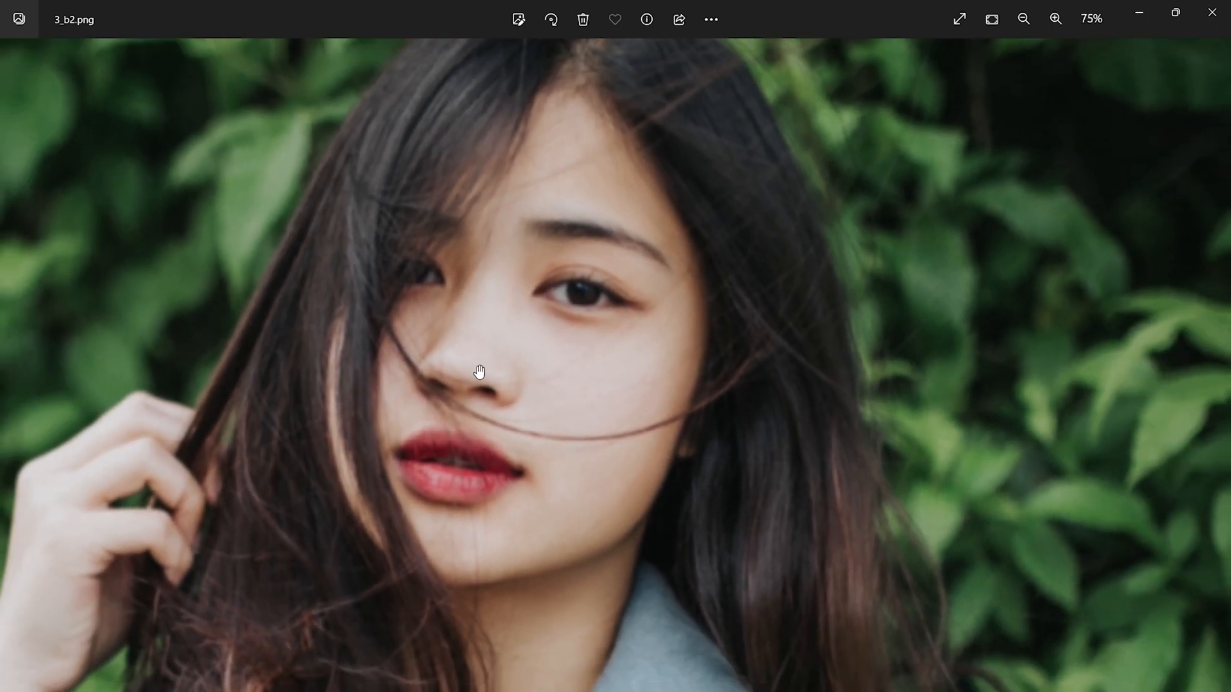
left_click(1021, 18)
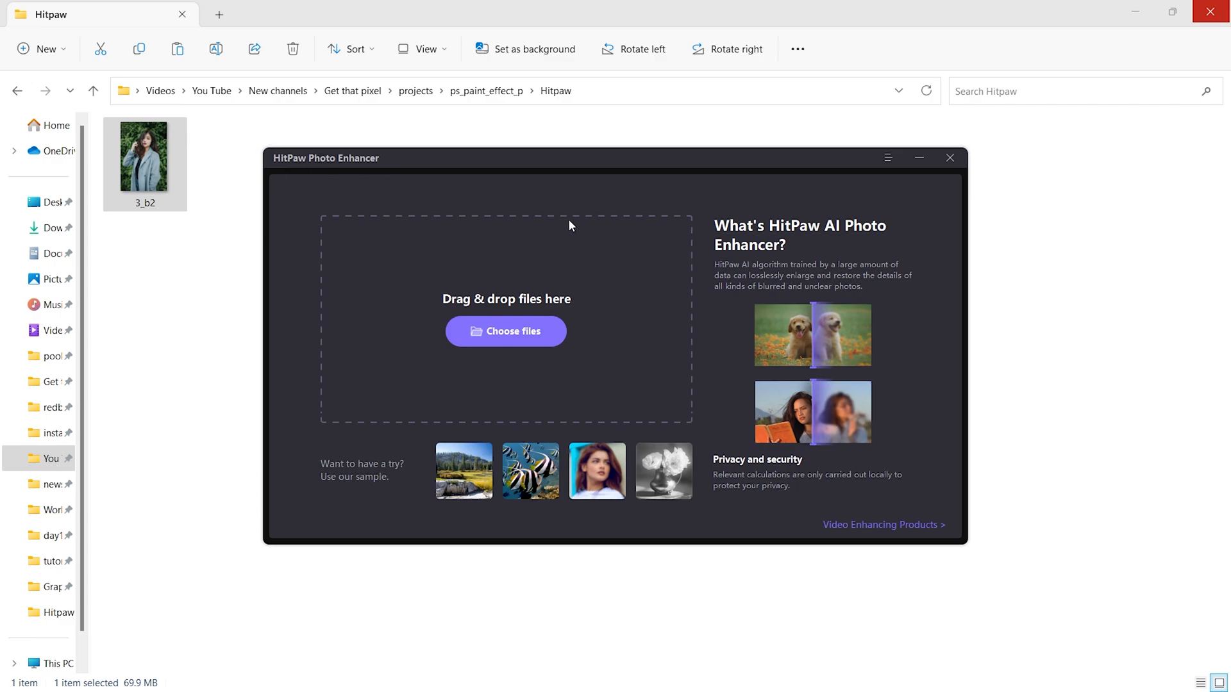
mouse_move(737, 272)
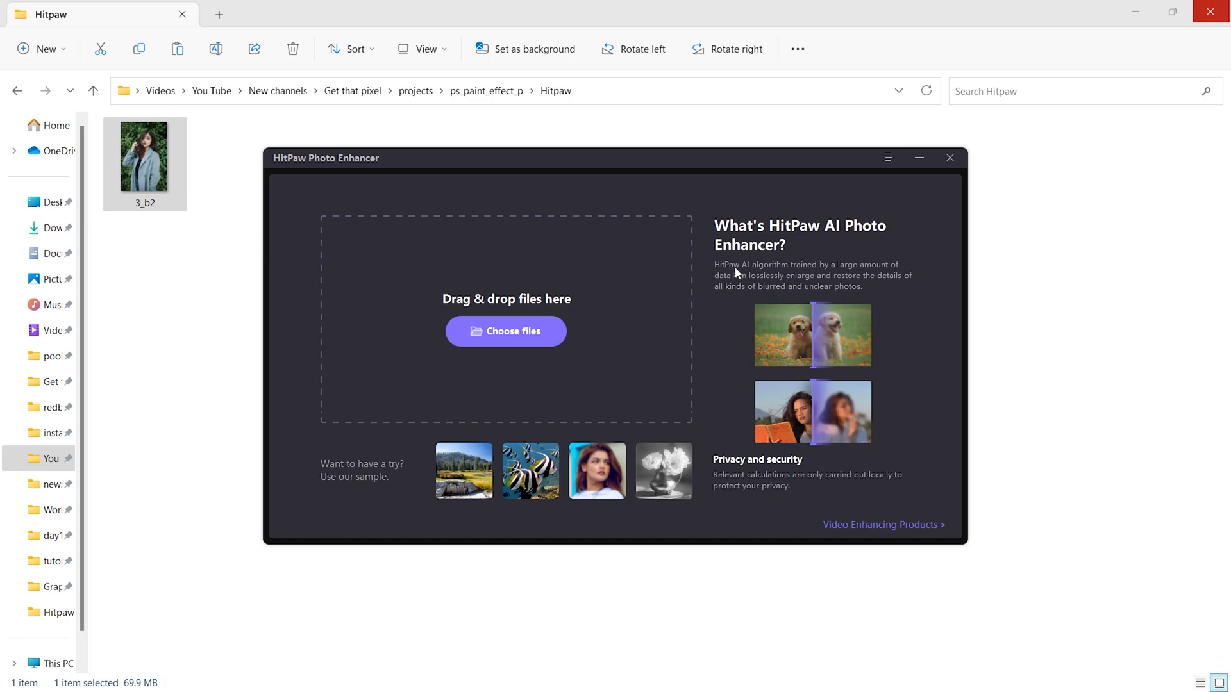
mouse_move(818, 295)
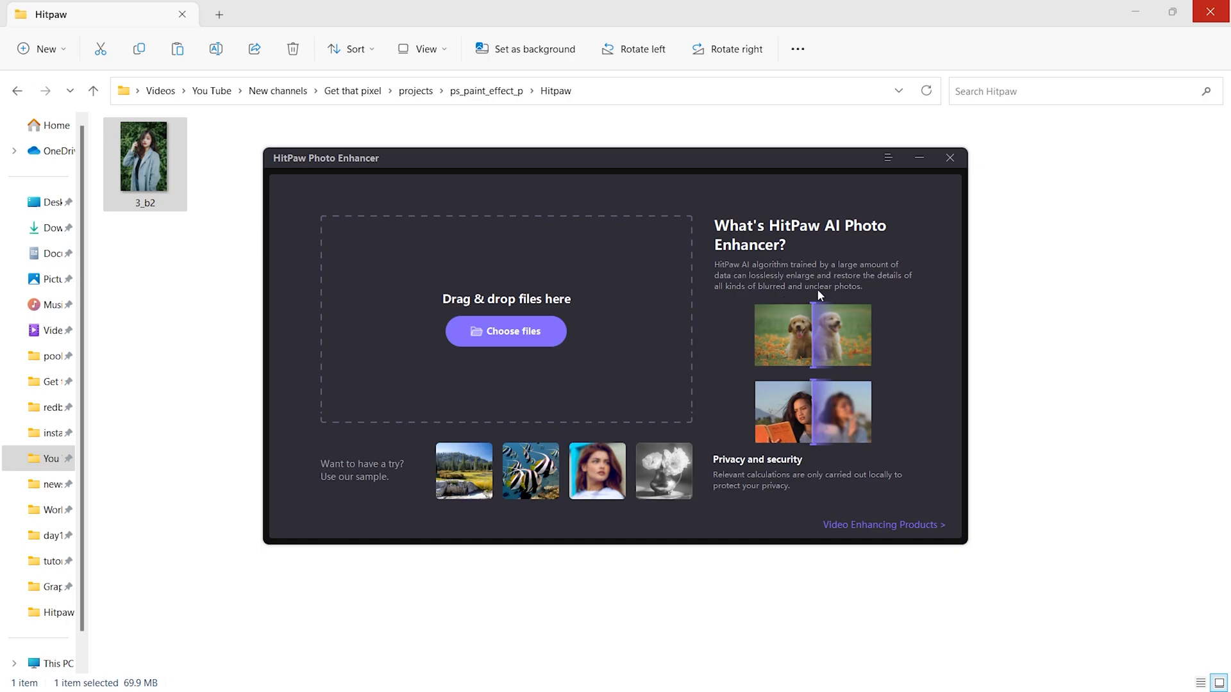
mouse_move(506, 340)
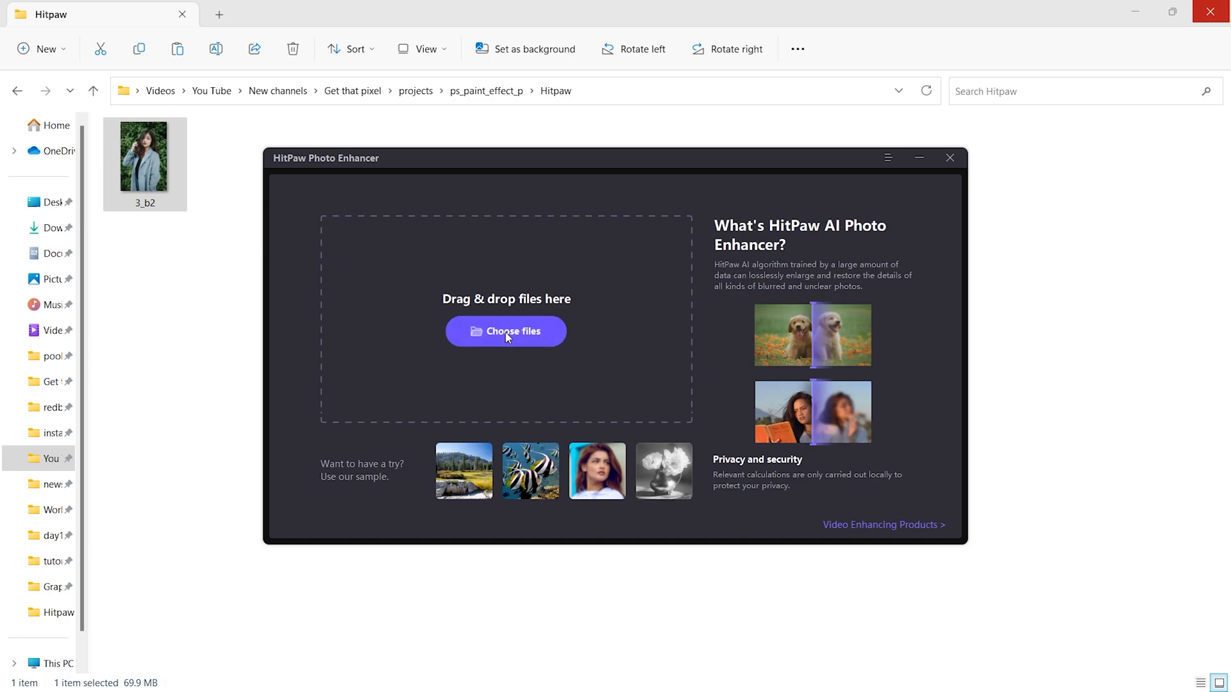
- Load 3_b2 with the Sharp Face model, toggling Colorize on then off
left_click(505, 331)
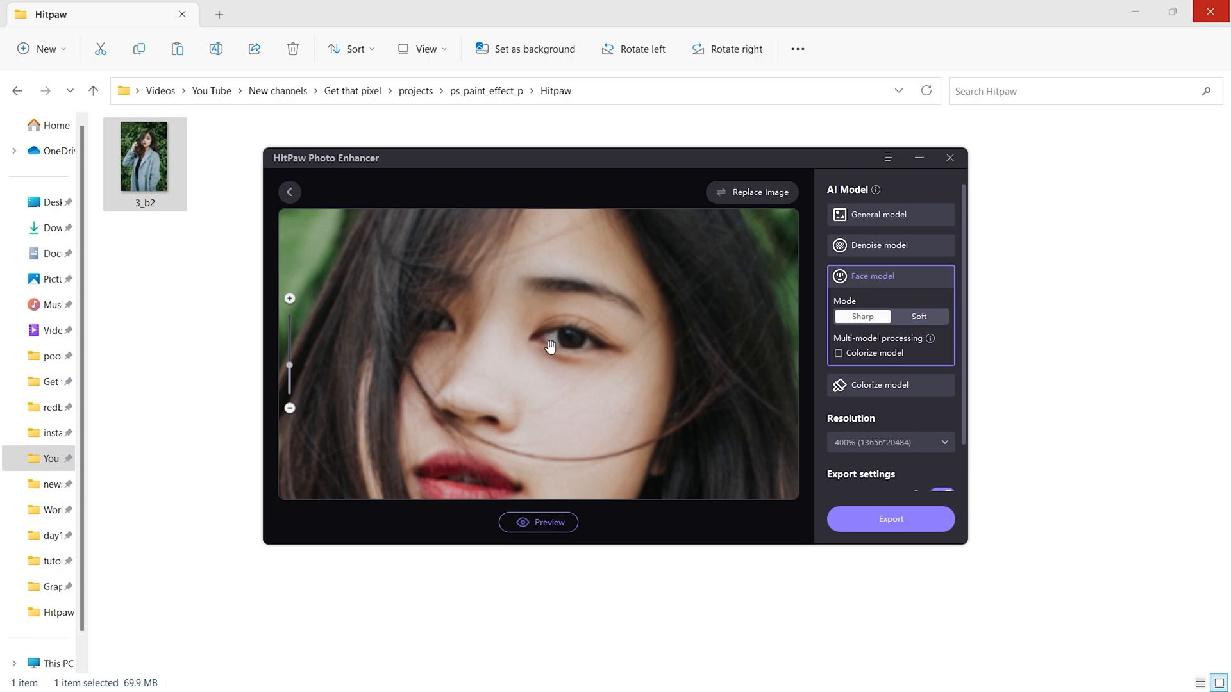
mouse_move(836, 192)
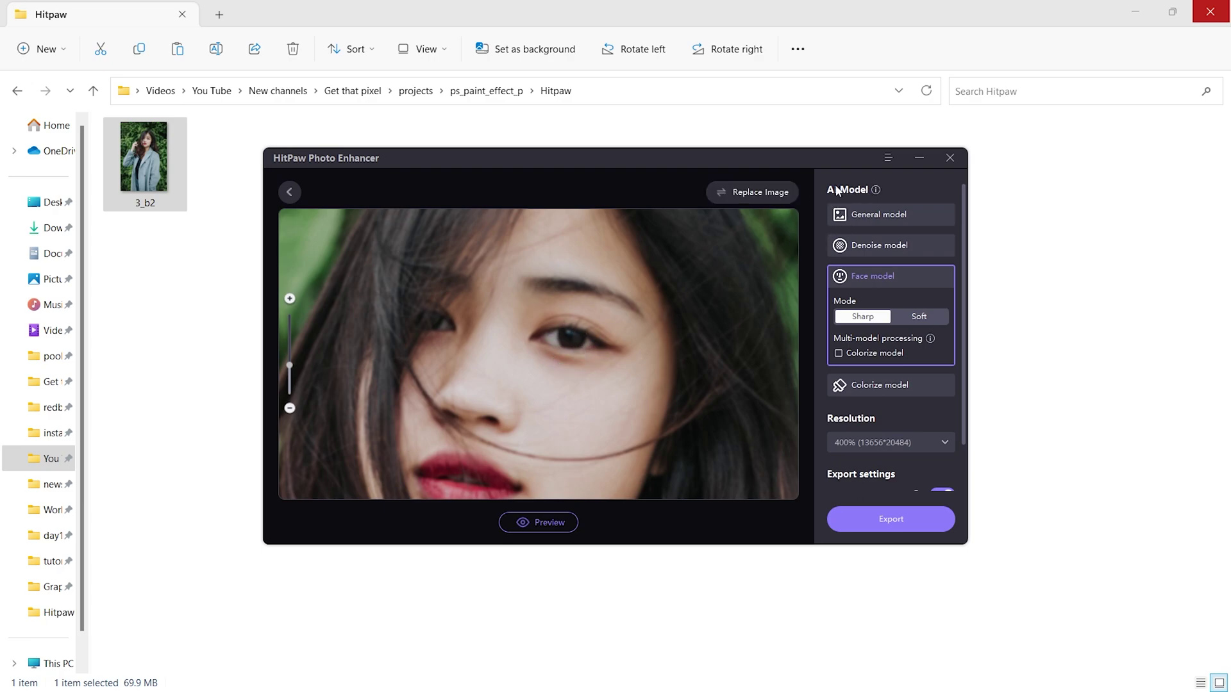
mouse_move(718, 260)
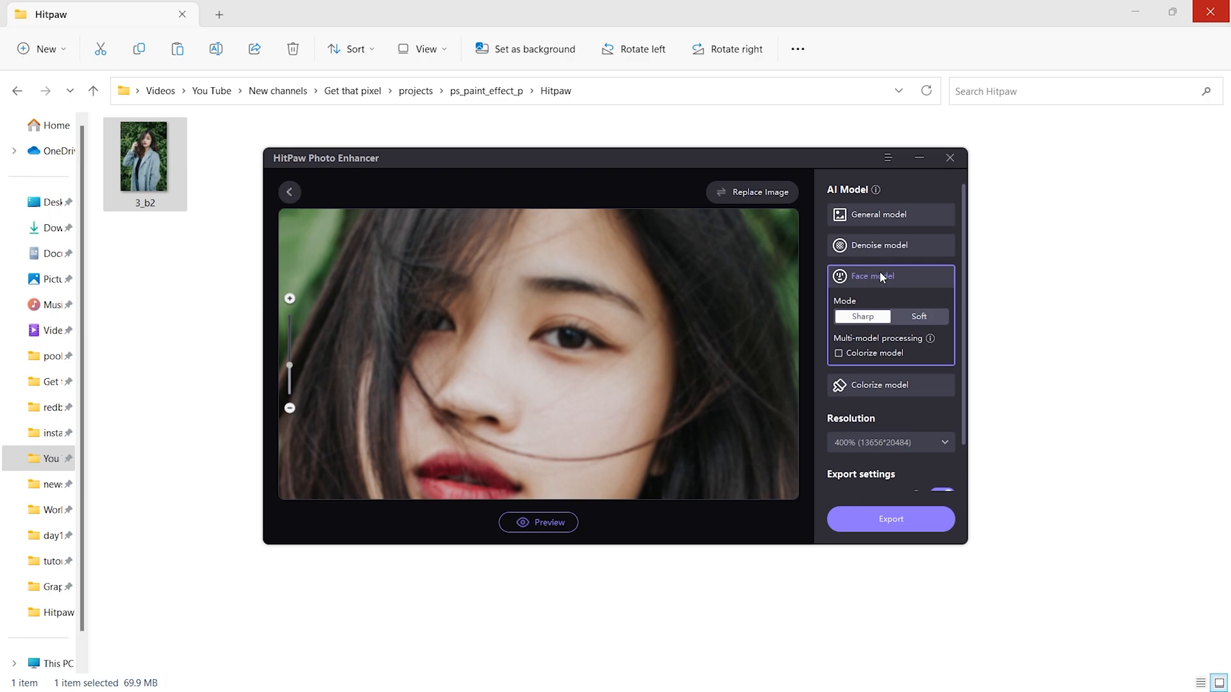
mouse_move(882, 386)
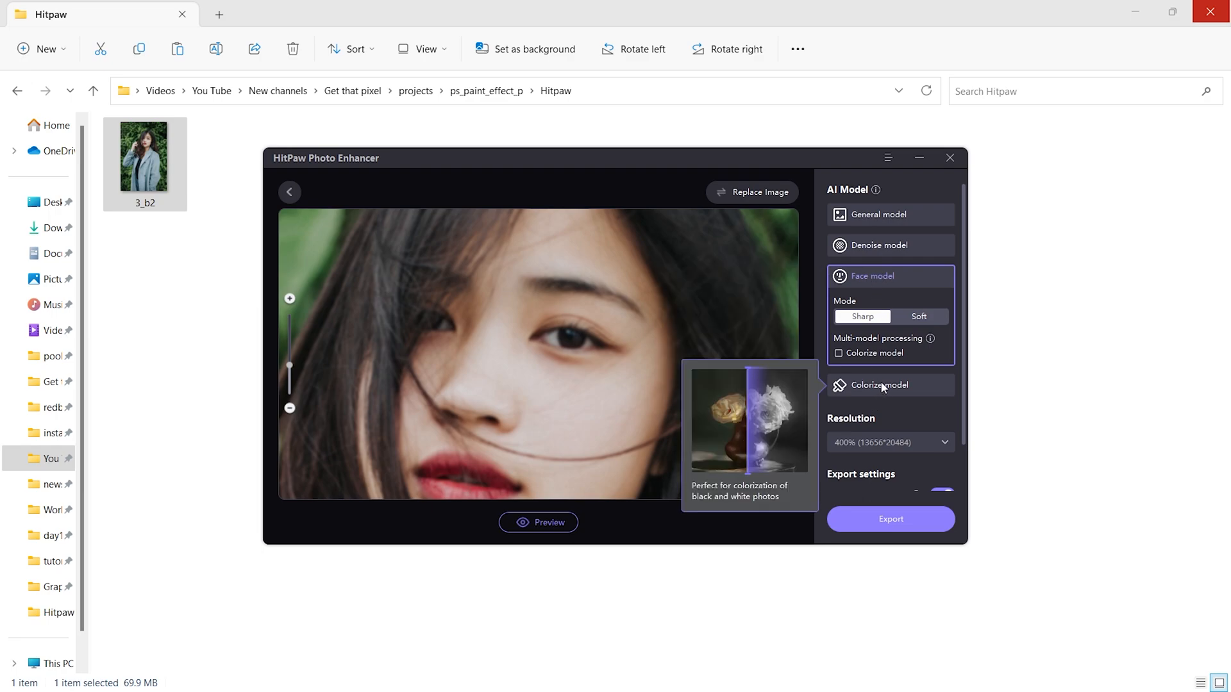
mouse_move(865, 282)
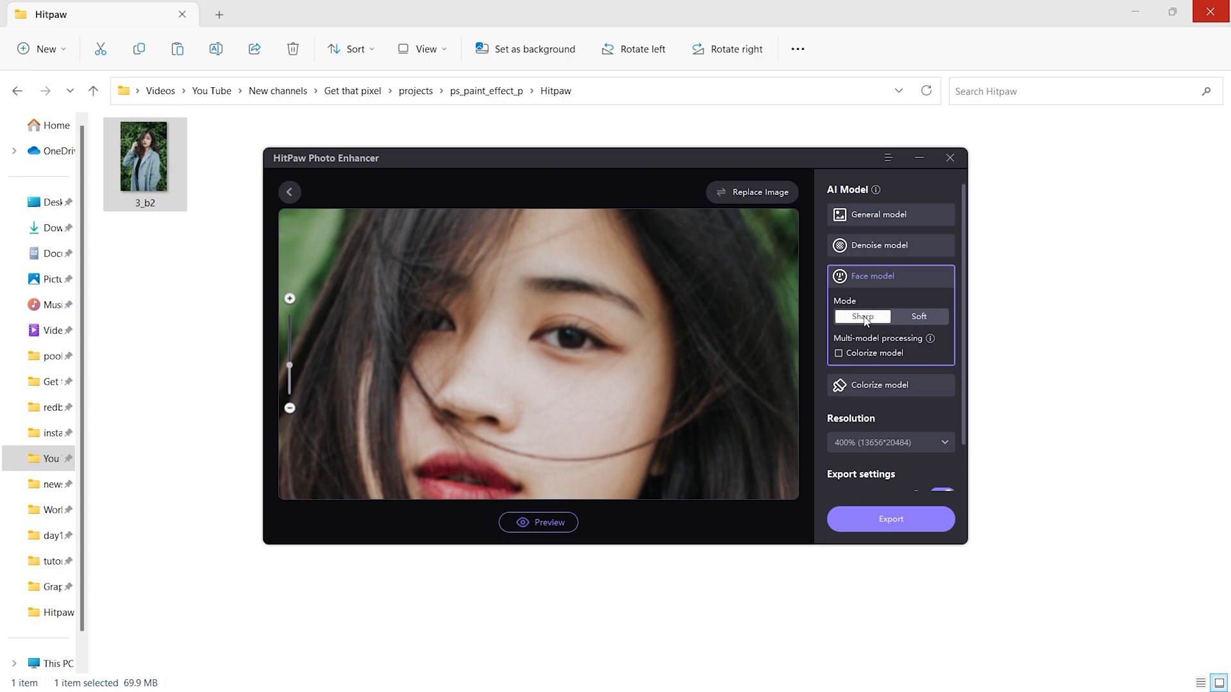
left_click(838, 353)
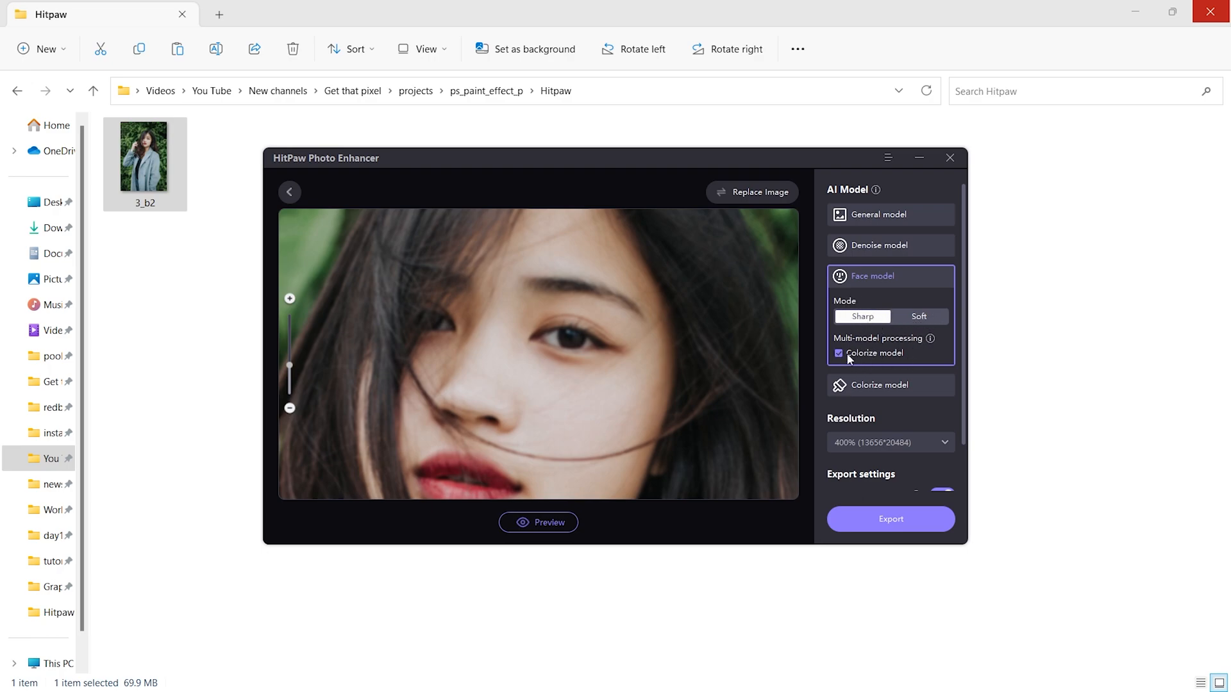
left_click(838, 353)
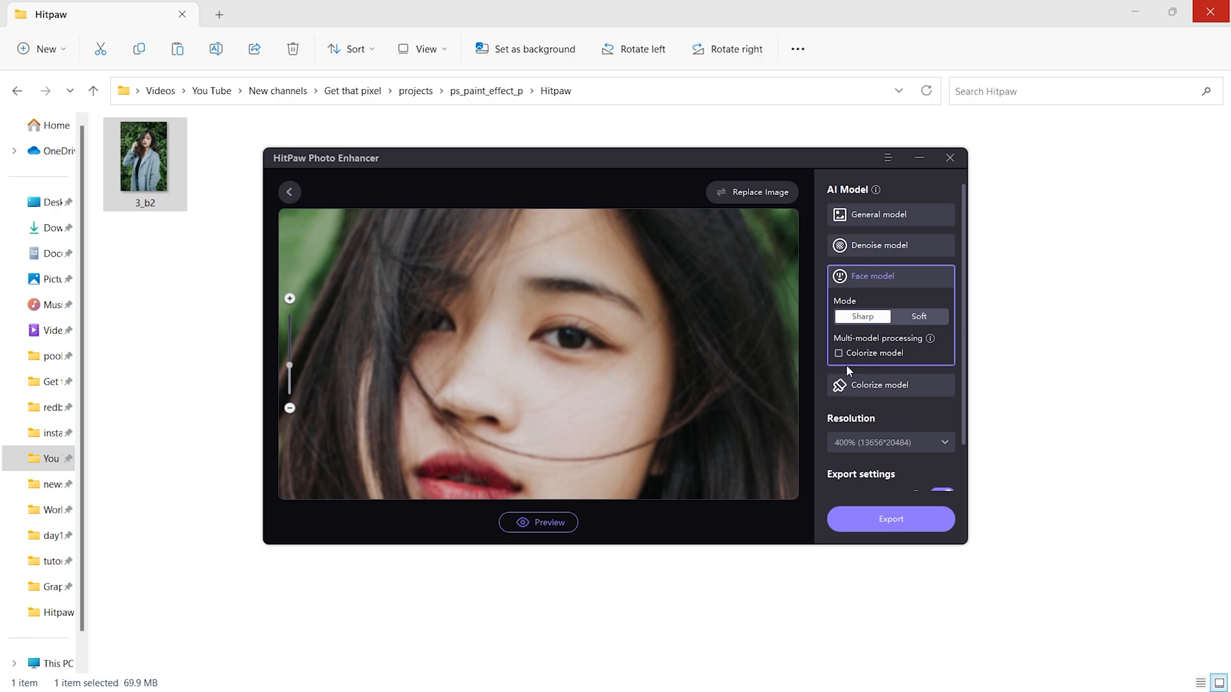
- Preview the 400% sharp face enhancement and export it to the Hitpaw folder
scroll("down", 3)
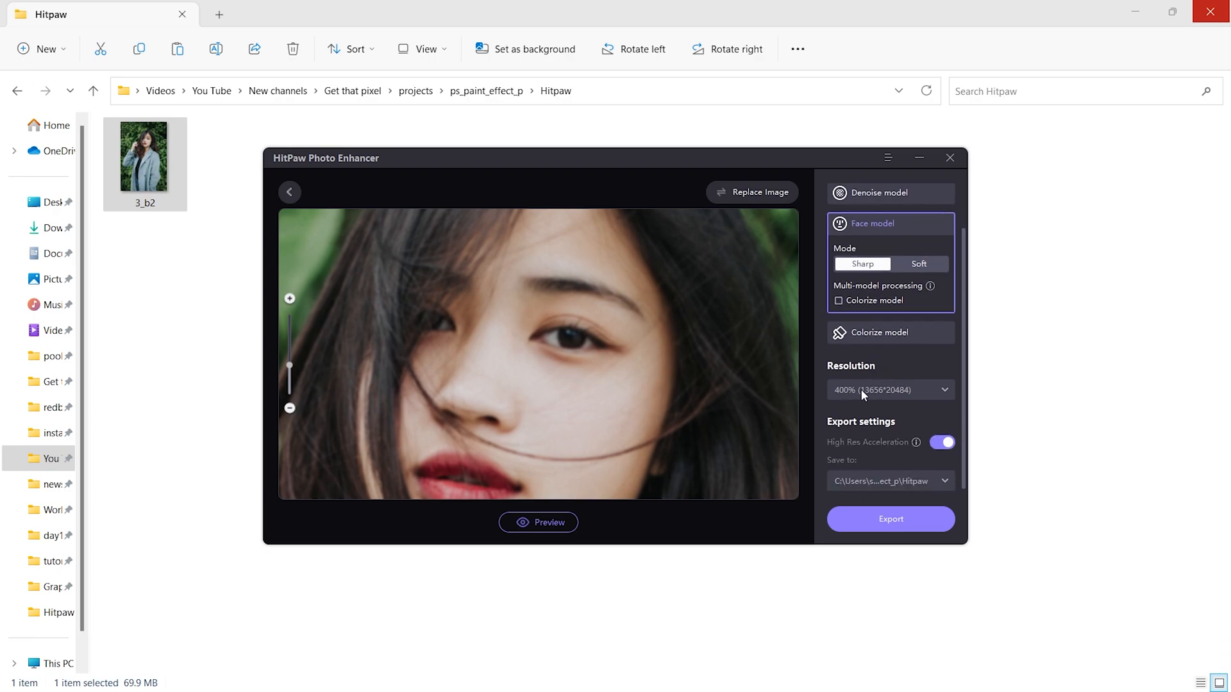
left_click(890, 390)
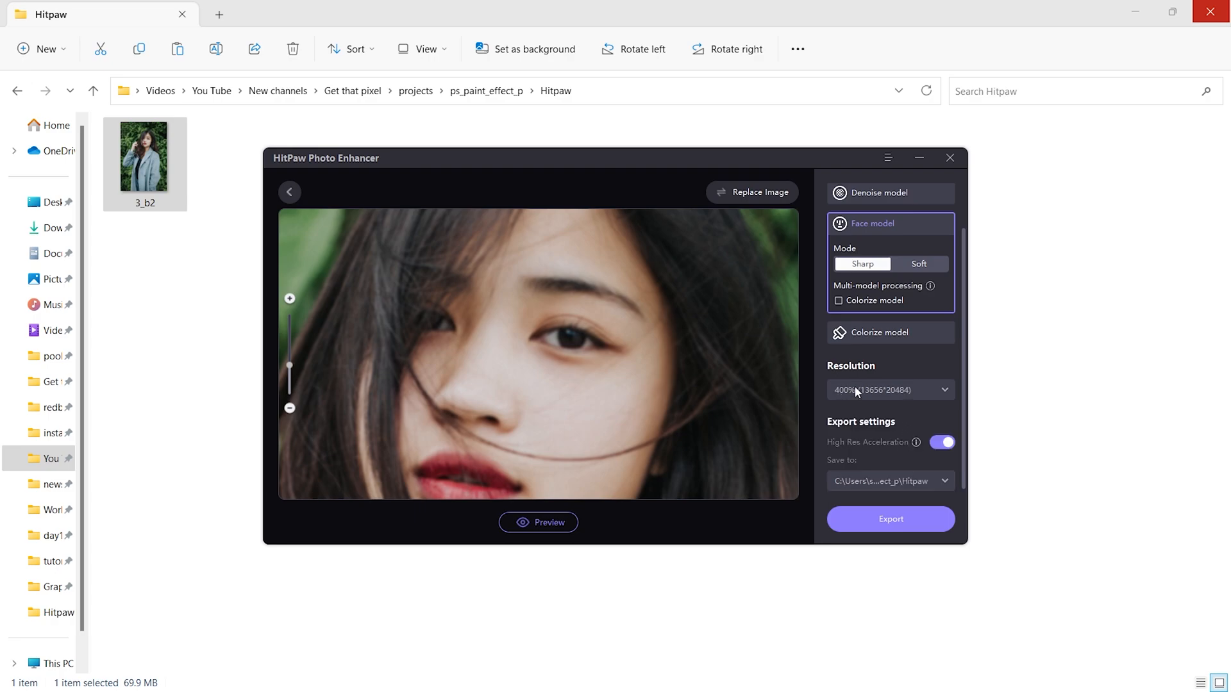
mouse_move(915, 442)
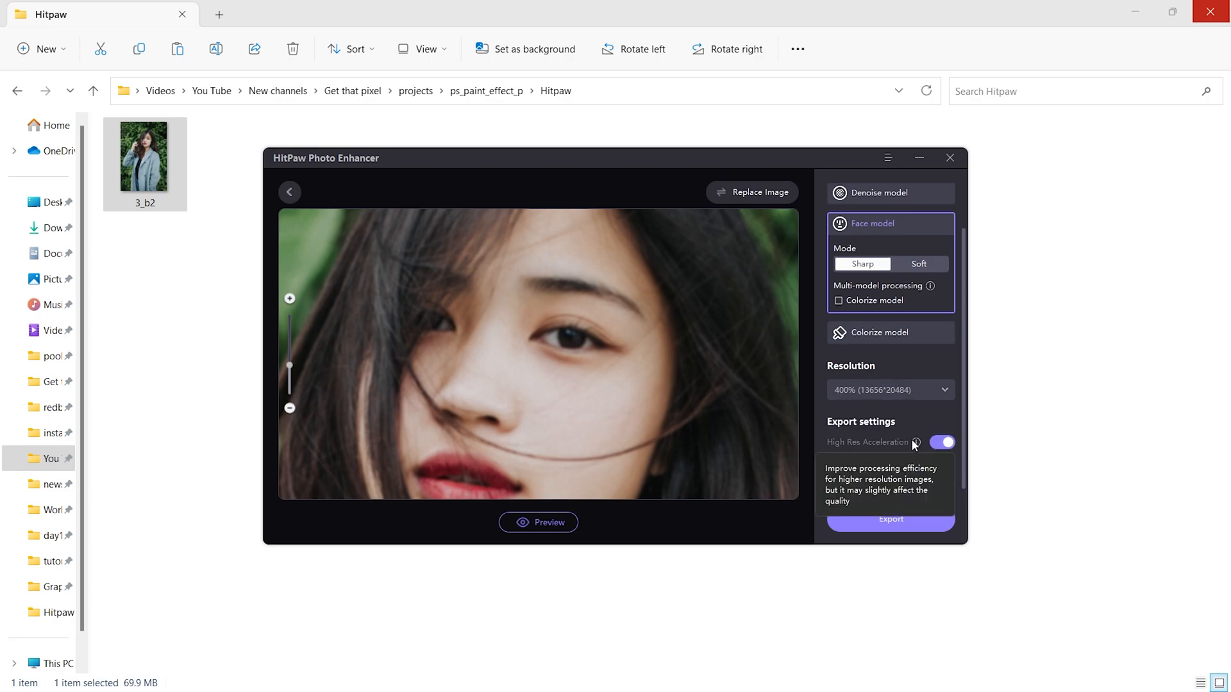
mouse_move(600, 345)
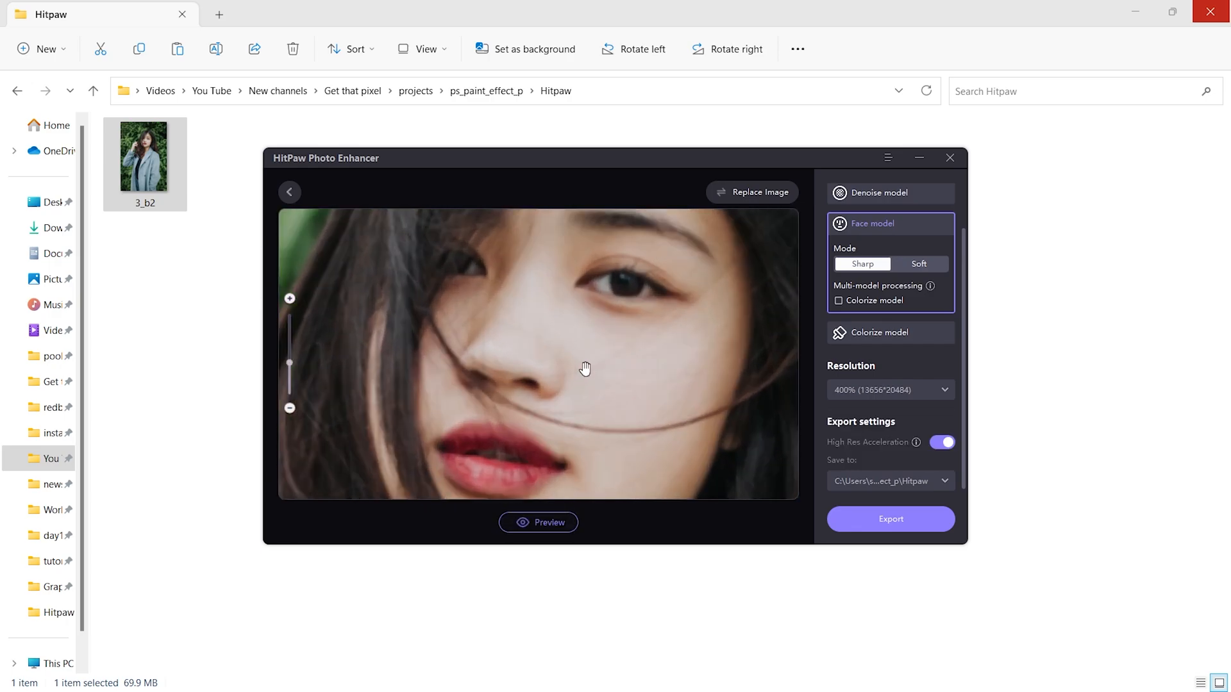
left_click(538, 522)
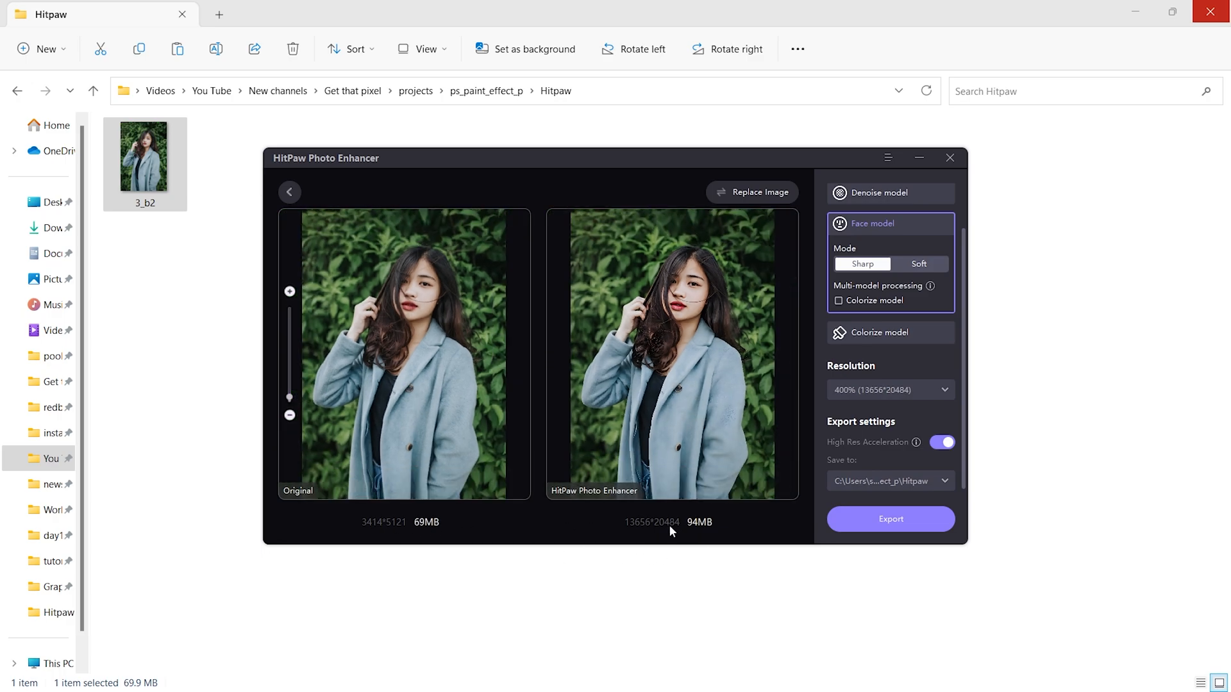
mouse_move(378, 534)
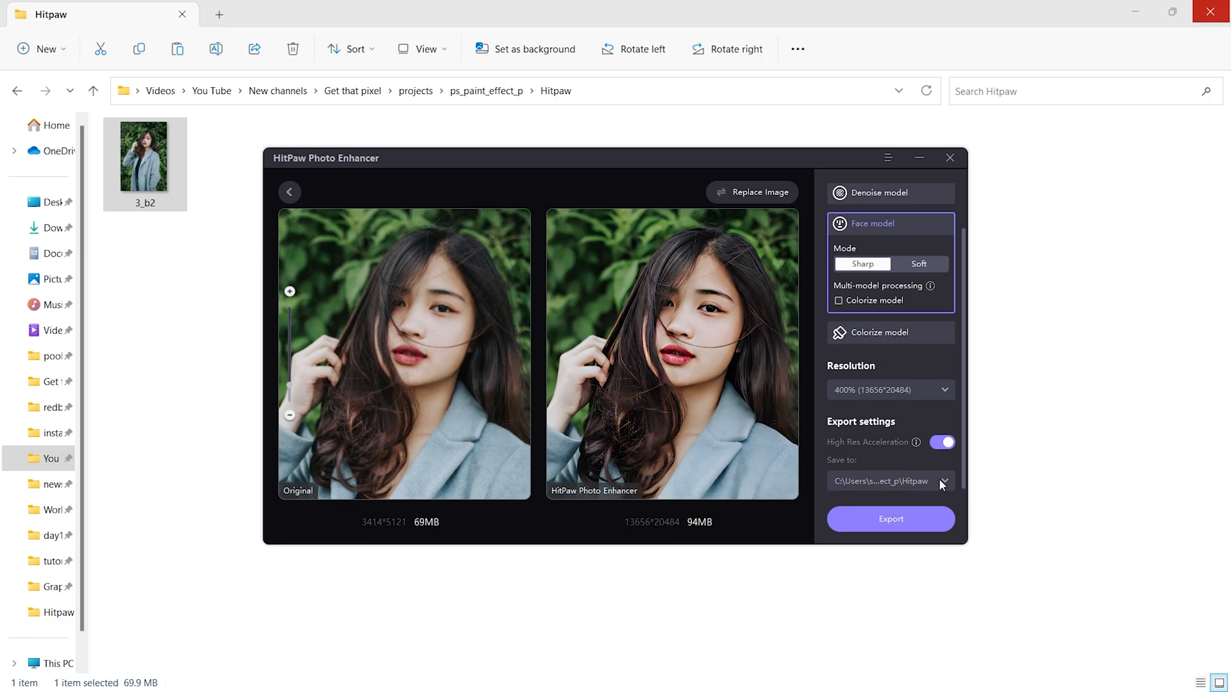
left_click(943, 481)
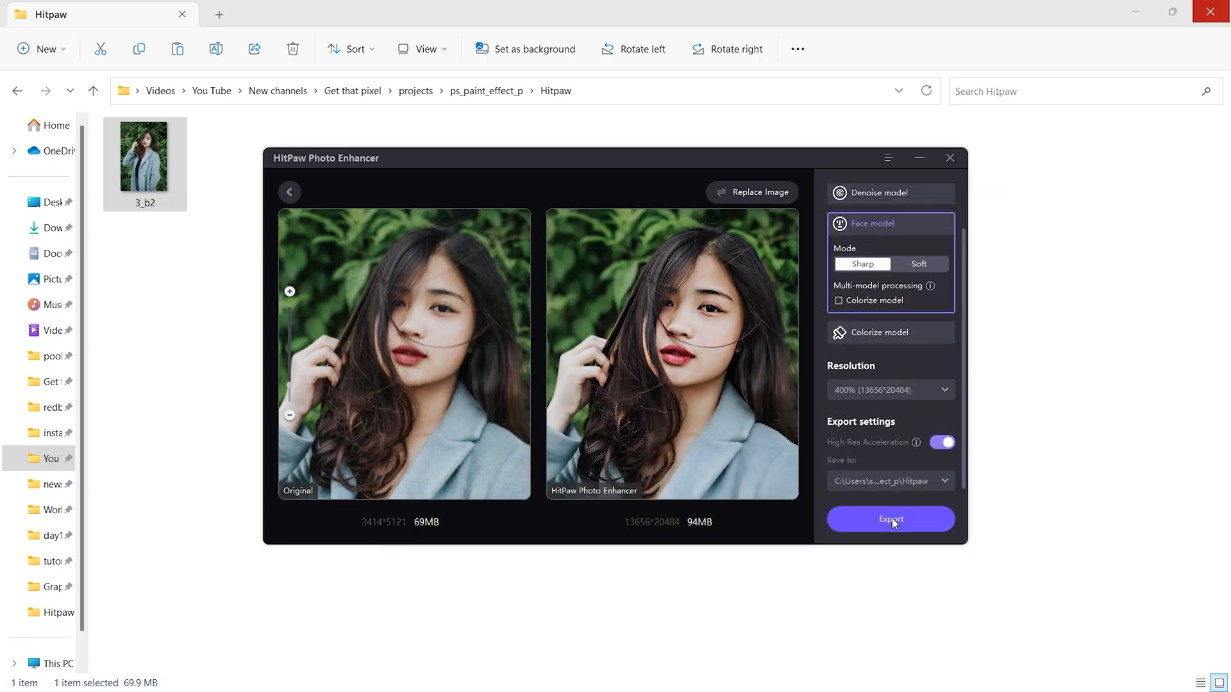
left_click(890, 520)
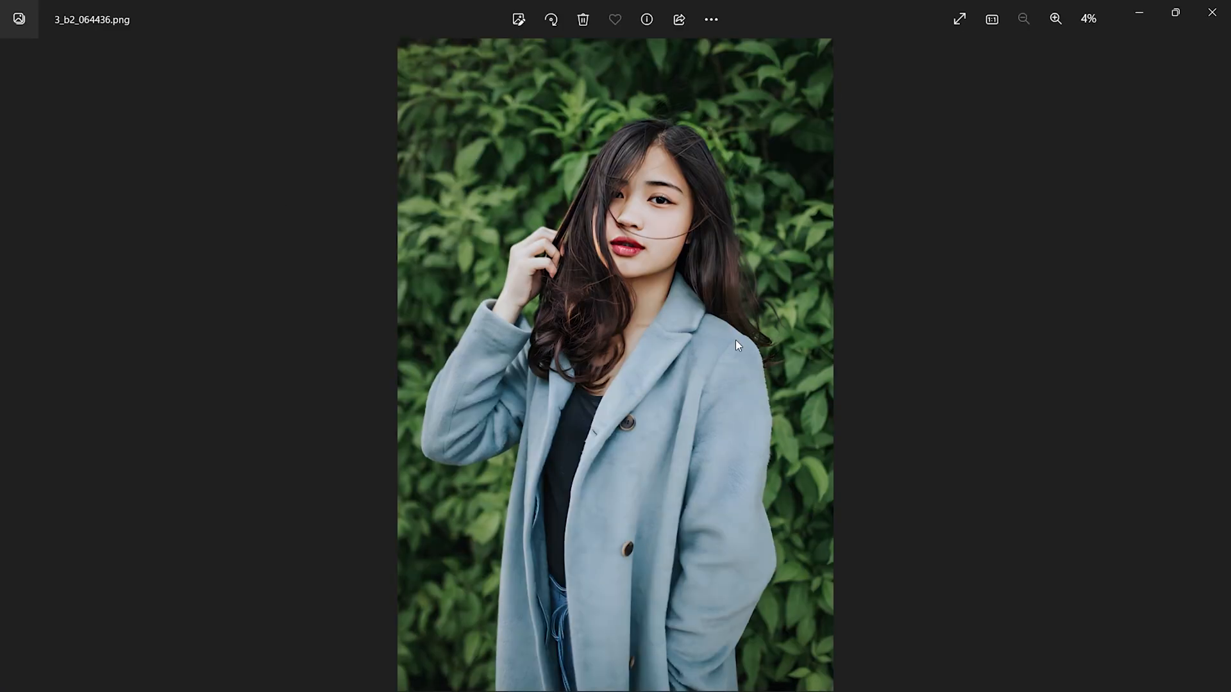
- Zoom in on the exported 3_b2_064436.png in Photos
left_click(1055, 18)
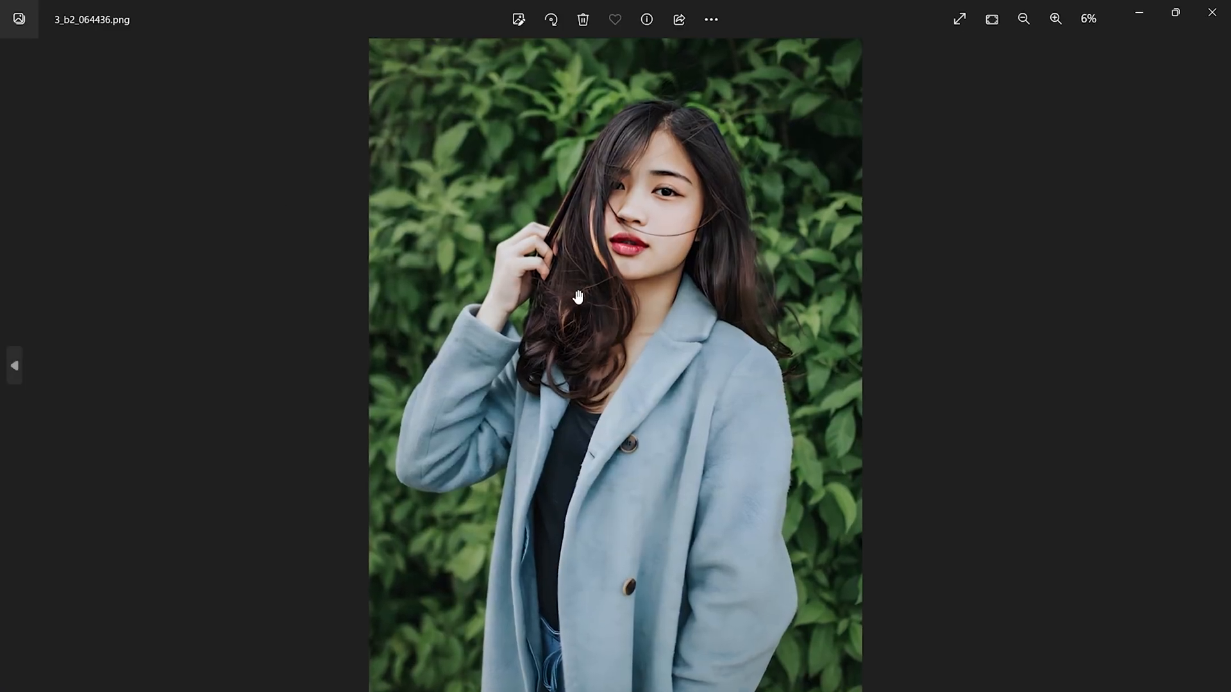
left_click(1055, 17)
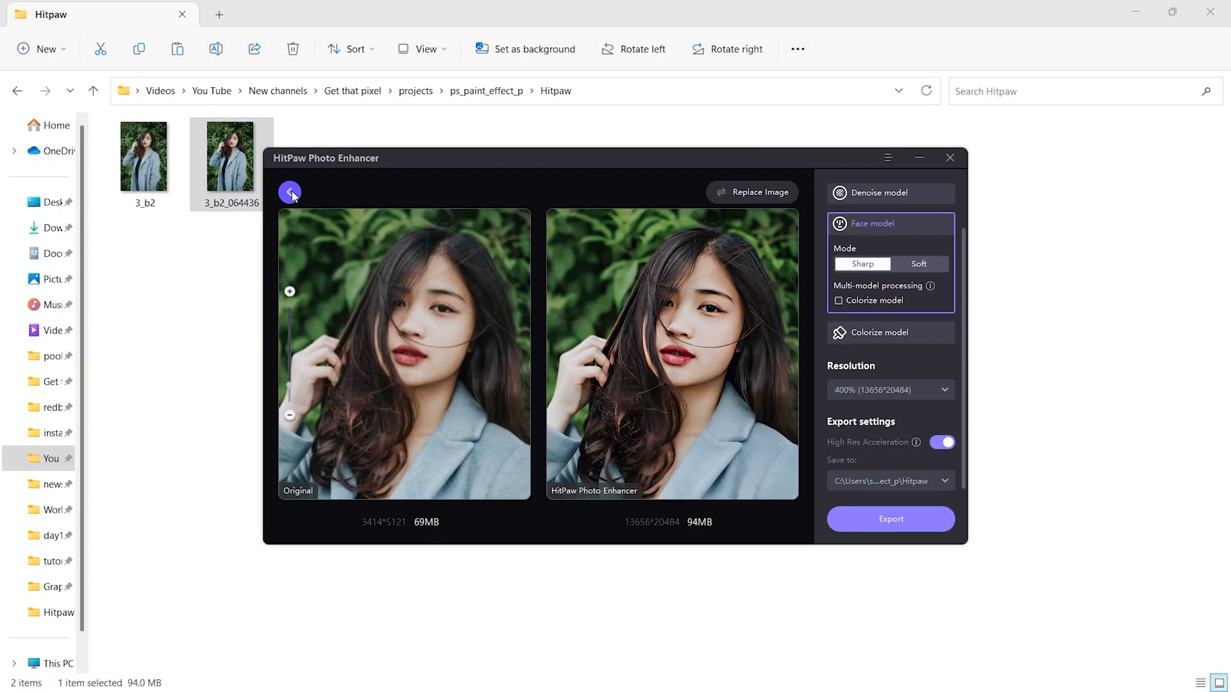
- Preview the landscape sample's enhancement, then load the black-and-white roses sample
left_click(289, 193)
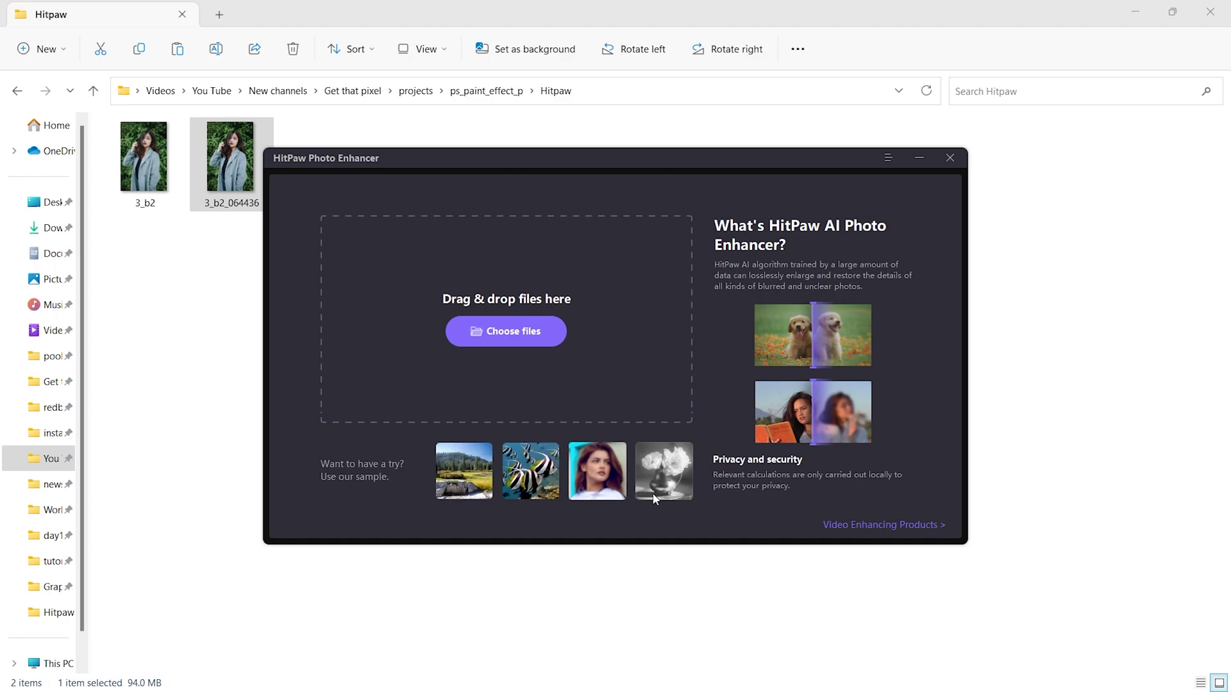
left_click(463, 471)
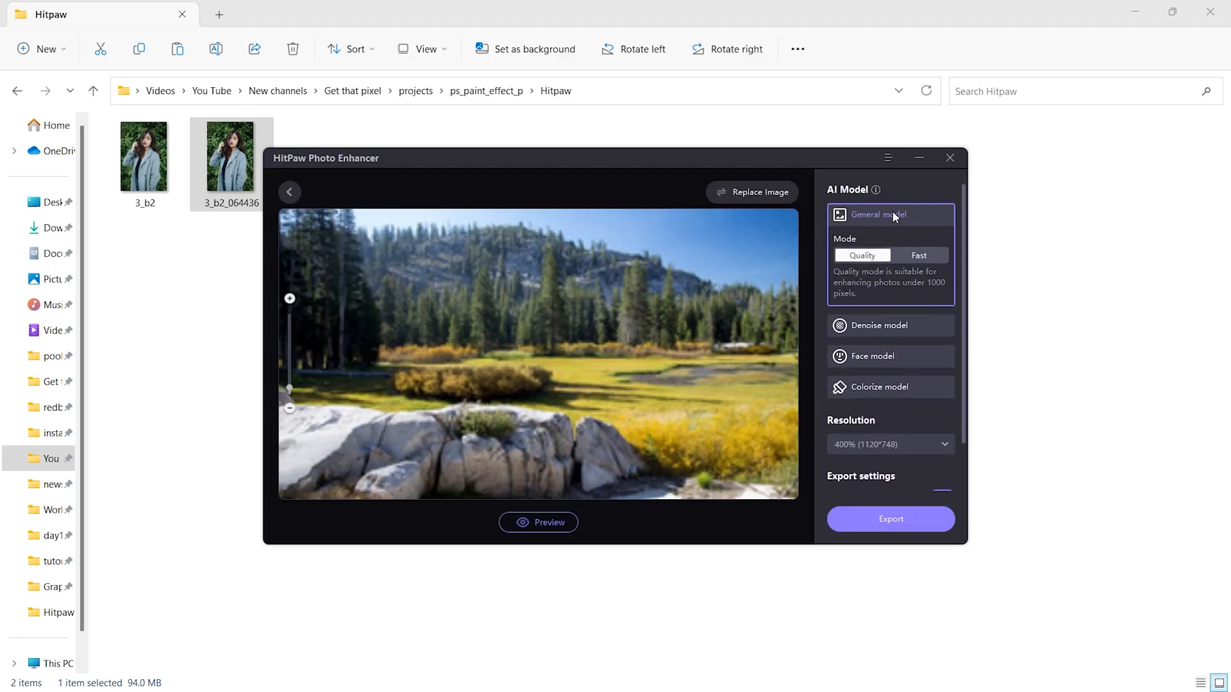
left_click(539, 522)
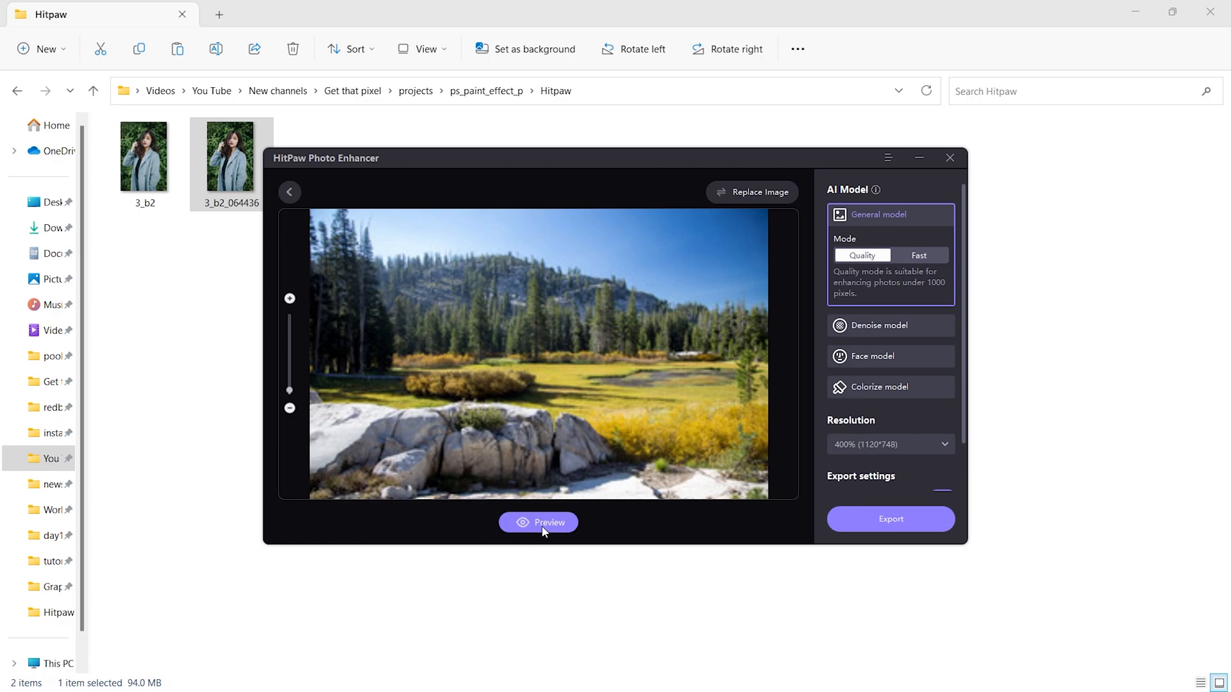
left_click(538, 522)
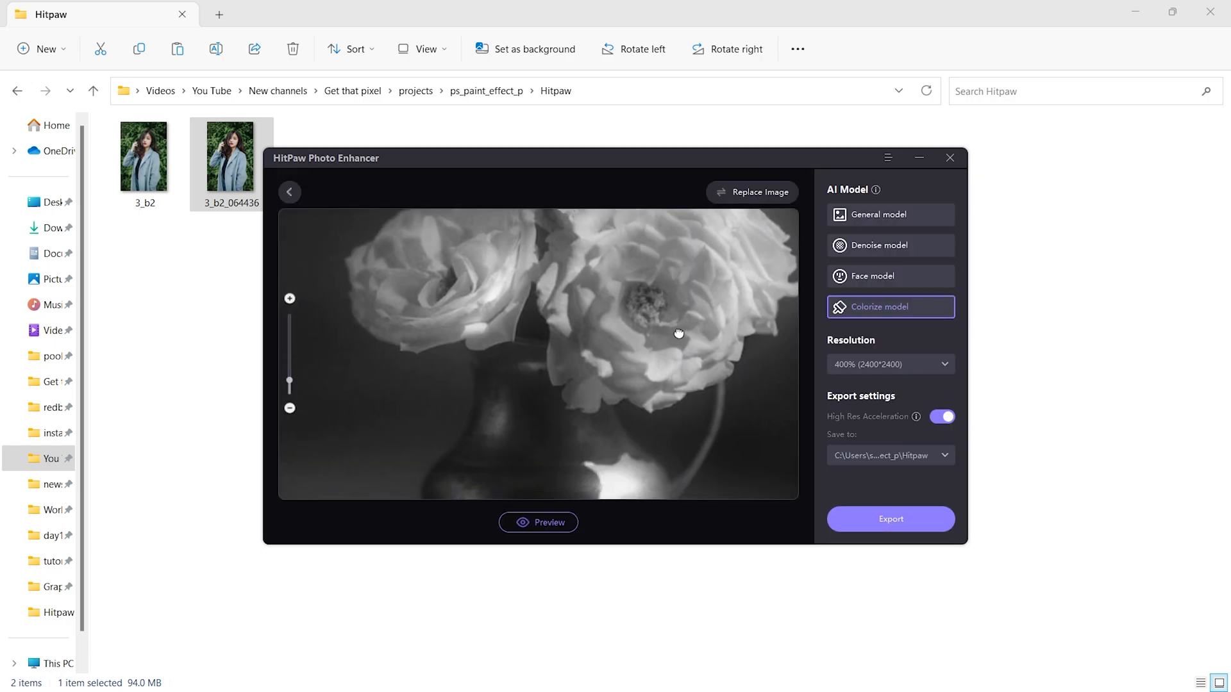
left_click(538, 523)
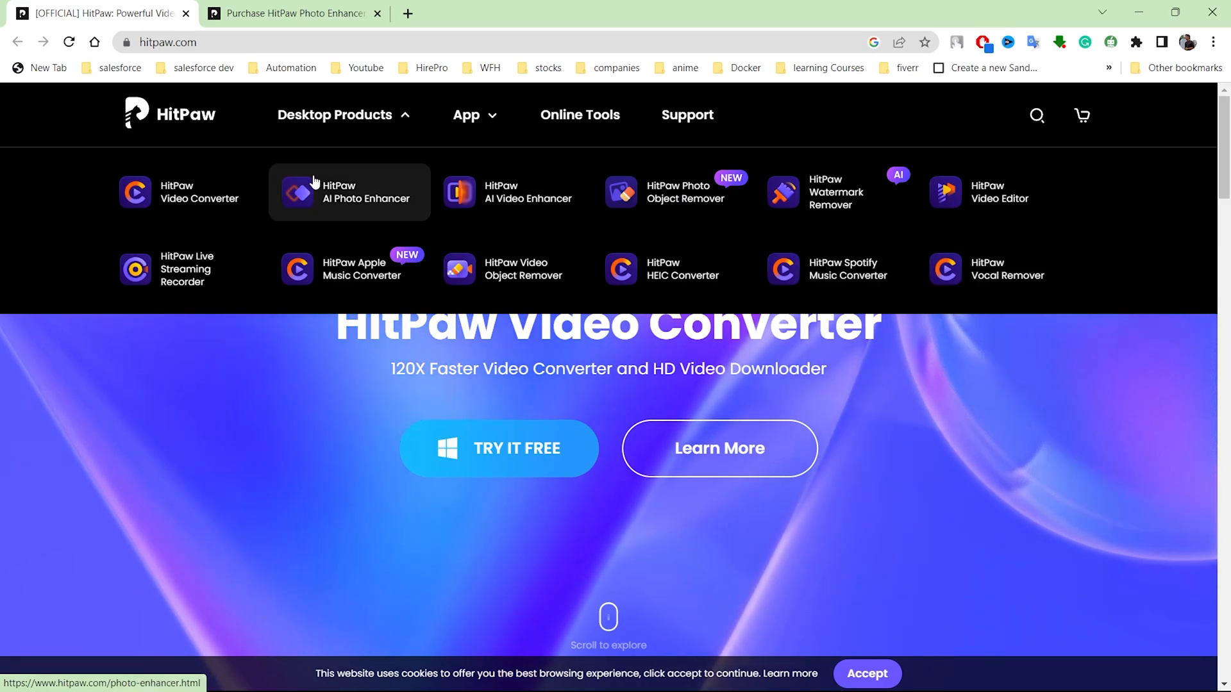
- Scroll the HitPaw AI Photo Enhancer page to the $17.99, $79.99 and $99.99 plans
left_click(350, 192)
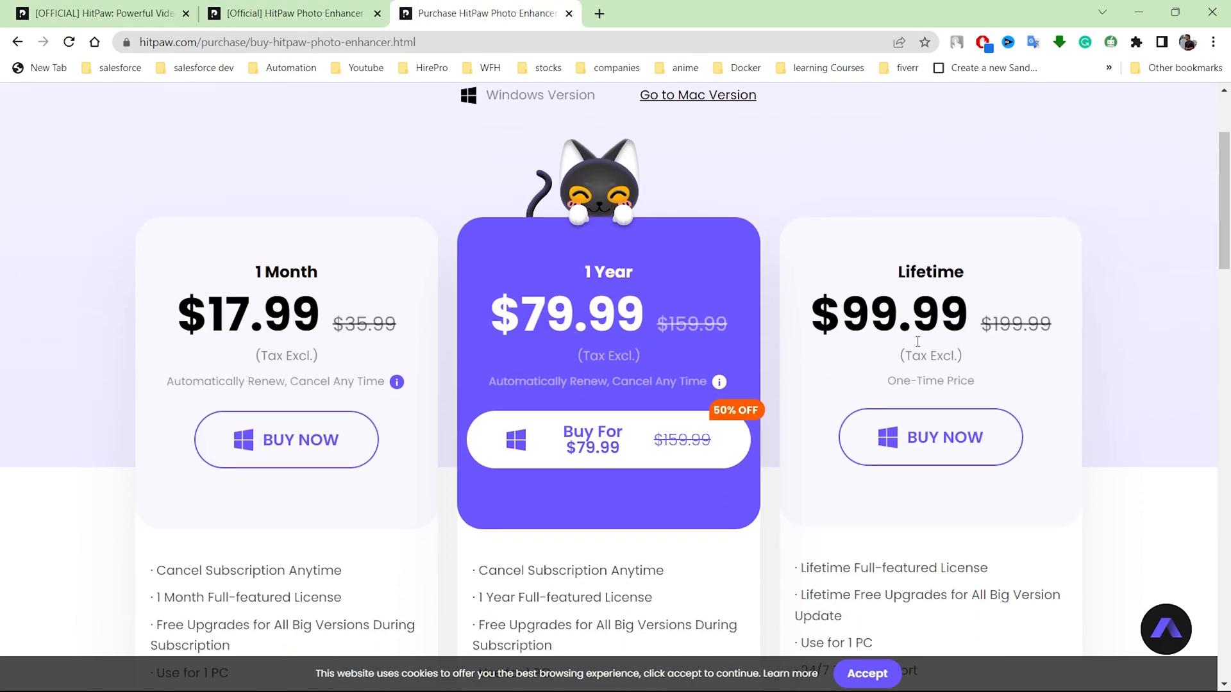
scroll("down", 3)
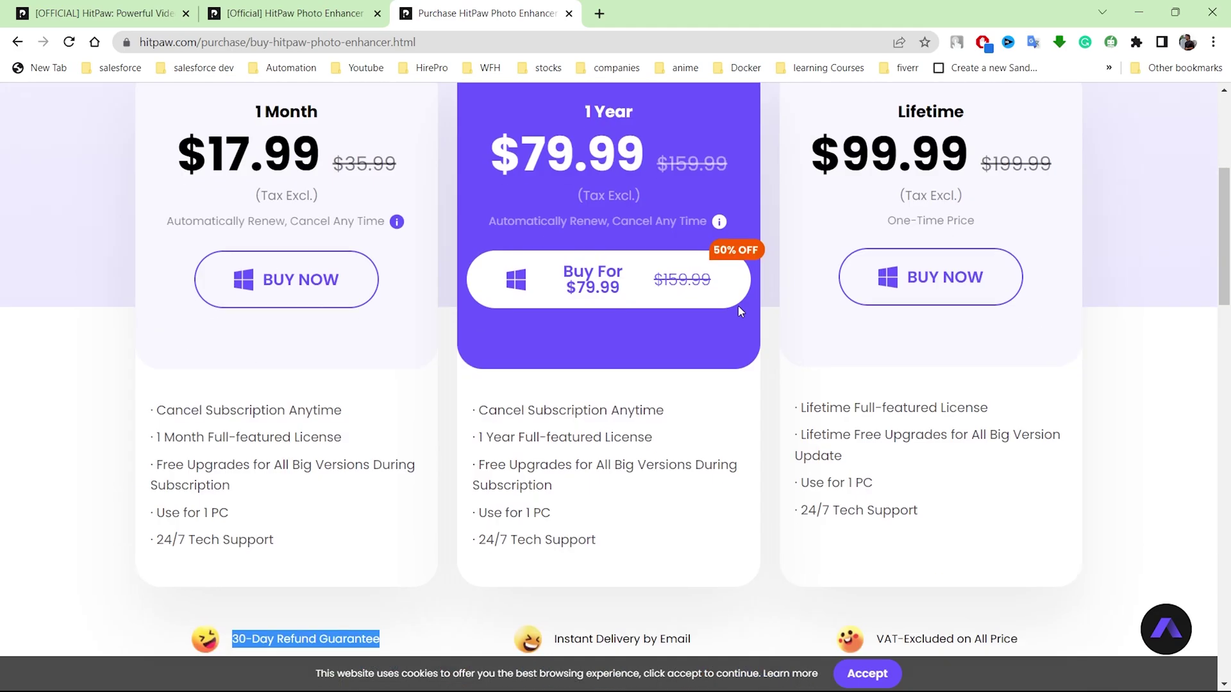
scroll("up", 3)
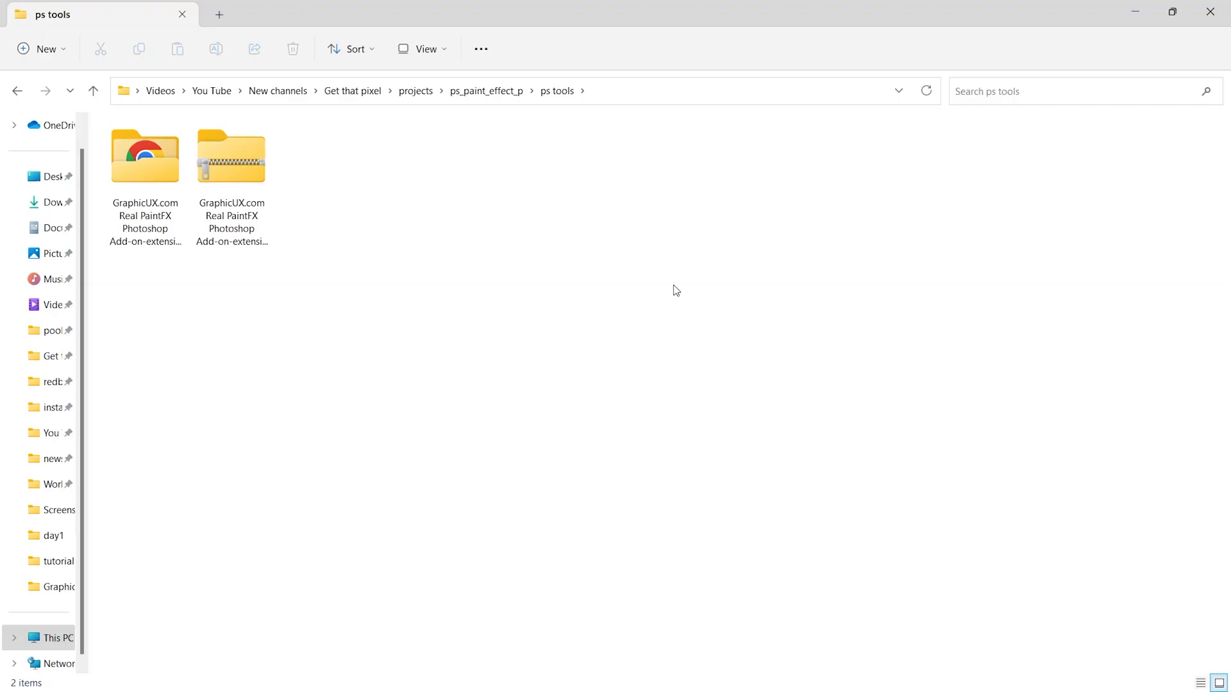
- Open the extracted Real PaintFX folder, its install guide, and the Tools Patterns and Scripts folder
left_click(230, 157)
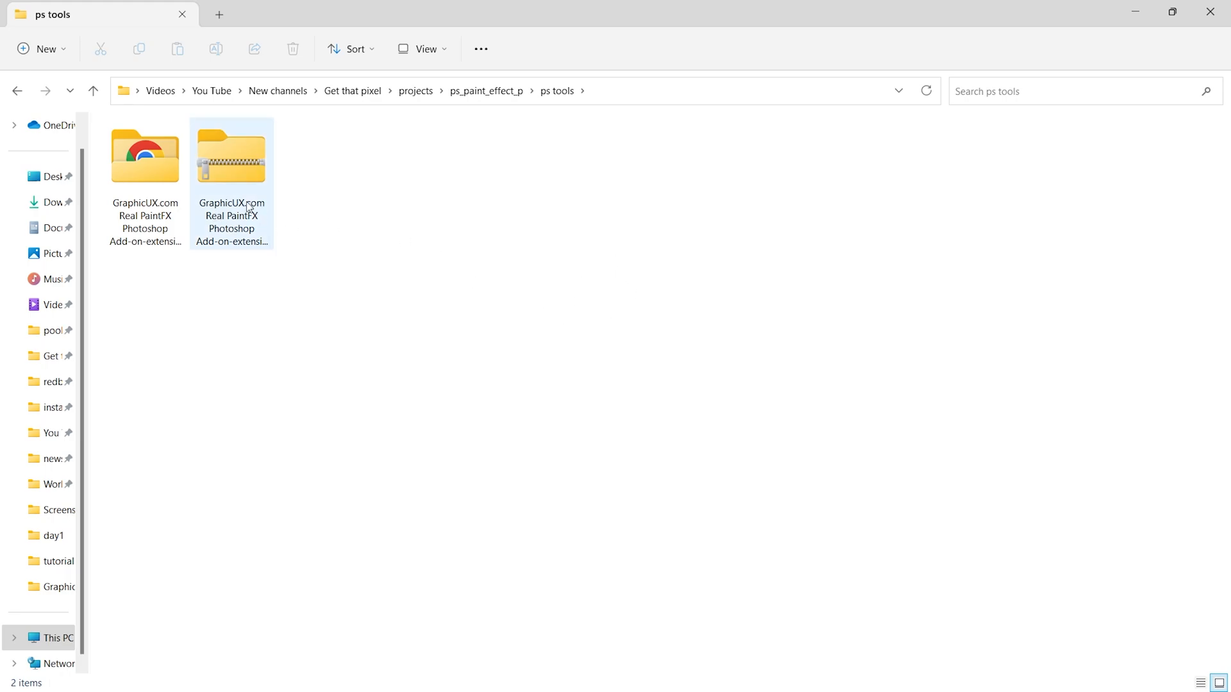
left_click(144, 160)
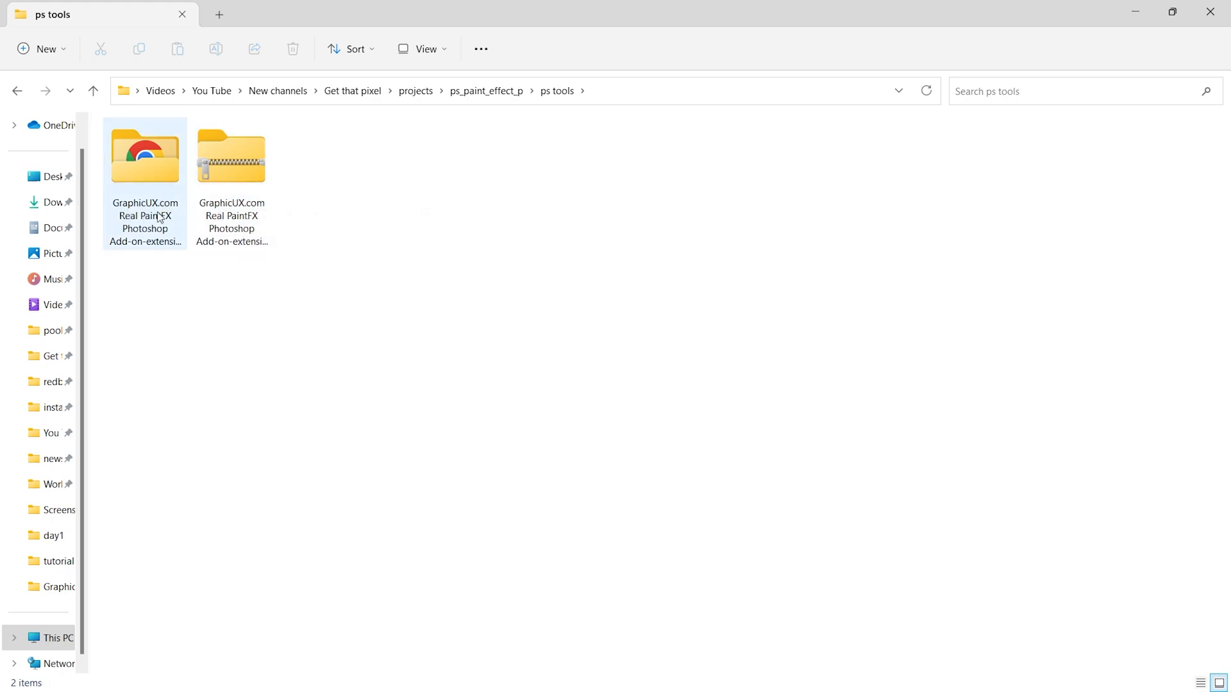
double_click(145, 155)
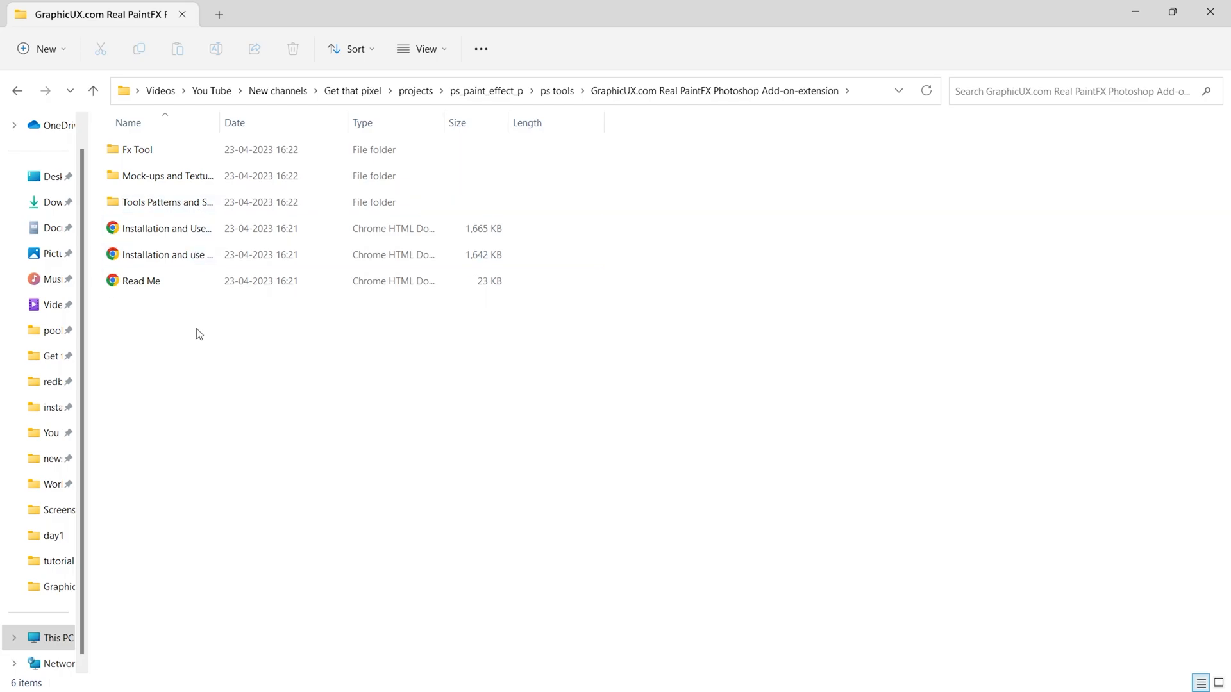
mouse_move(476, 232)
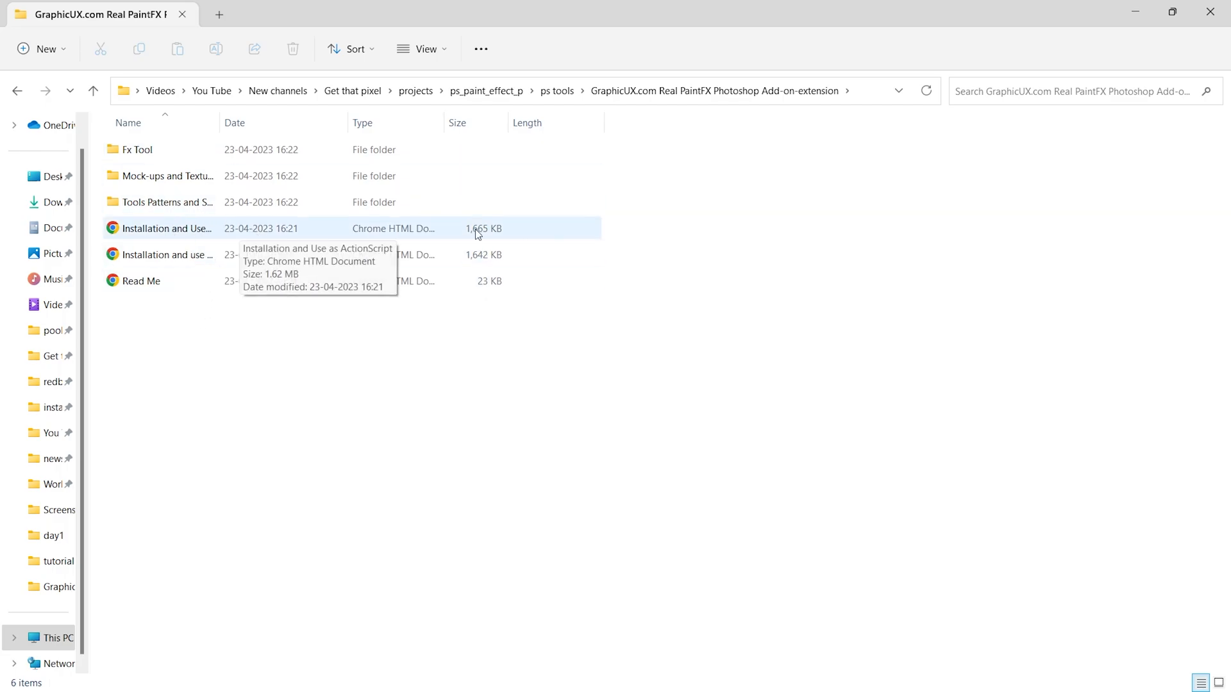
double_click(168, 228)
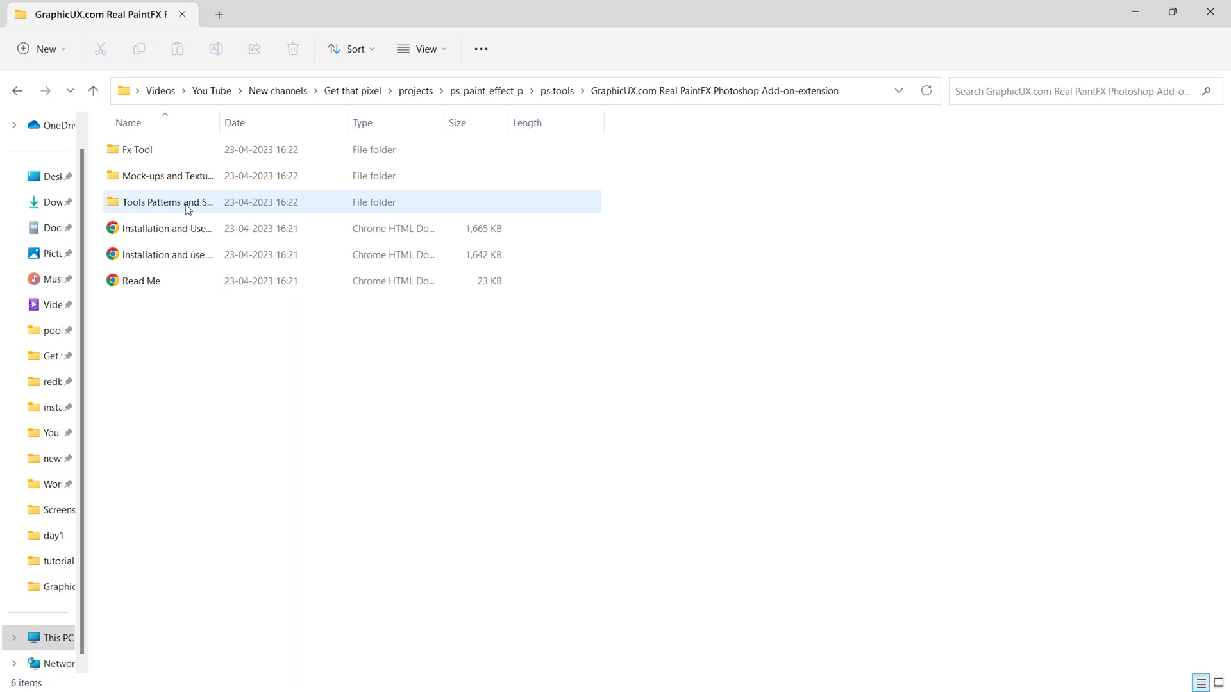
mouse_move(256, 207)
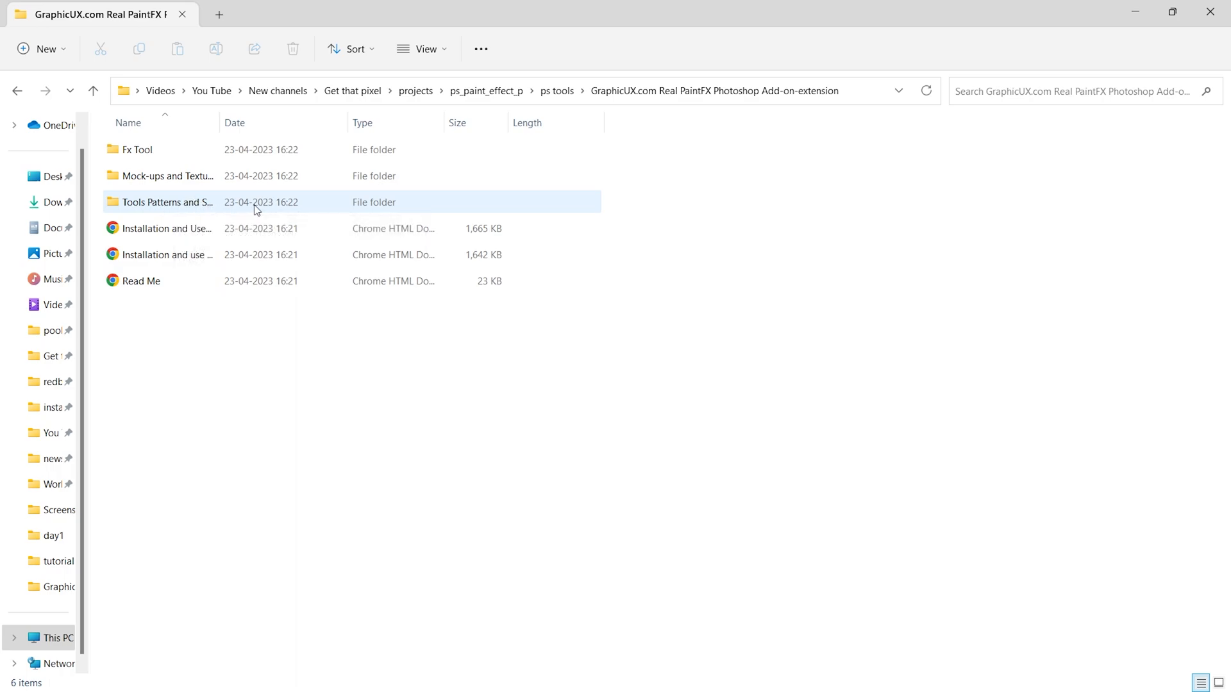
double_click(165, 202)
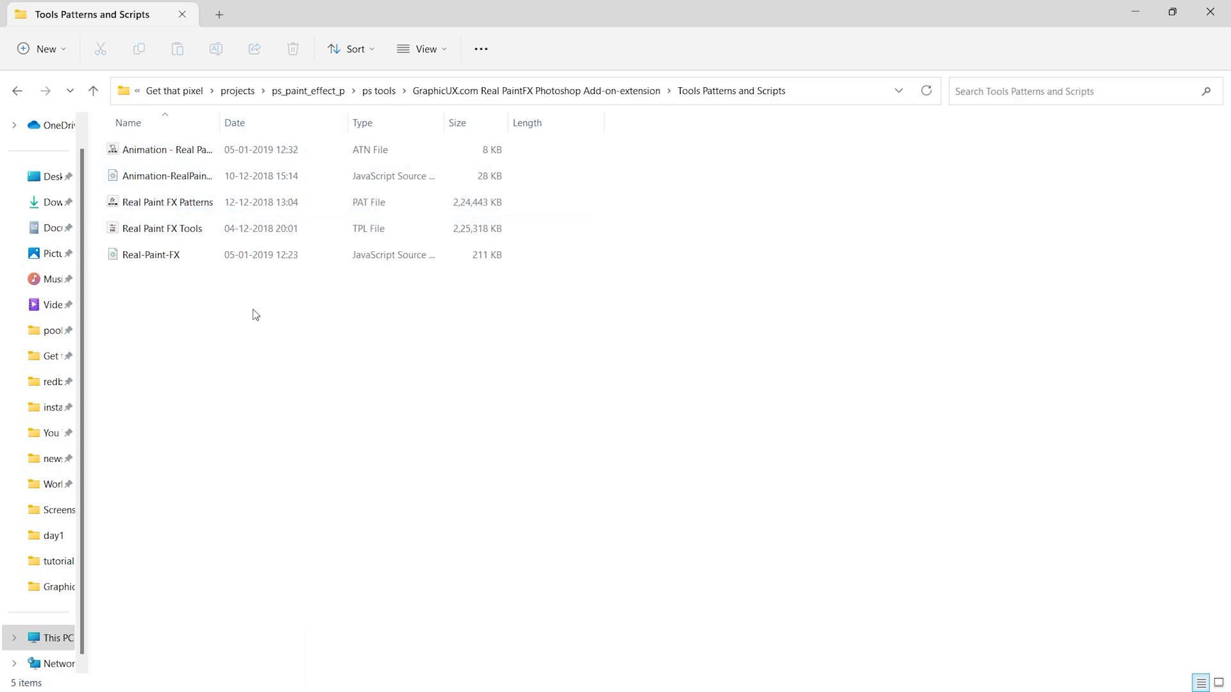
- Copy Real-Paint-FX.jsx into Adobe Photoshop 2023 > Presets > Scripts, granting admin permission
left_click(152, 255)
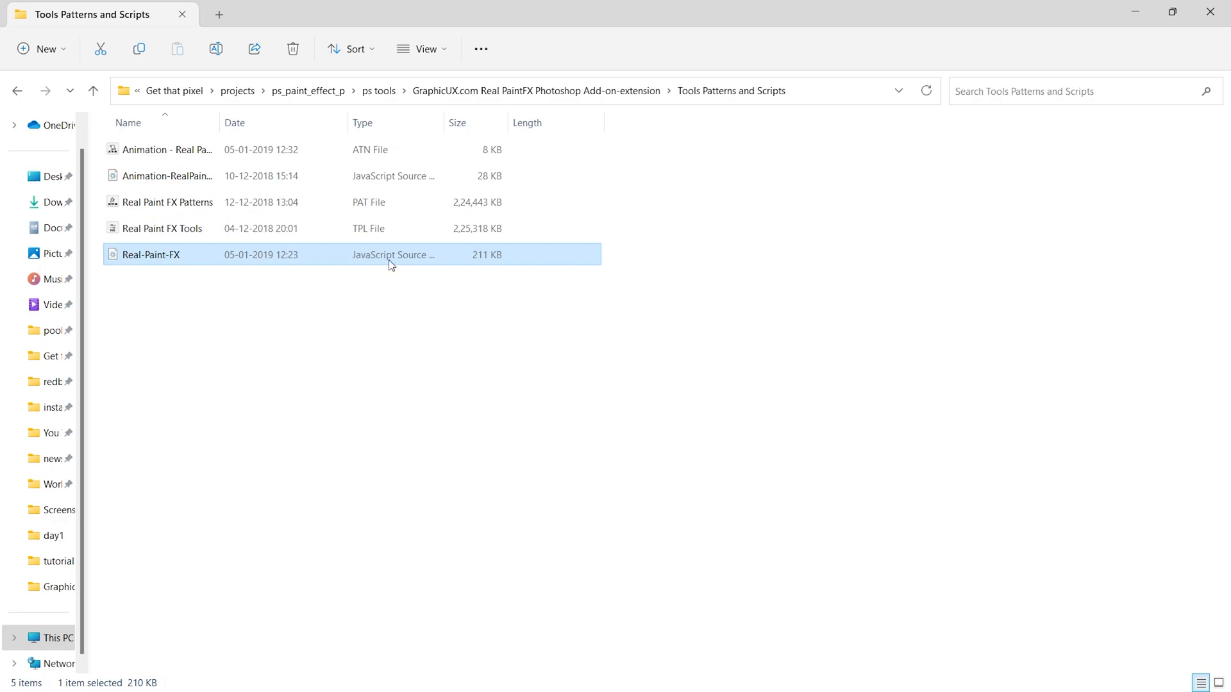
mouse_move(228, 259)
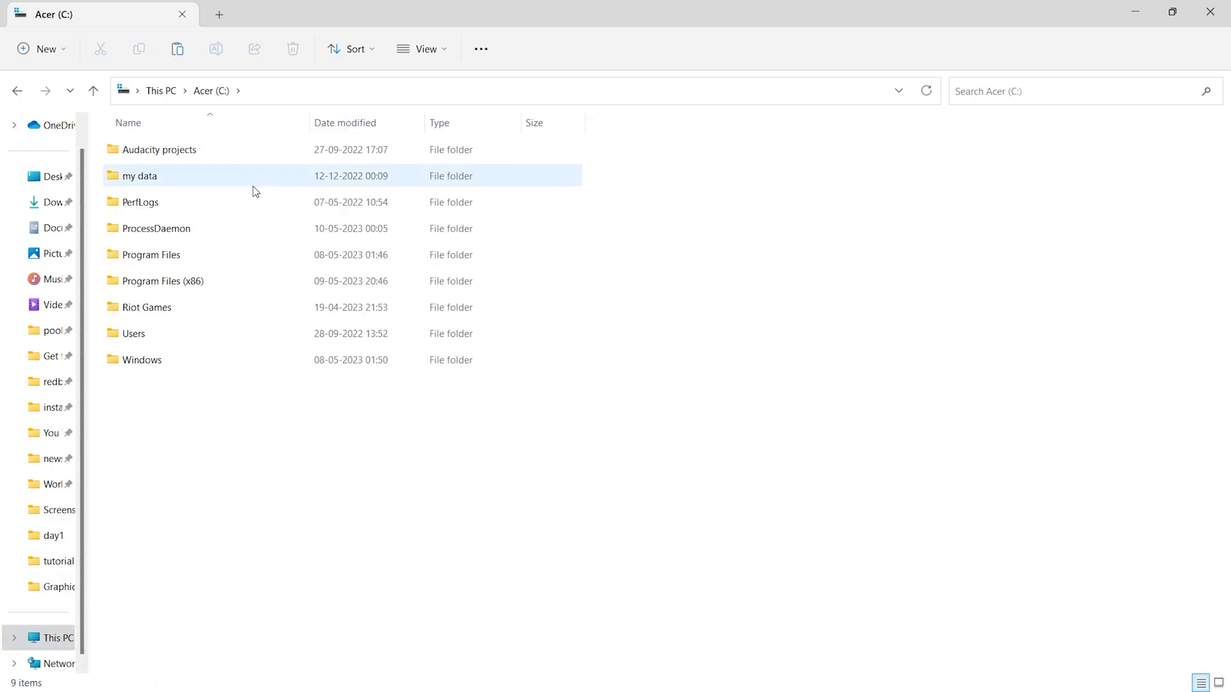
double_click(151, 254)
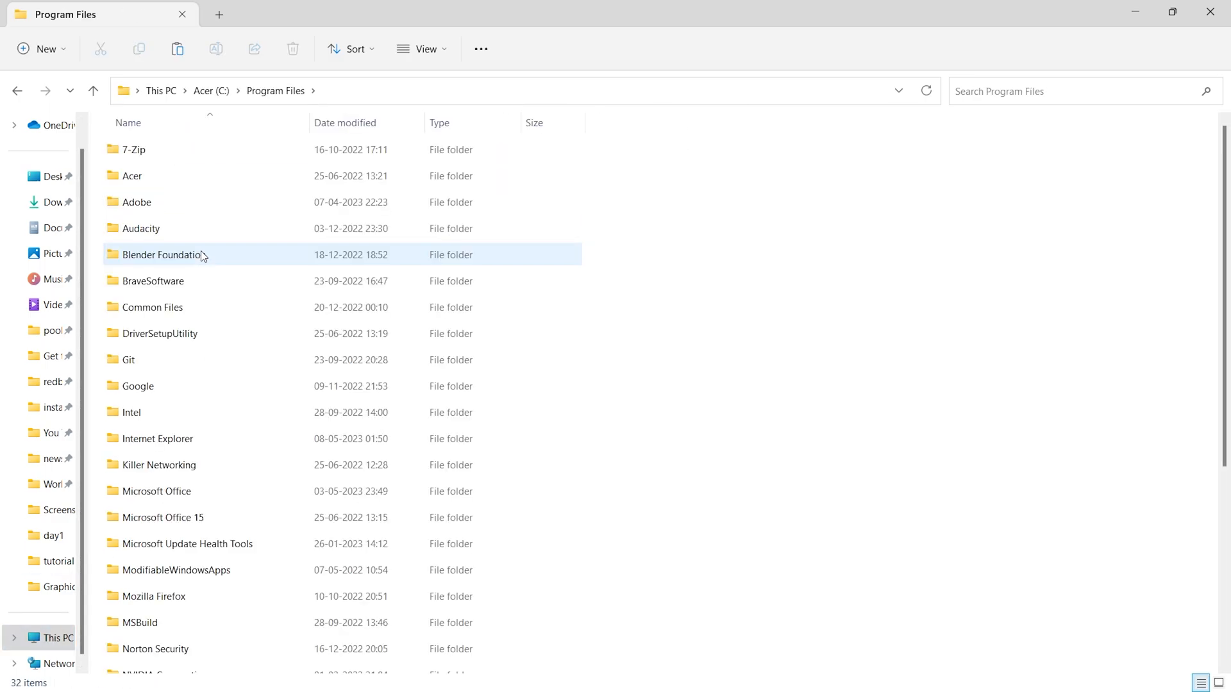
double_click(135, 202)
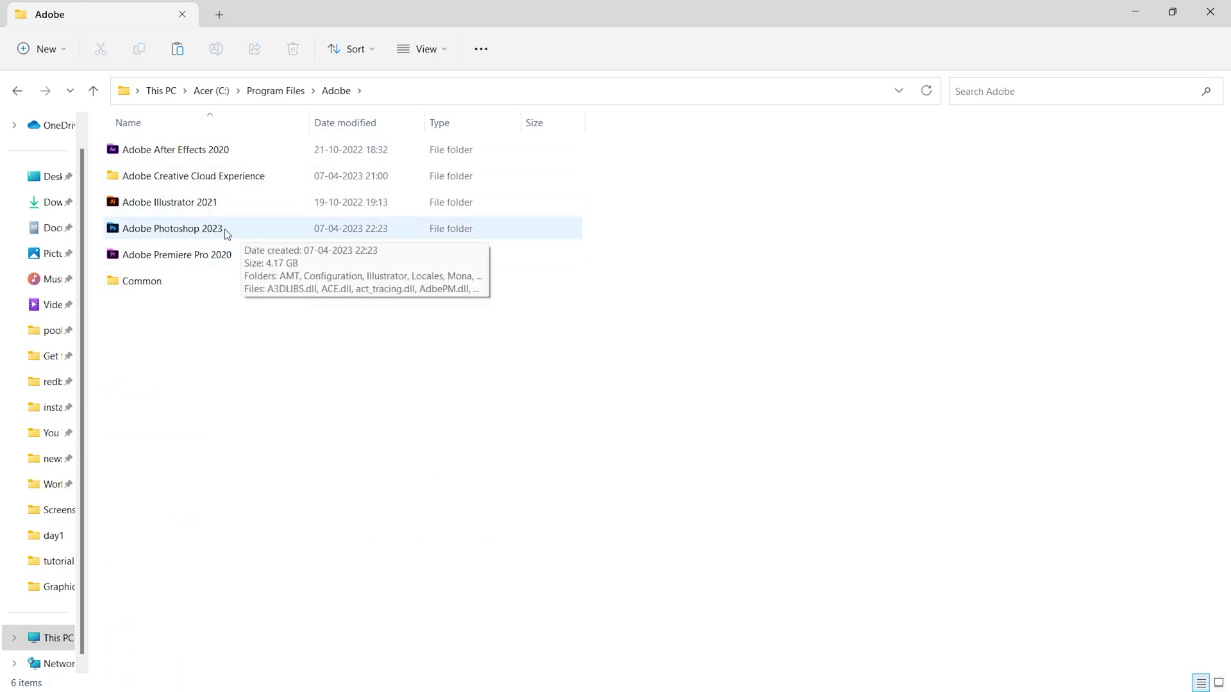
mouse_move(247, 232)
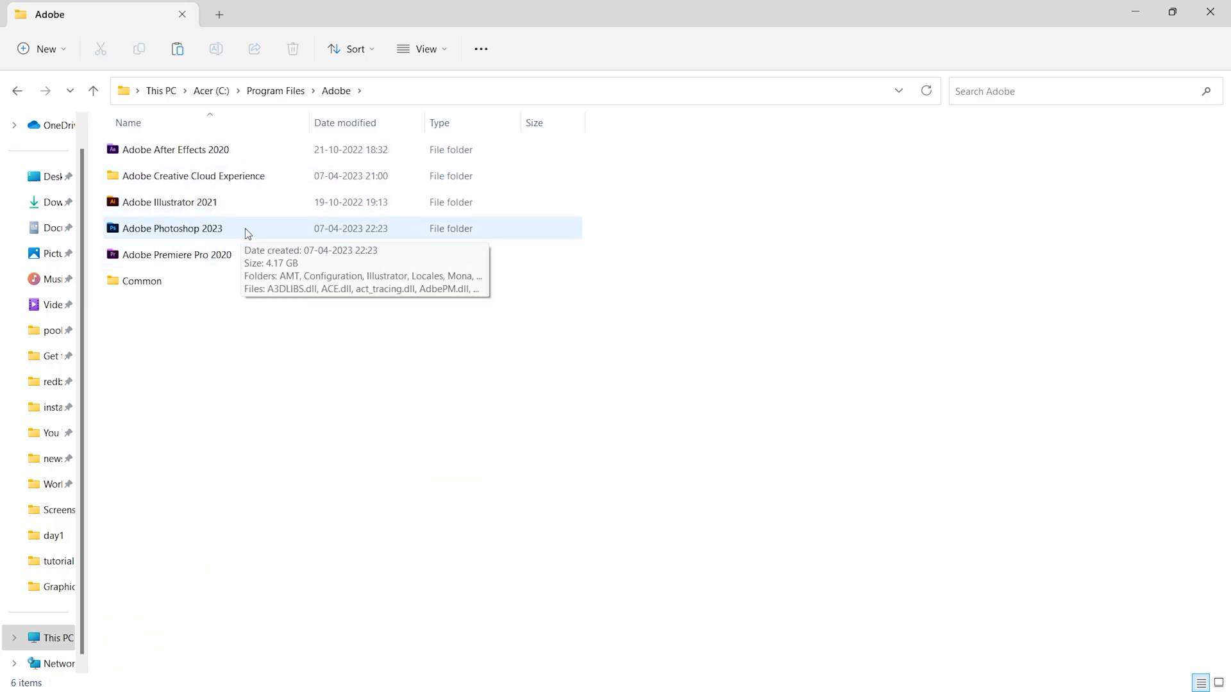
mouse_move(285, 234)
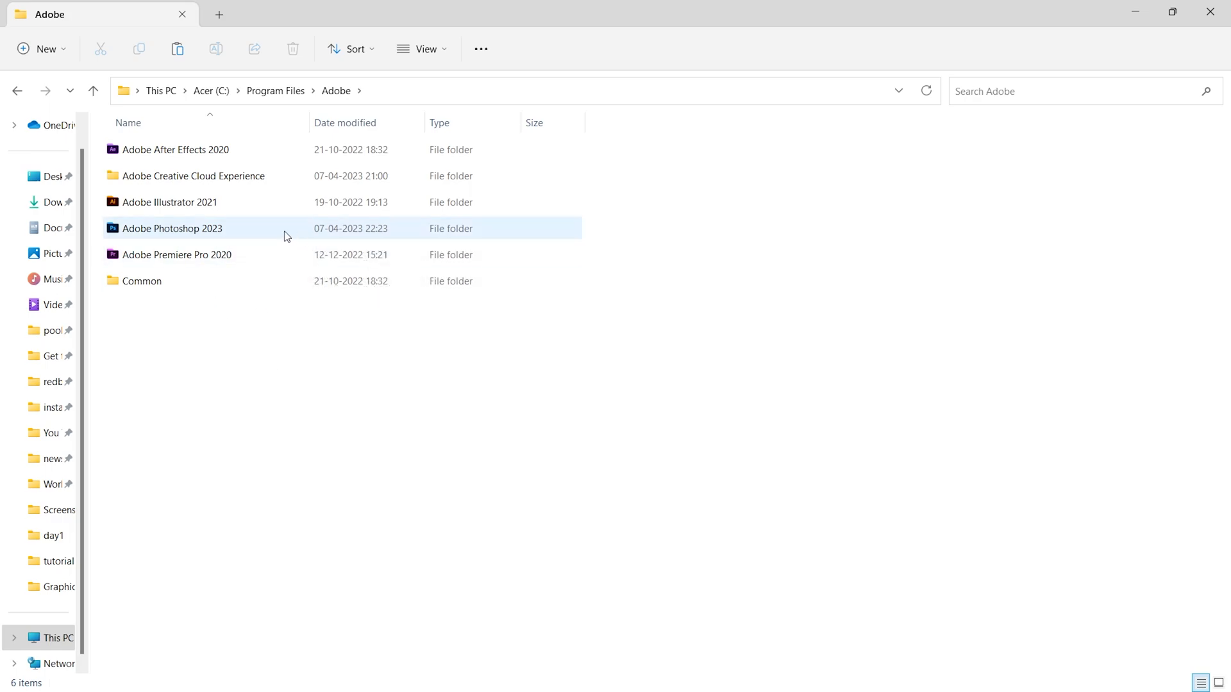
double_click(172, 229)
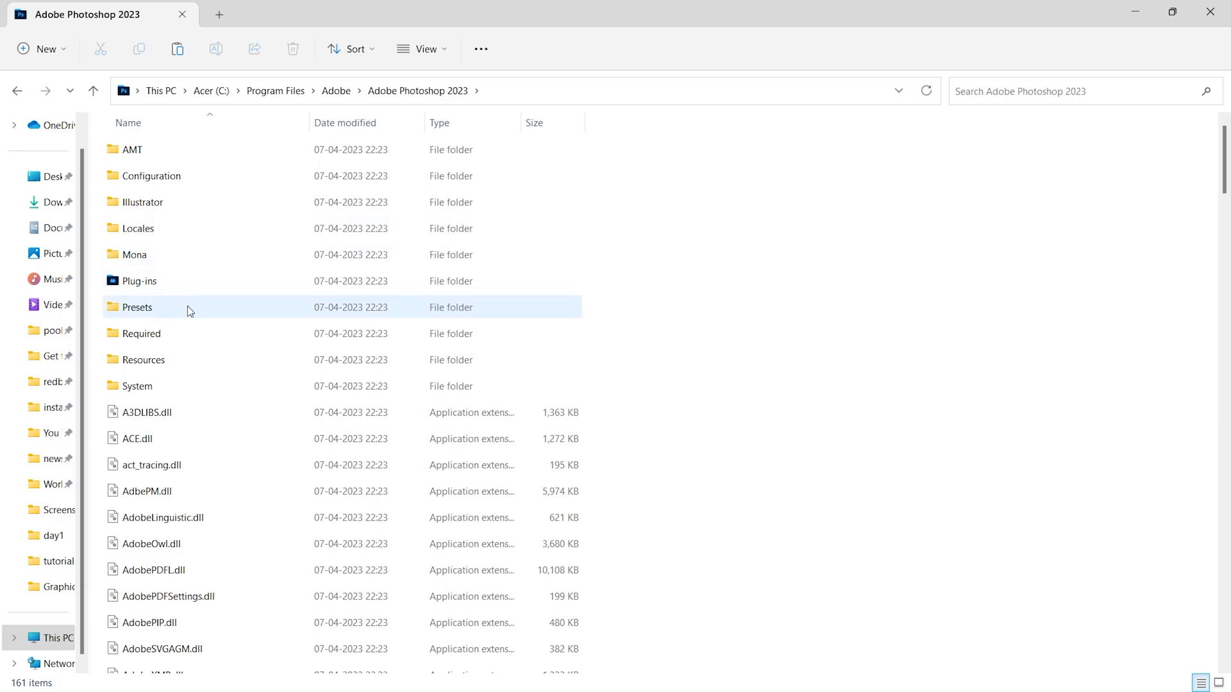
double_click(137, 307)
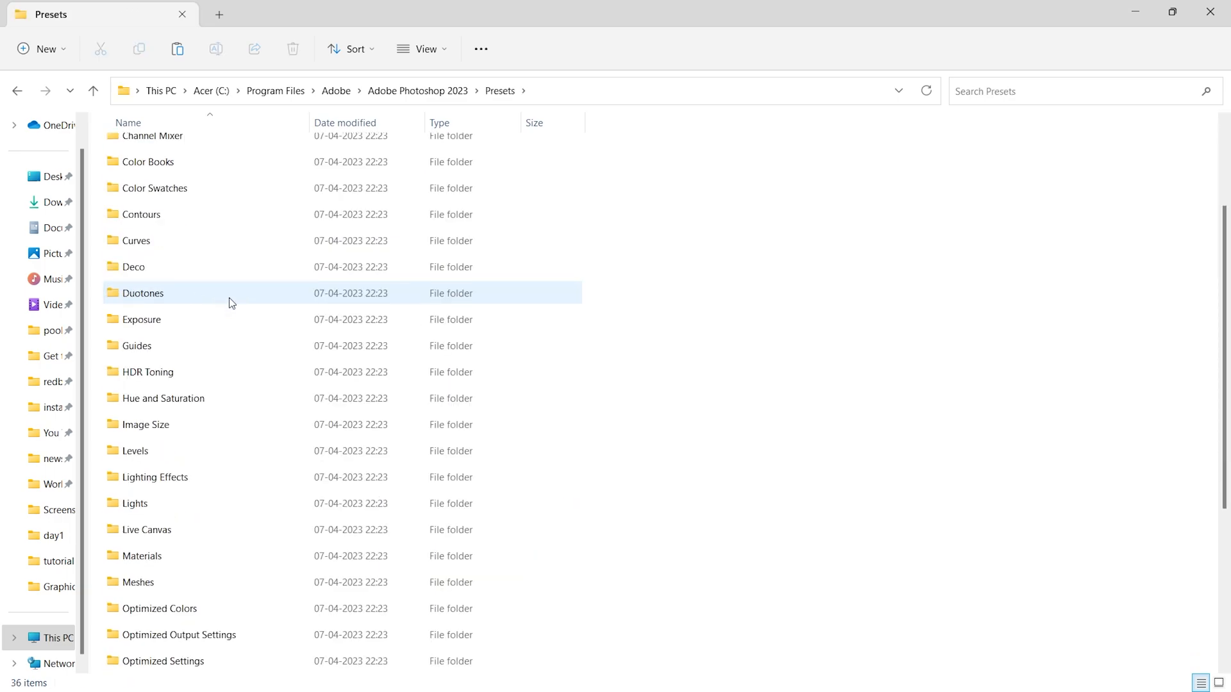
scroll("down", 3)
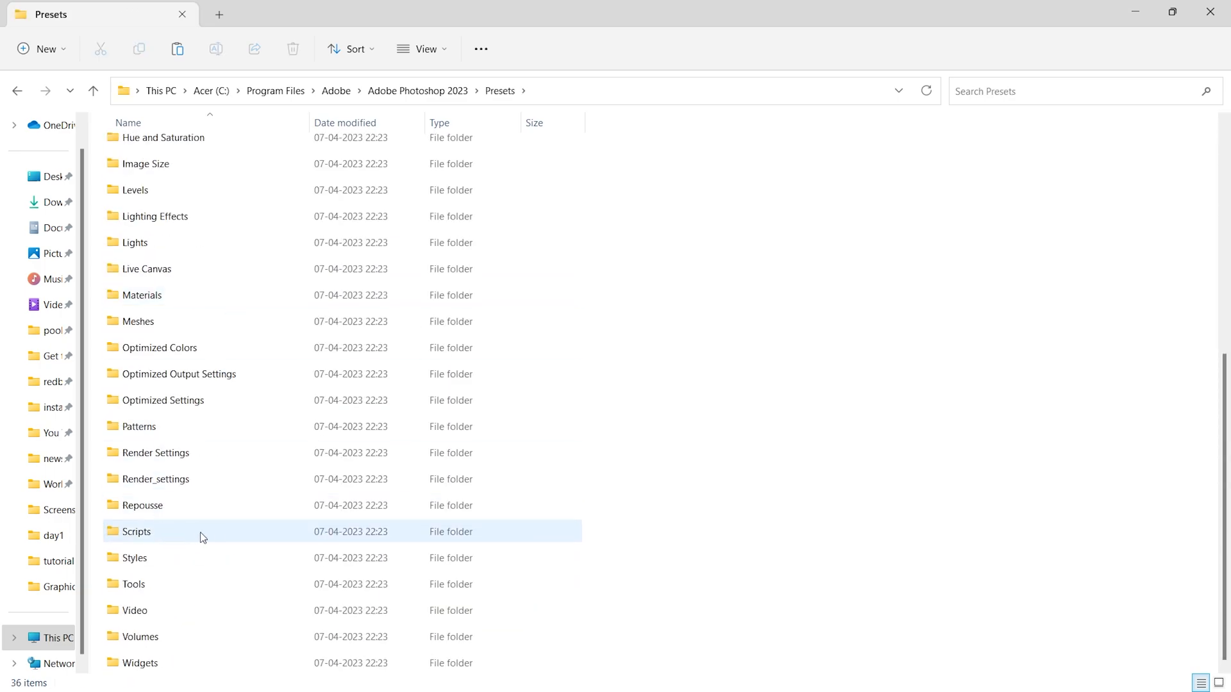
double_click(137, 533)
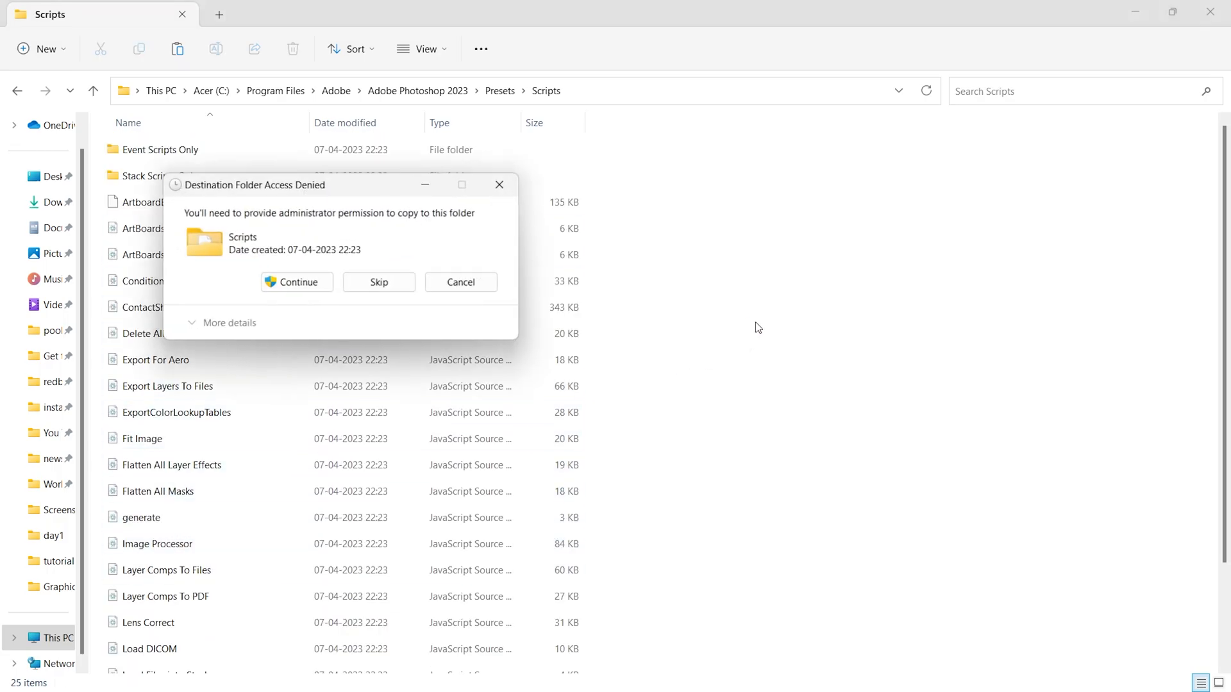
left_click(296, 282)
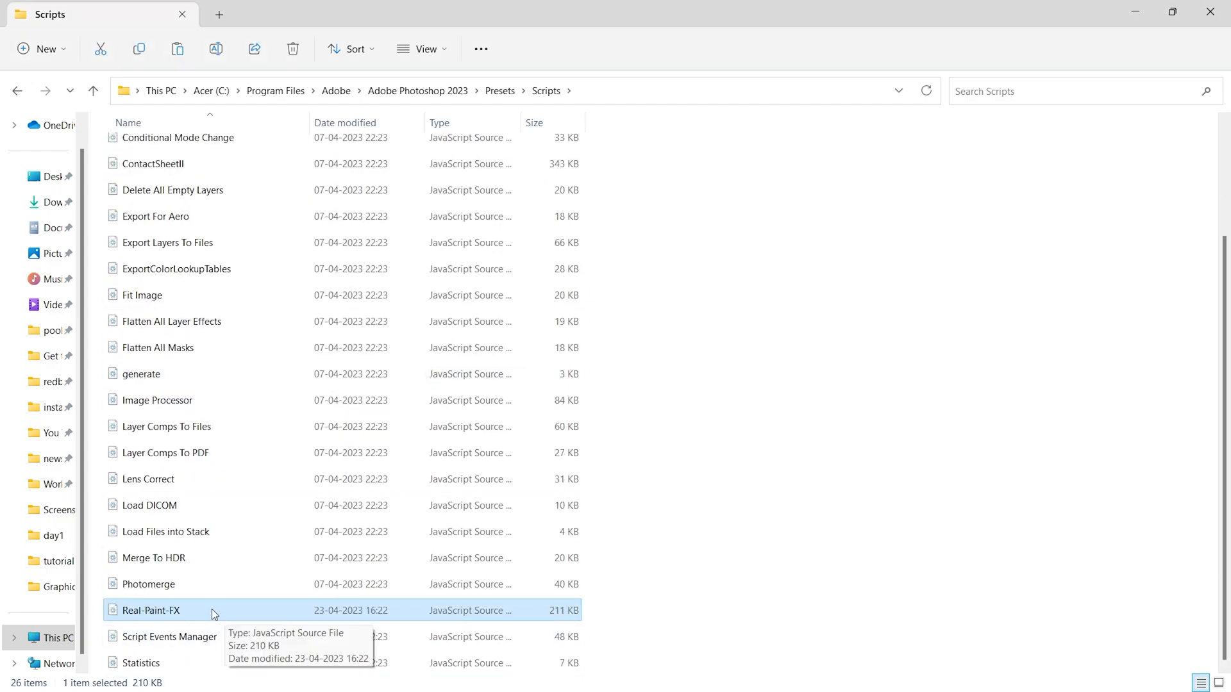
left_click(760, 476)
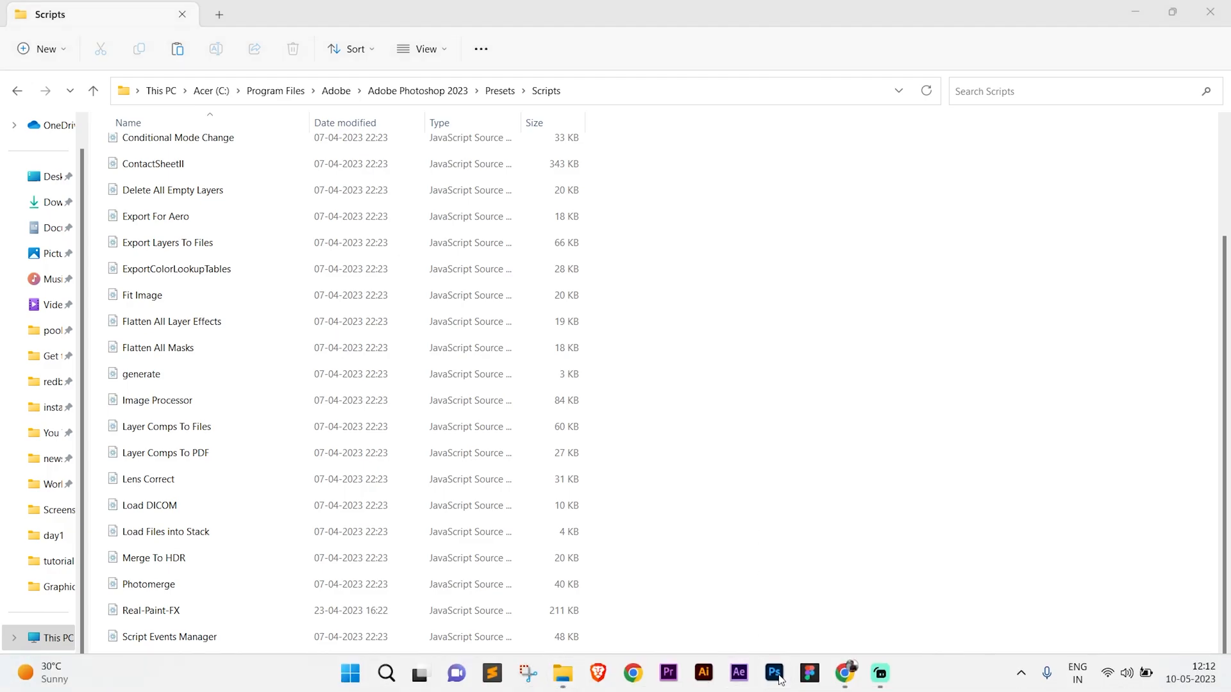
left_click(774, 674)
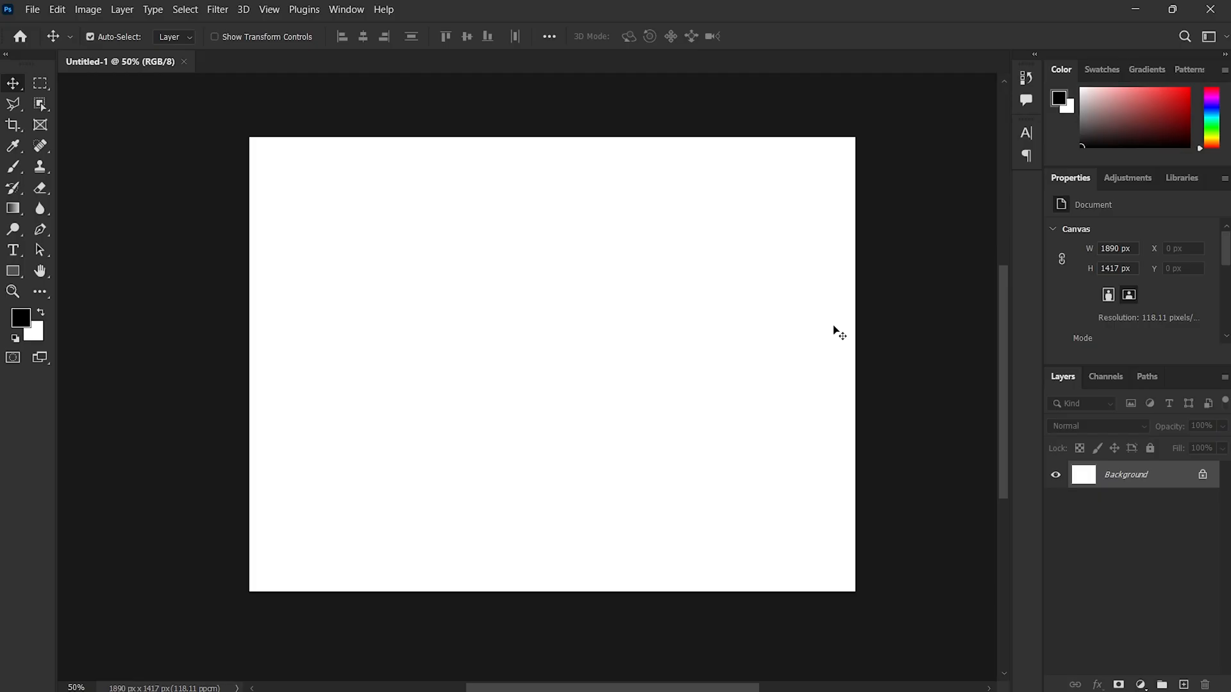
mouse_move(724, 364)
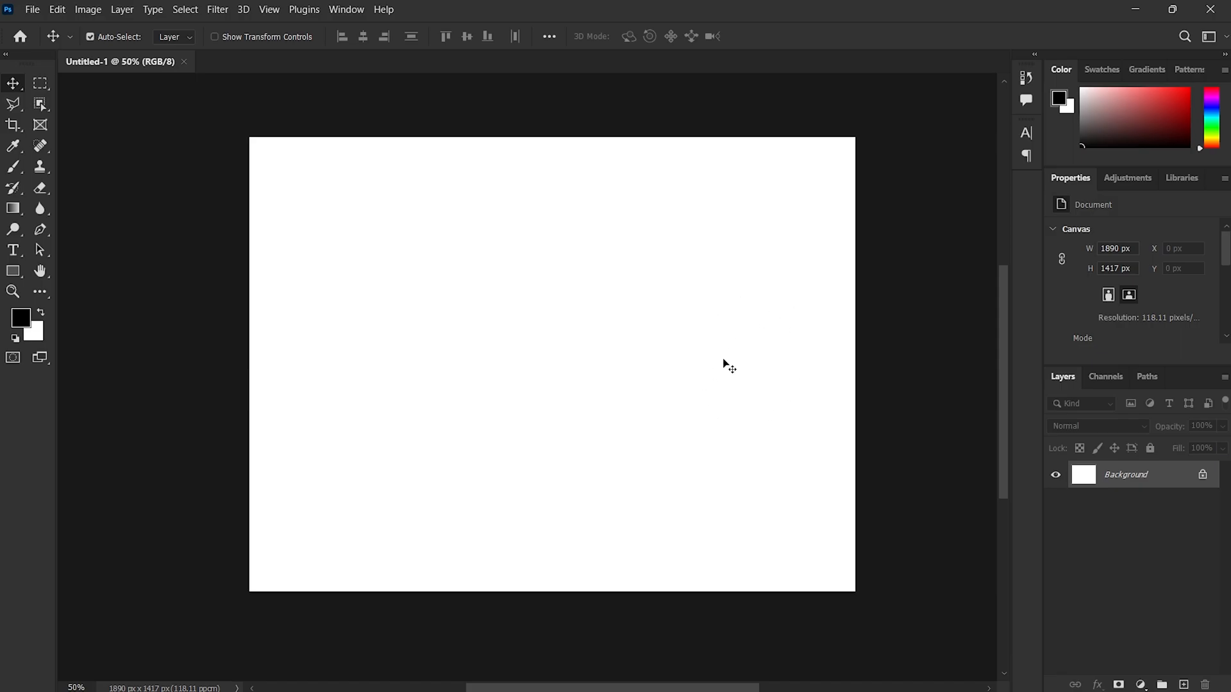
- Confirm Real-Paint-FX is listed under File > Scripts
left_click(40, 9)
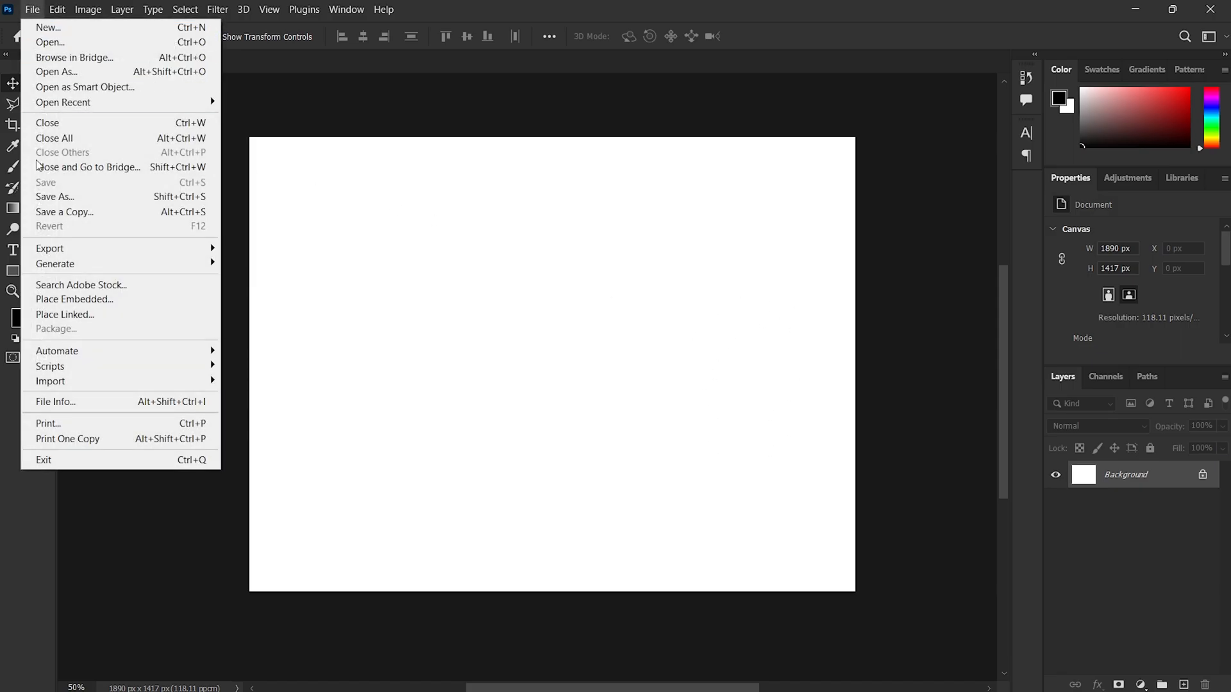
mouse_move(49, 366)
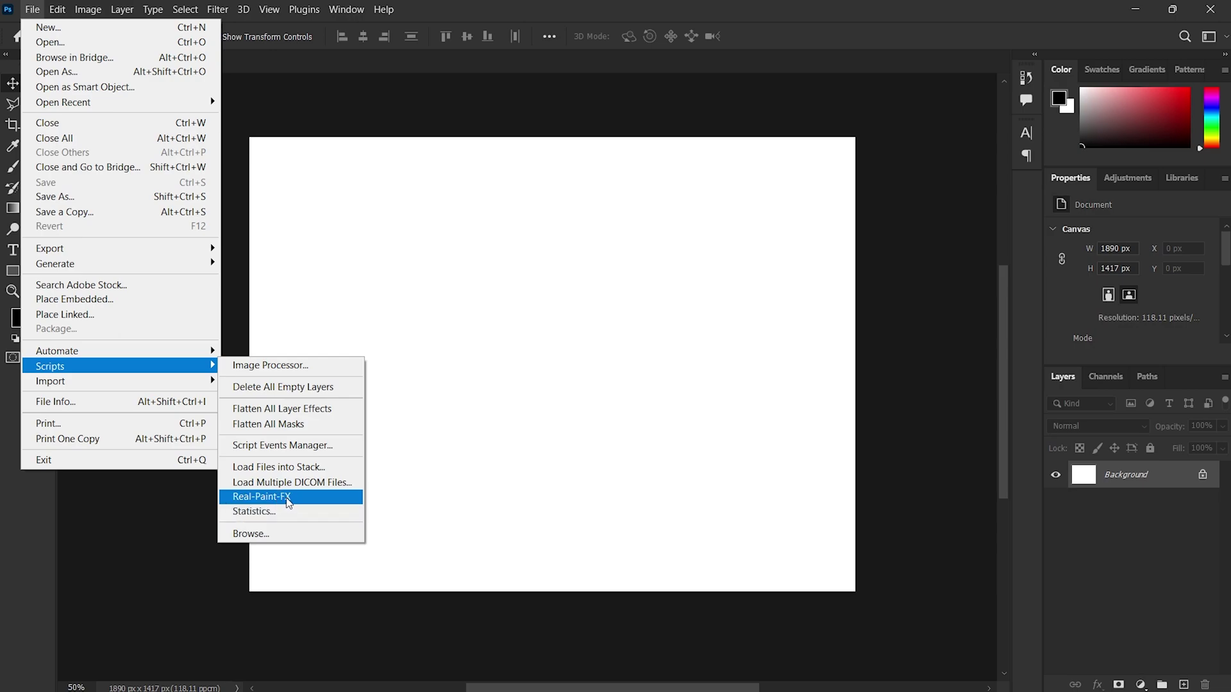
mouse_move(326, 503)
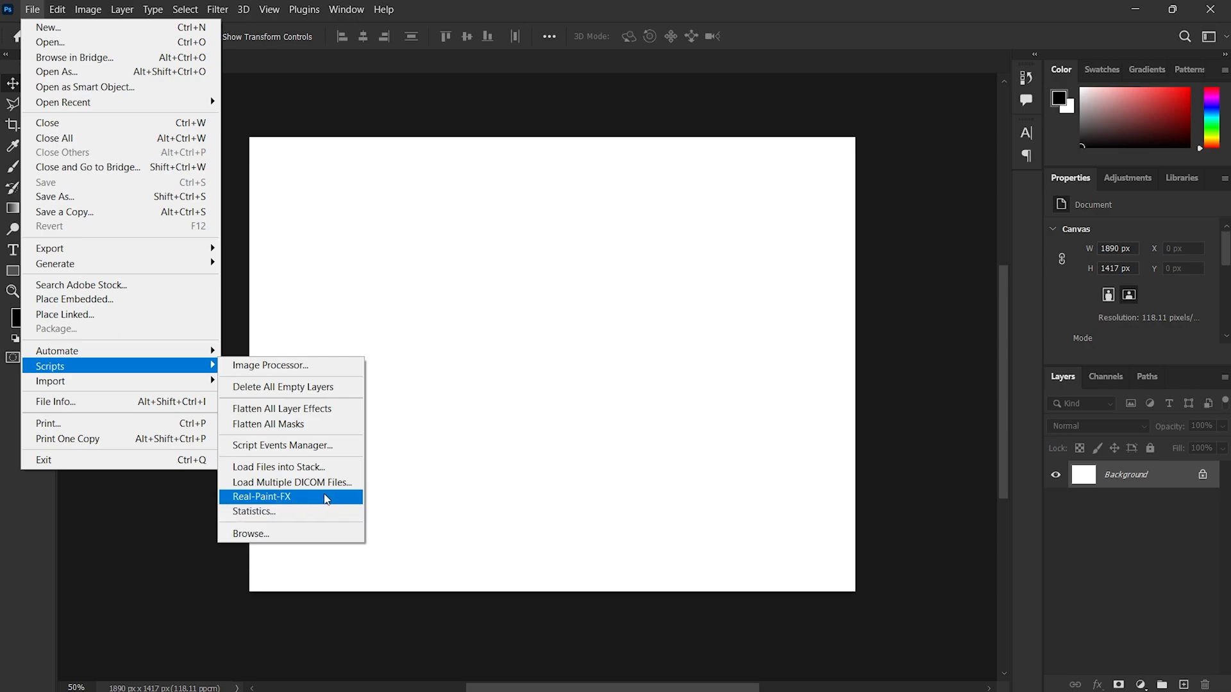
left_click(261, 497)
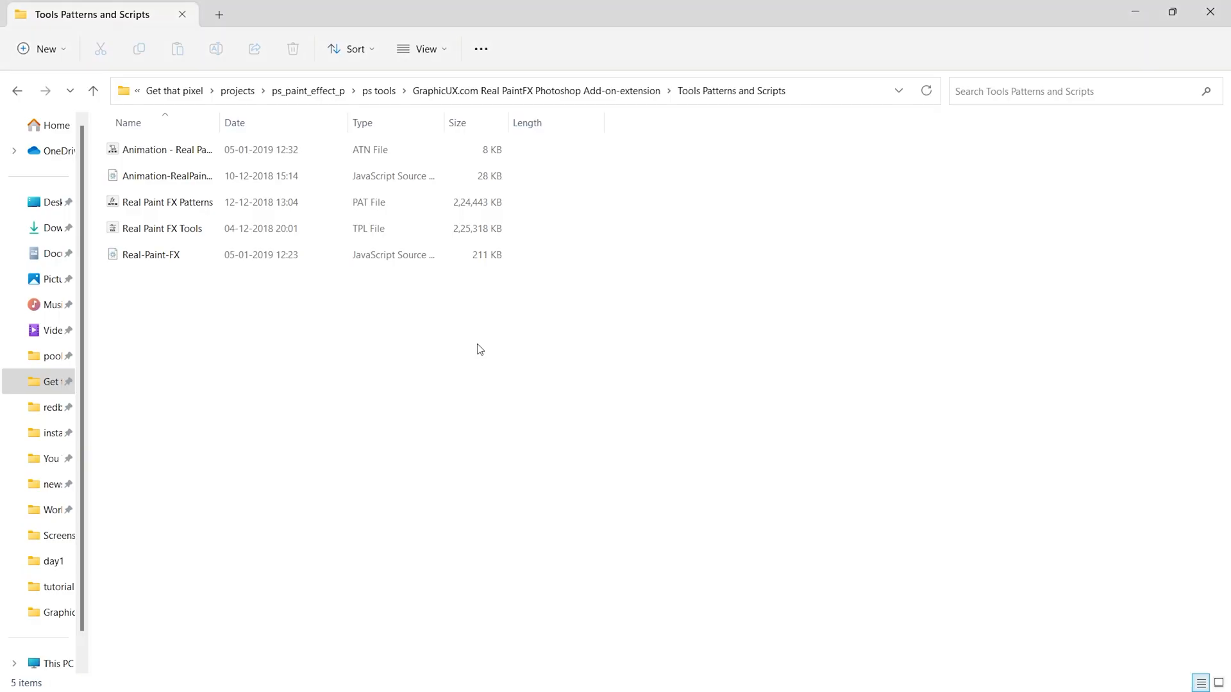
- Open Real Paint FX Tools.tpl and choose Adobe Photoshop 2023 as the app
left_click(168, 202)
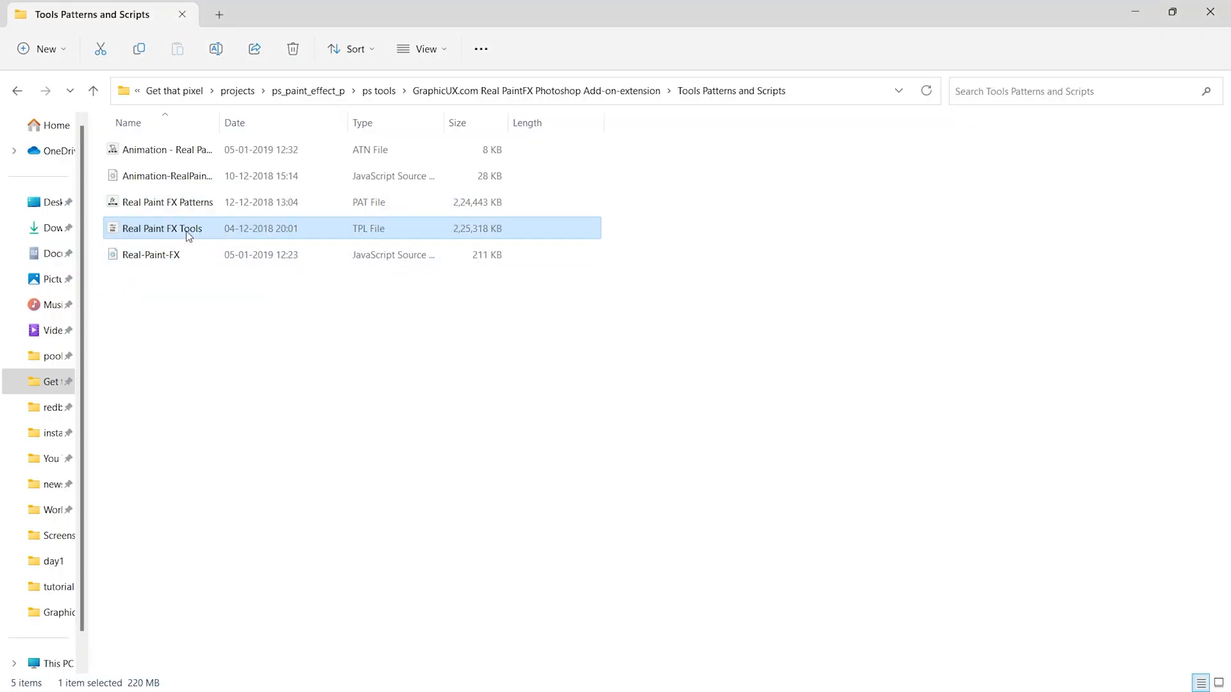
mouse_move(257, 233)
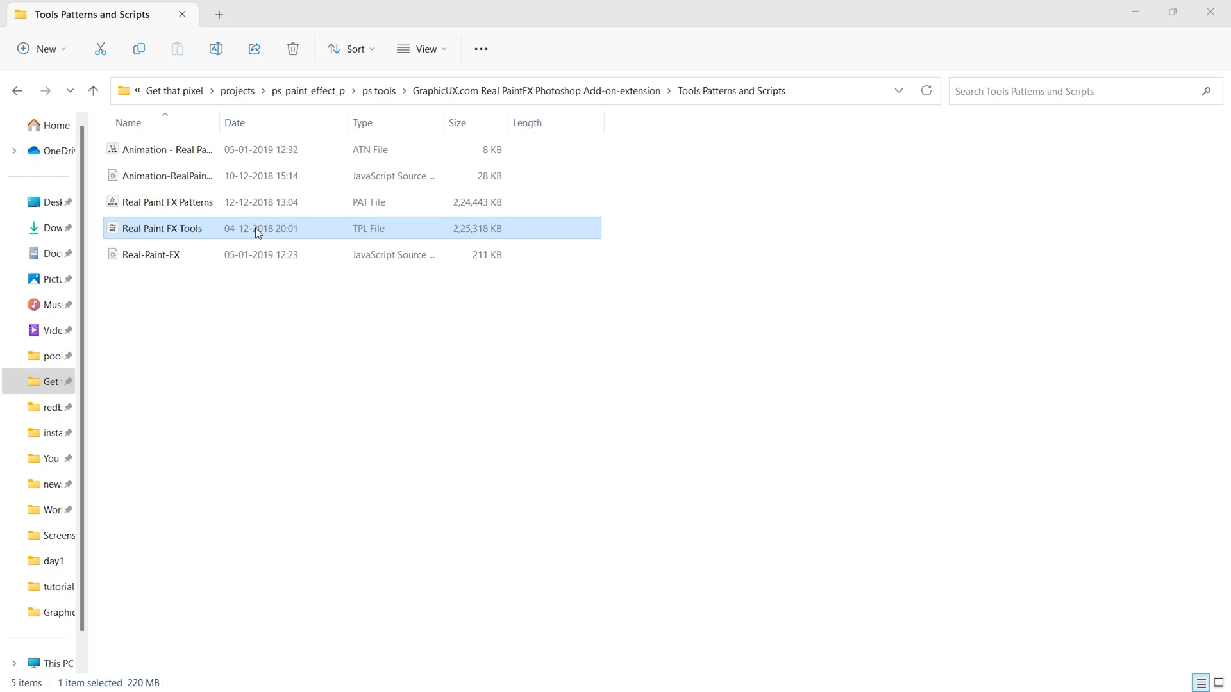
double_click(161, 229)
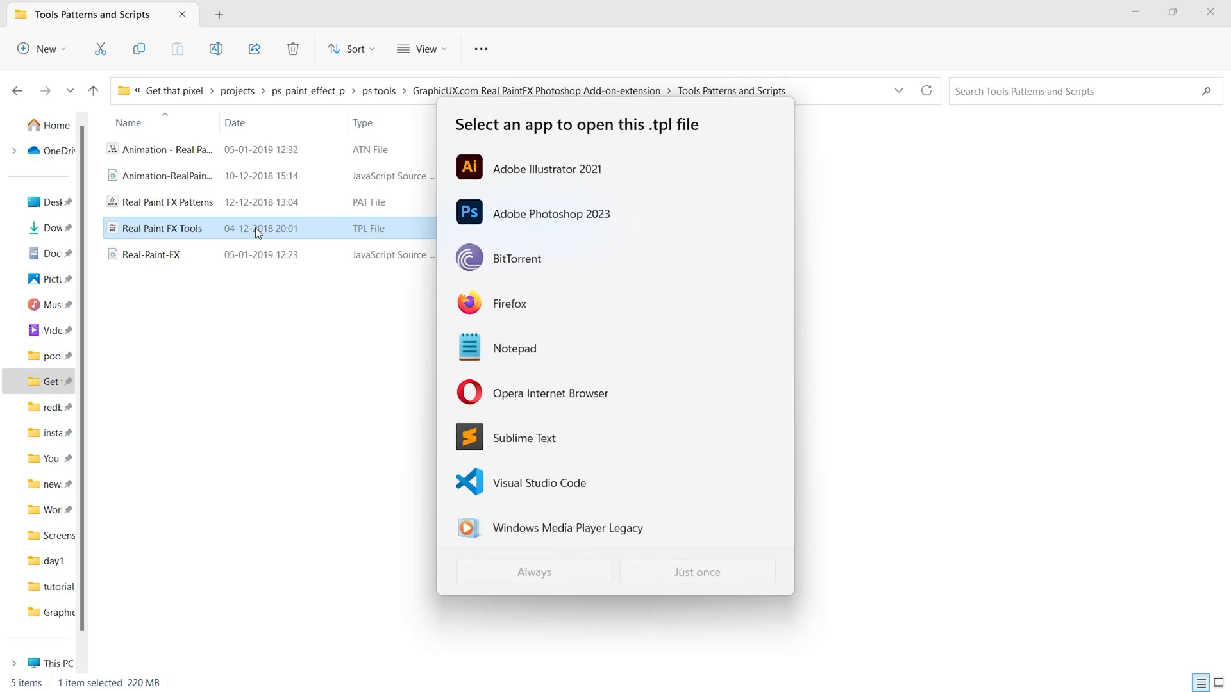
left_click(551, 214)
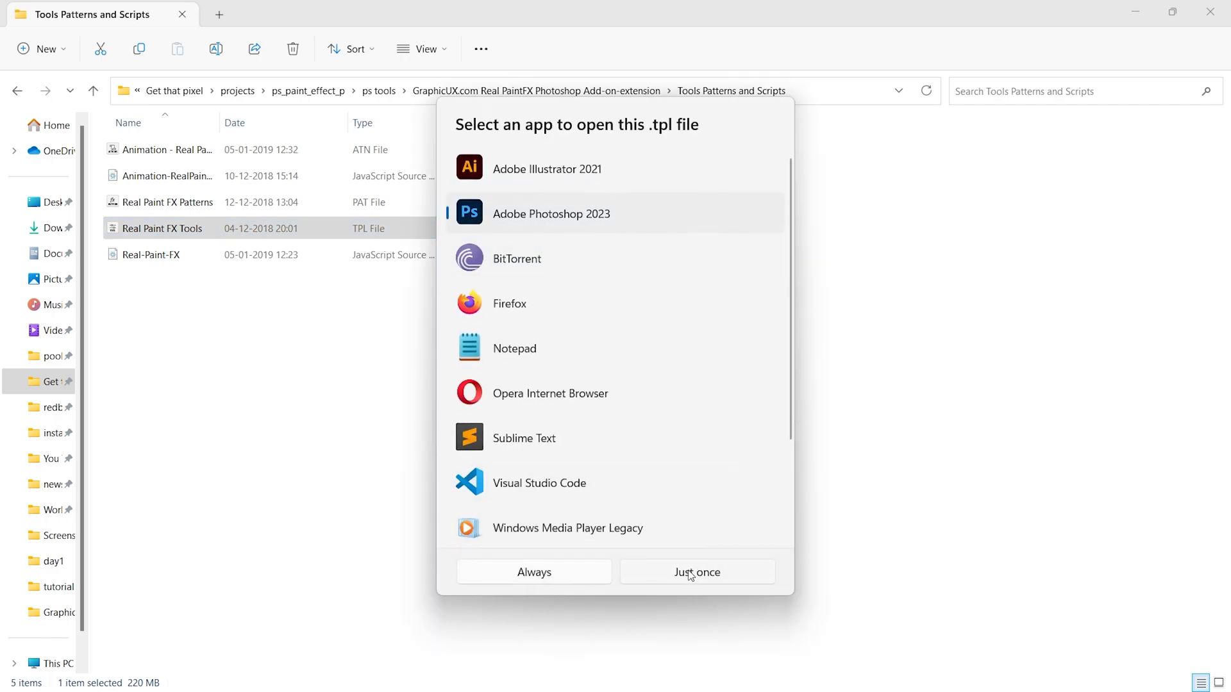
- Open the preset file just once and load it as tools, not brushes
left_click(697, 572)
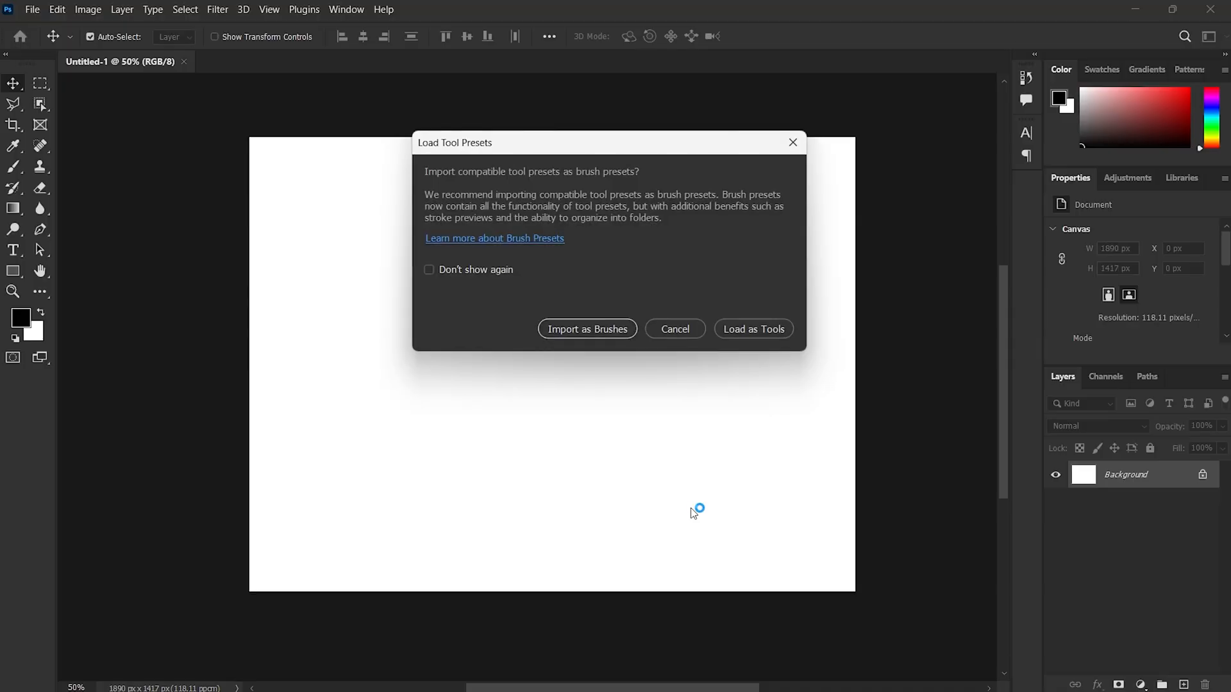
mouse_move(633, 217)
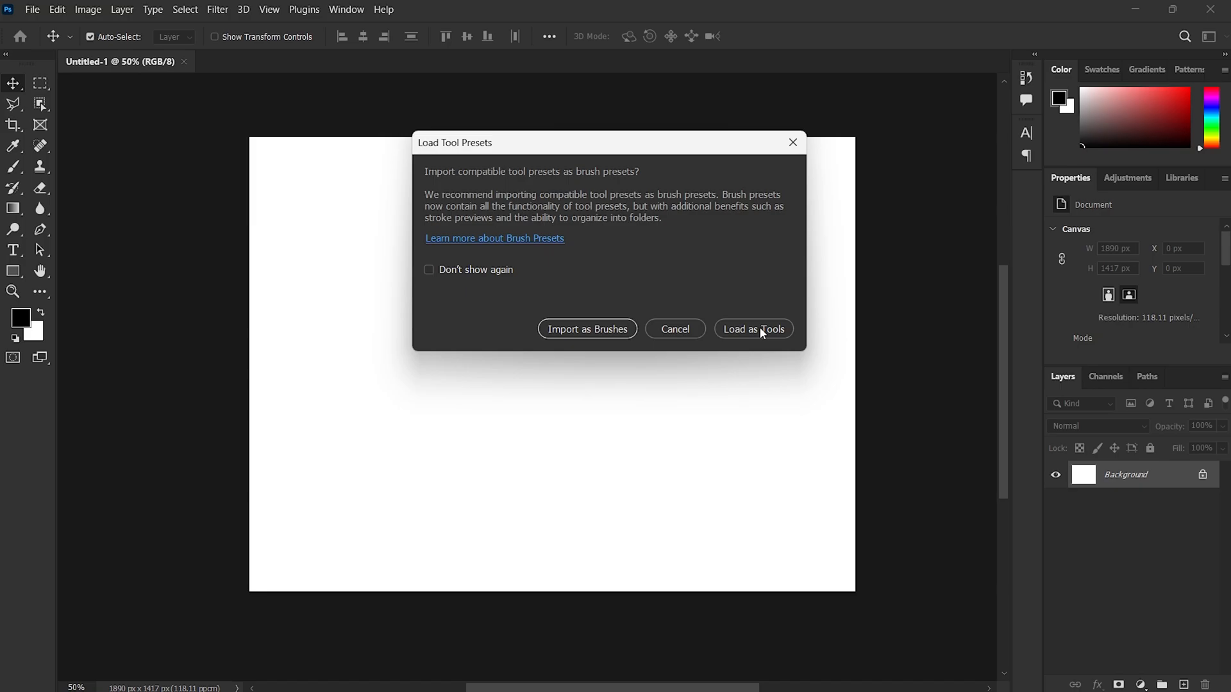
mouse_move(793, 335)
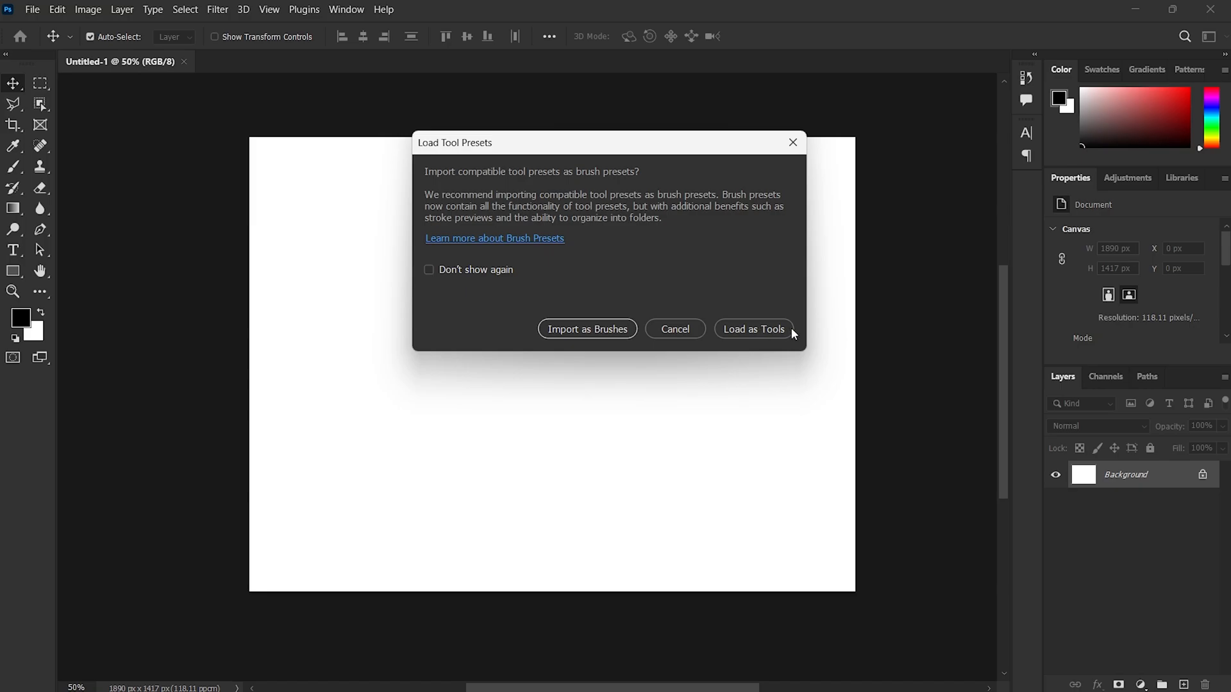
left_click(754, 328)
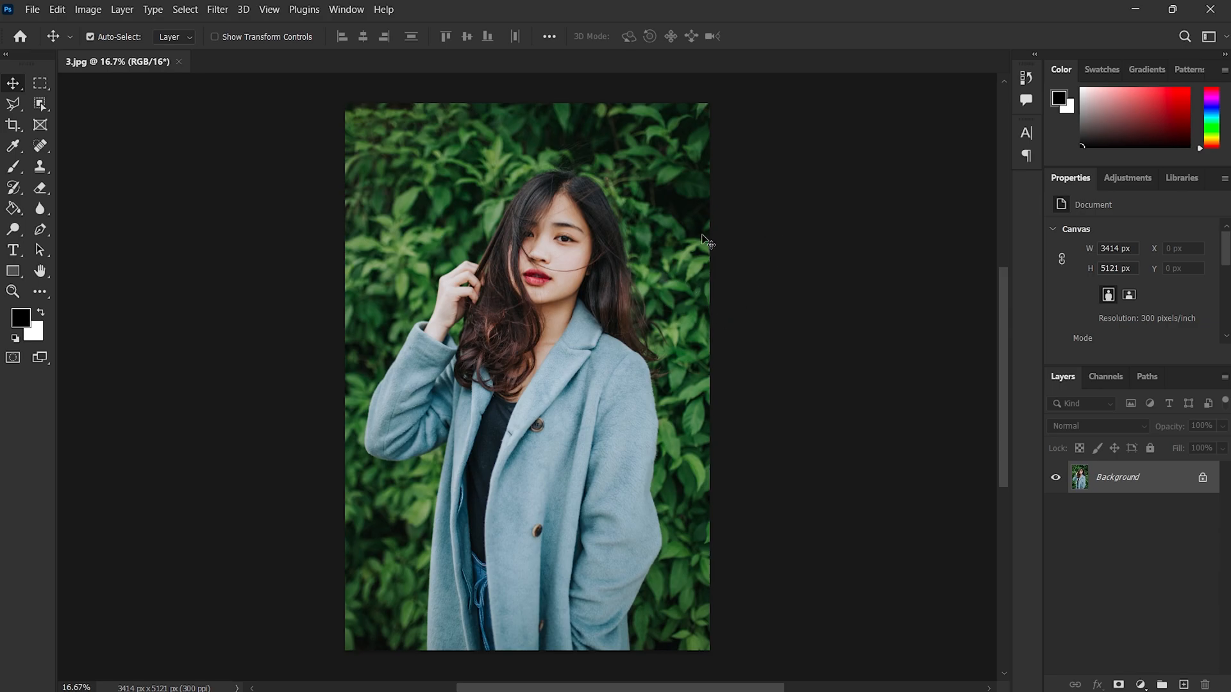
mouse_move(1186, 513)
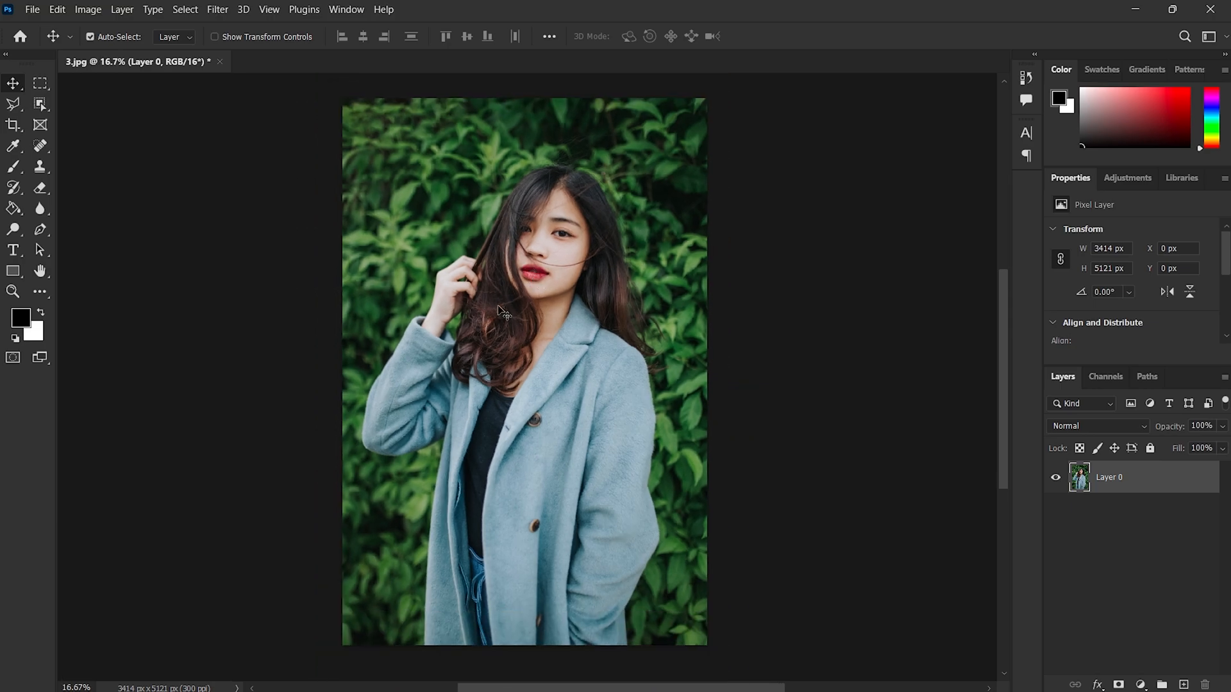
mouse_move(302, 262)
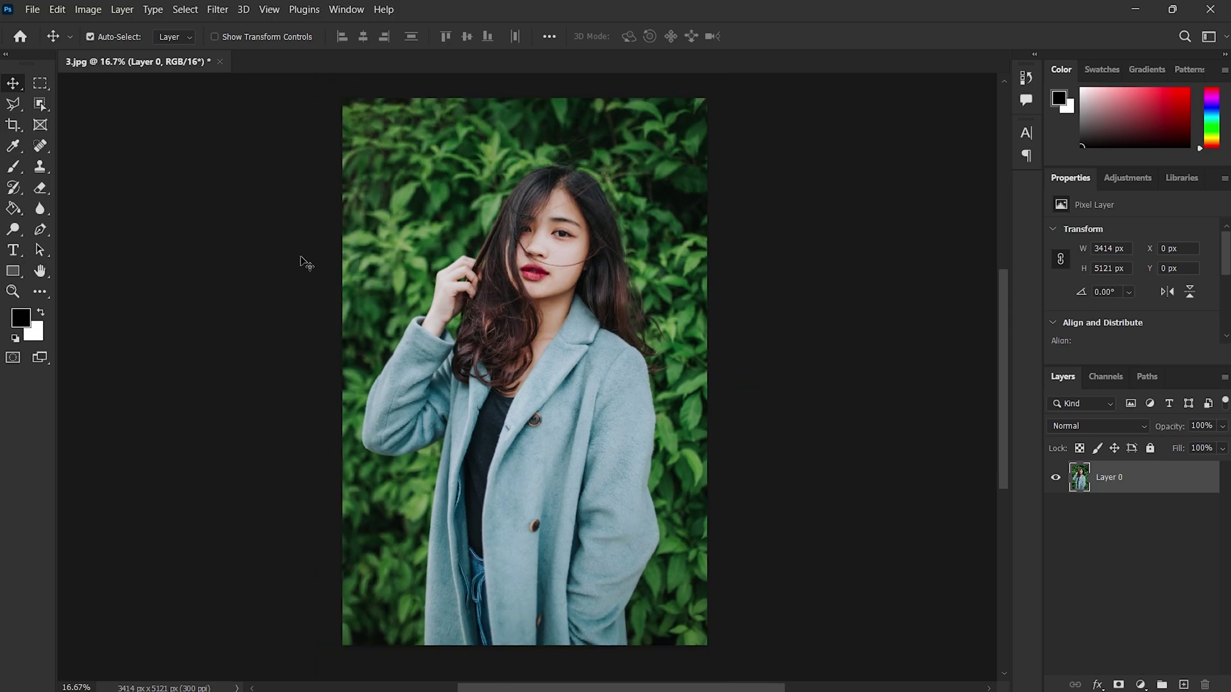
- Run the Real-Paint-FX oil-painting script from the File > Scripts menu
left_click(40, 9)
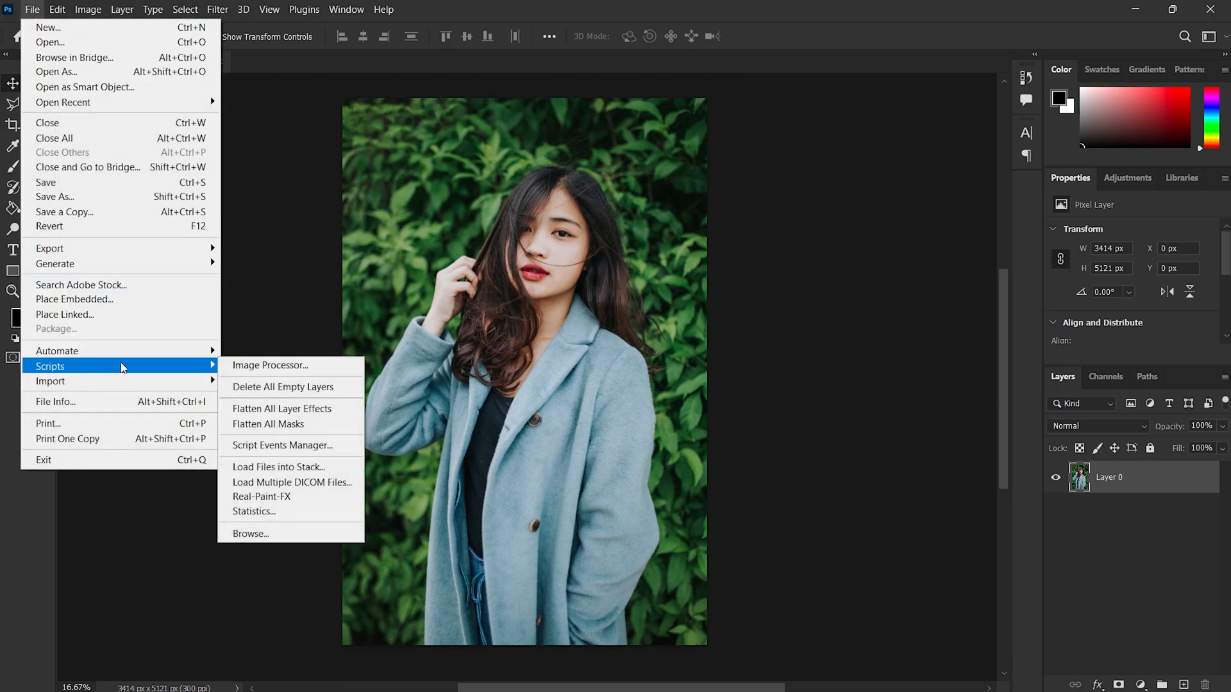
mouse_move(294, 501)
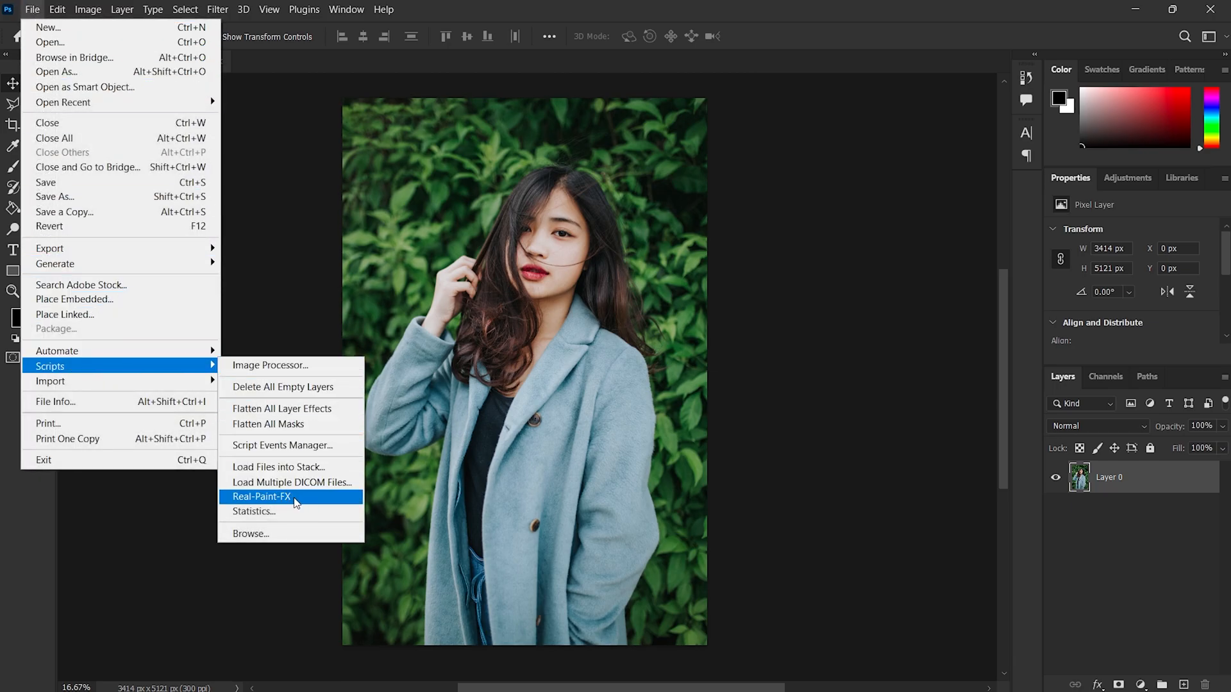
left_click(261, 497)
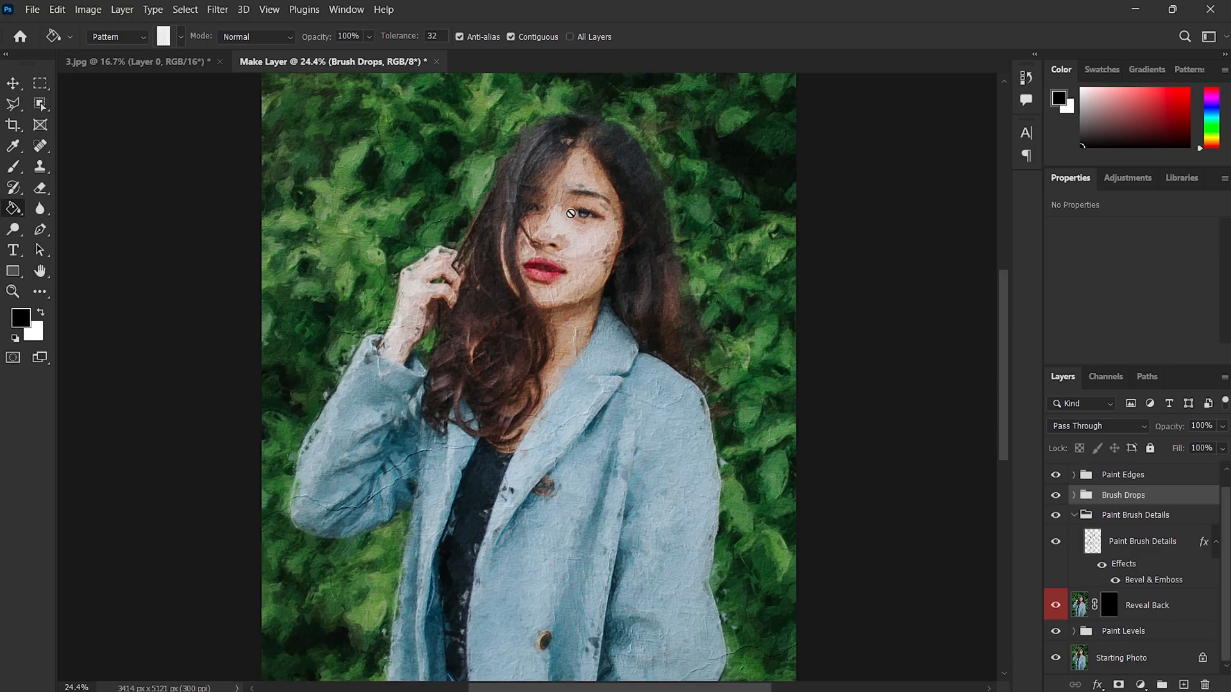
mouse_move(1121, 534)
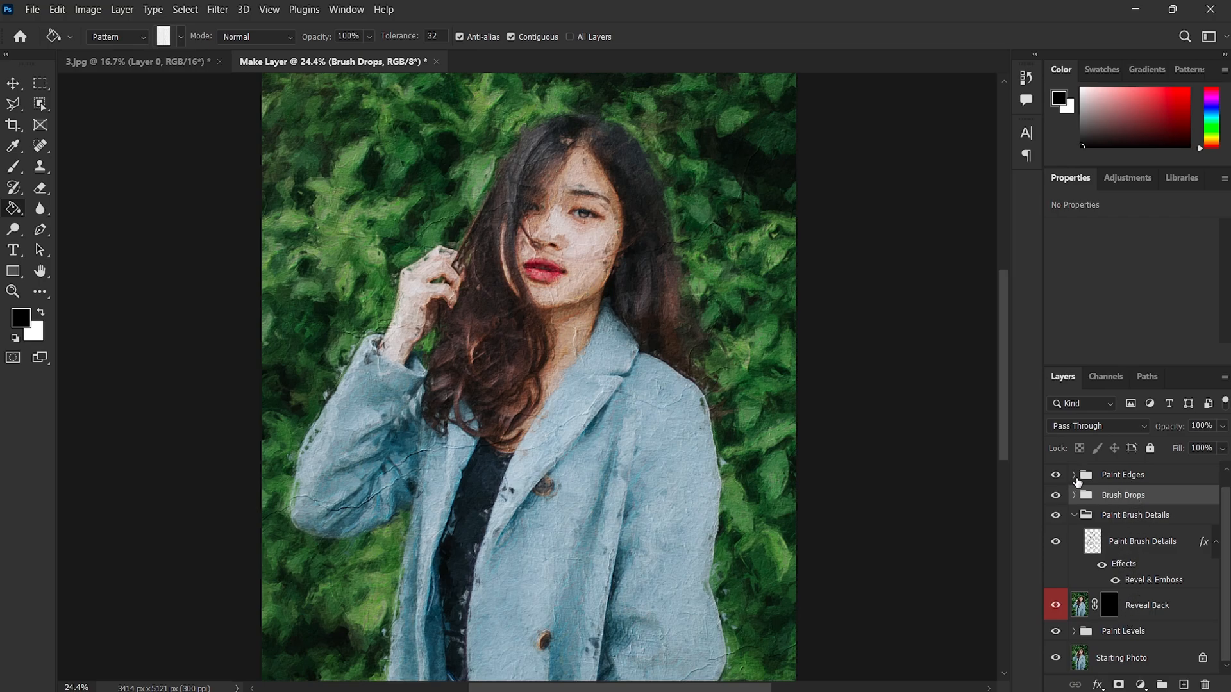
left_click(1072, 495)
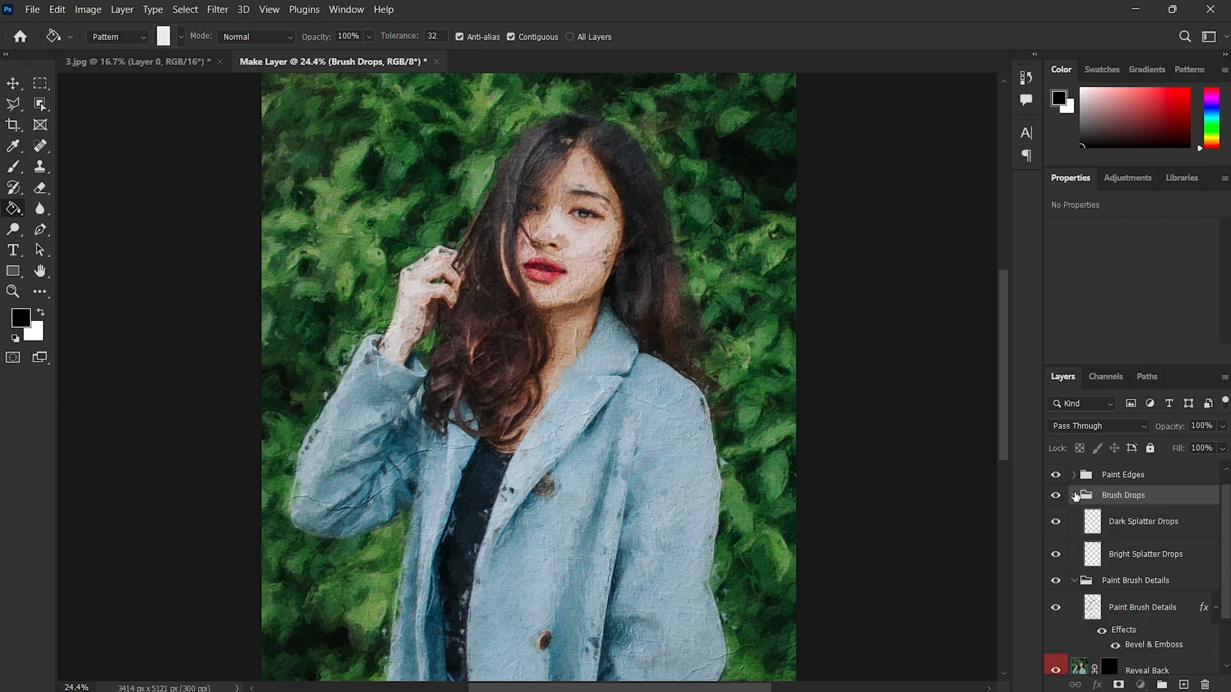
left_click(1075, 495)
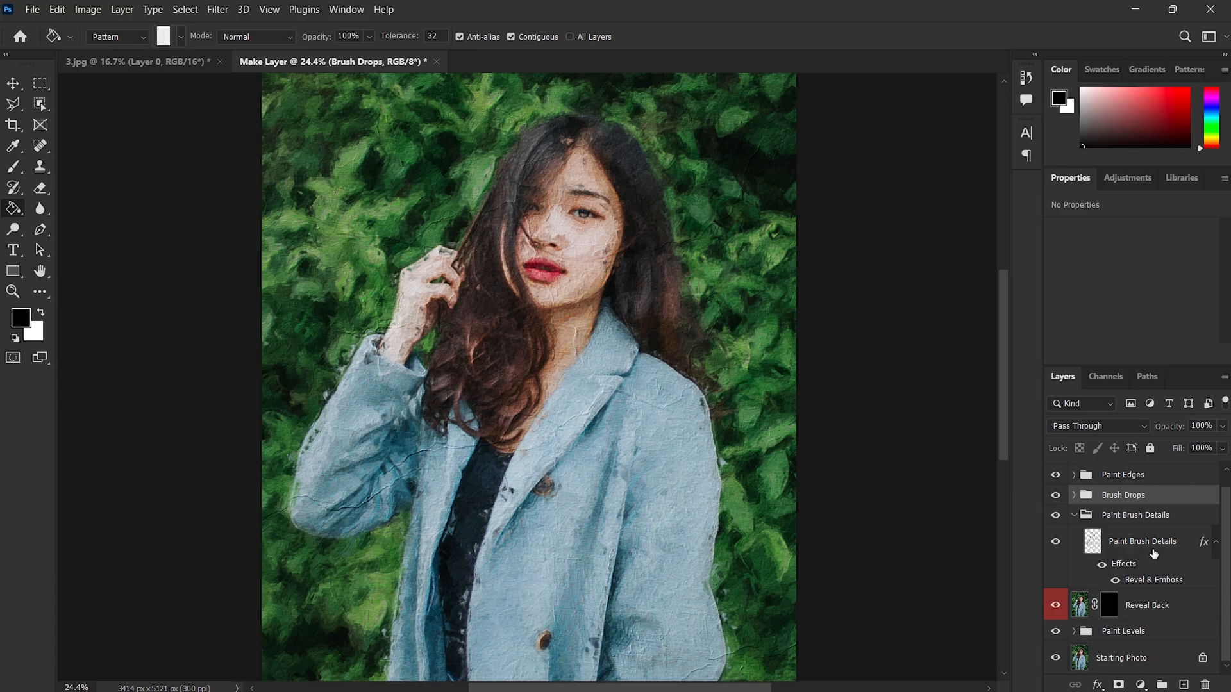
mouse_move(912, 479)
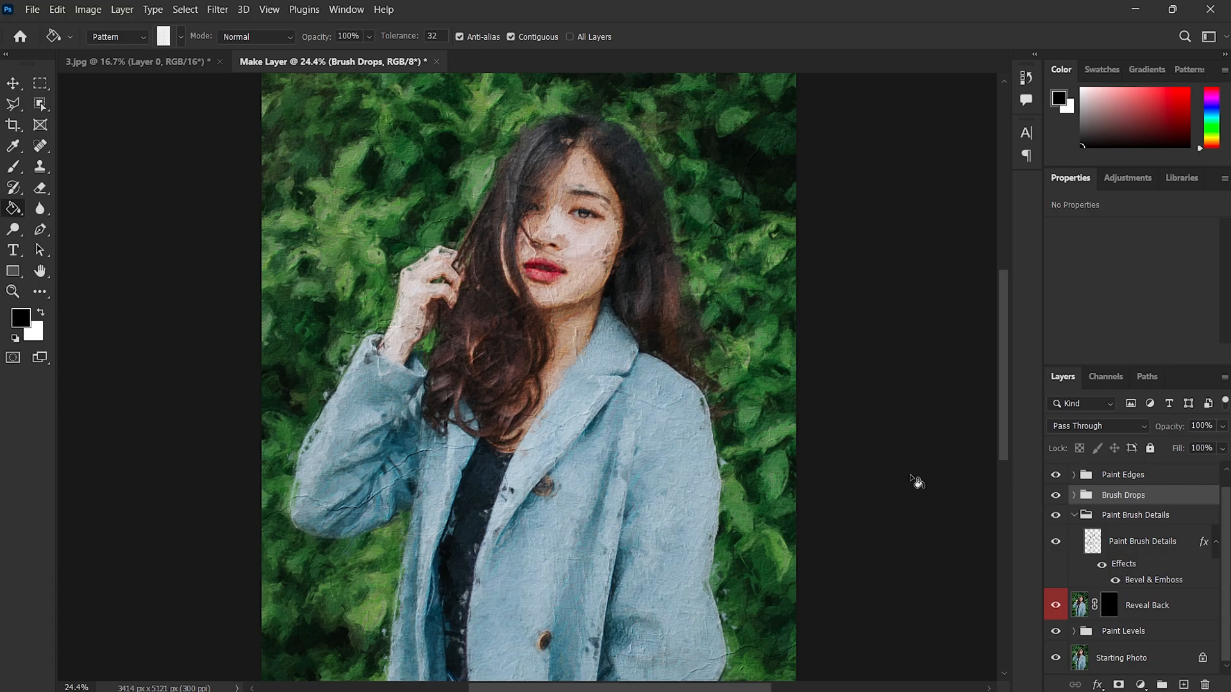
left_click(1147, 605)
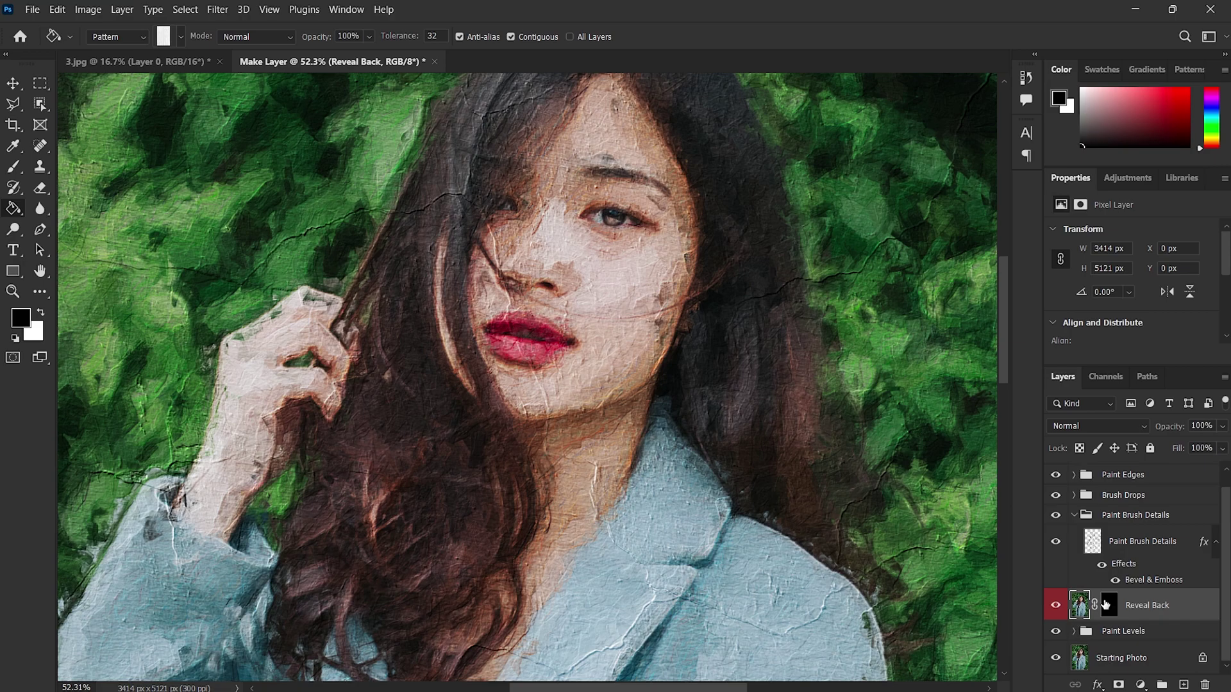
- Paint with a brush on the Reveal Back mask to restore the original eyes and lips
left_click(1108, 605)
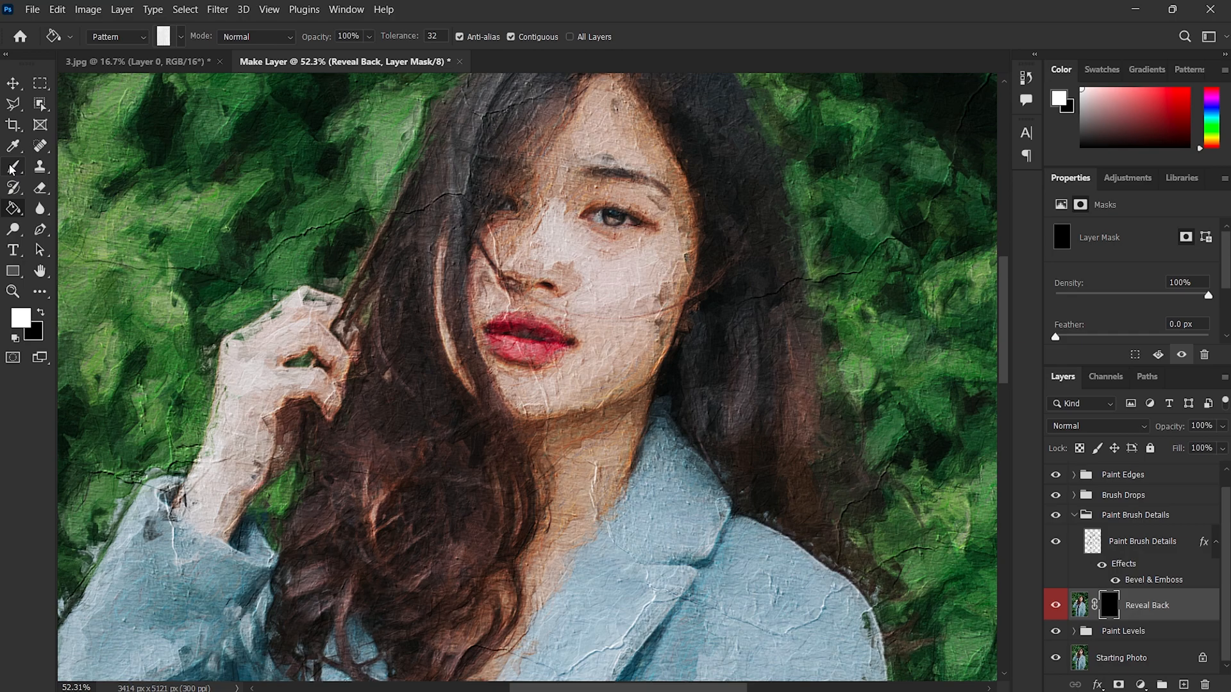
left_click(12, 167)
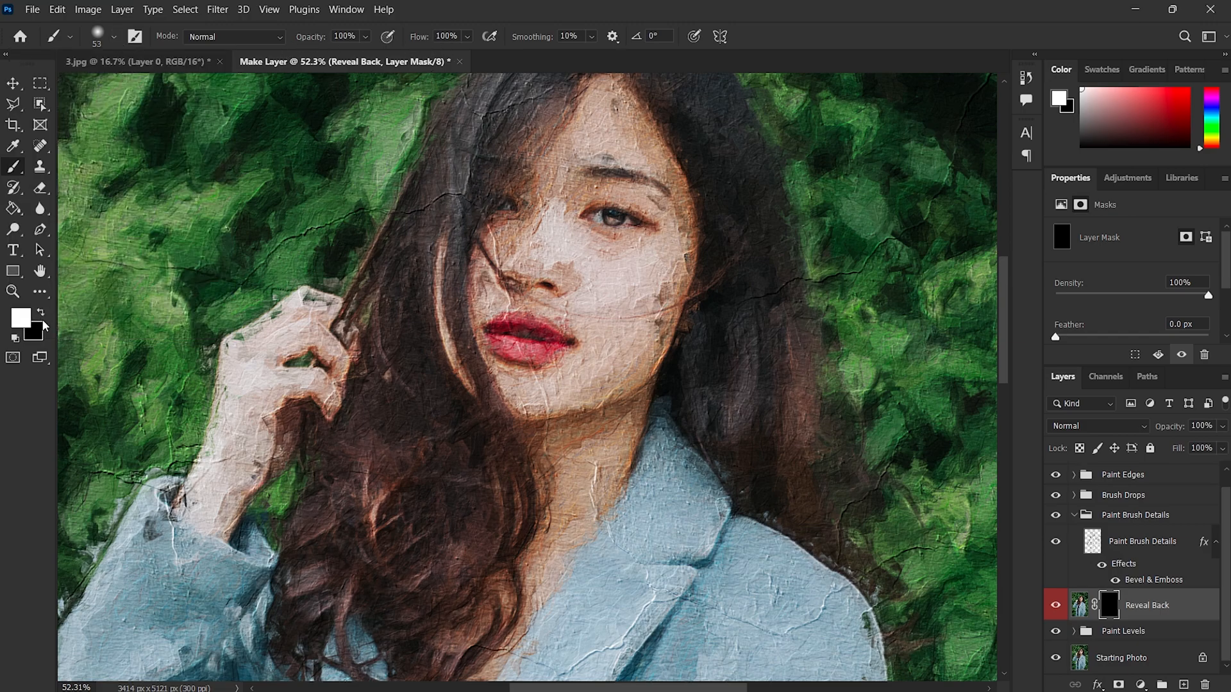
mouse_move(620, 221)
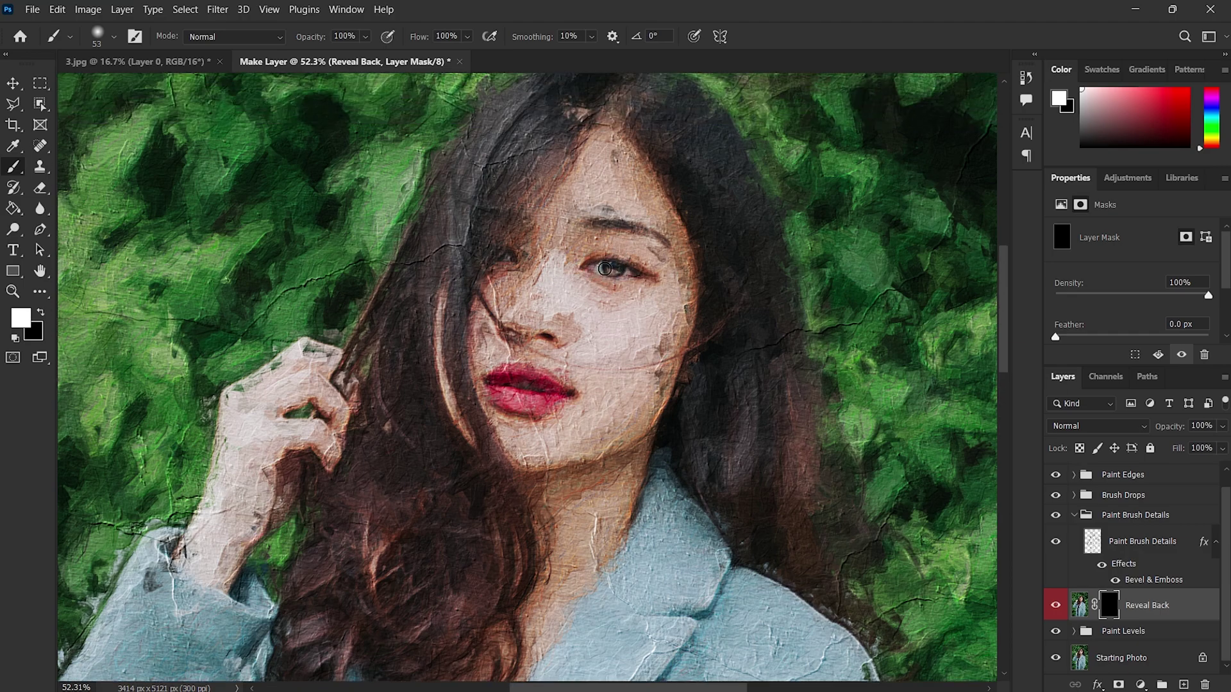
mouse_move(509, 258)
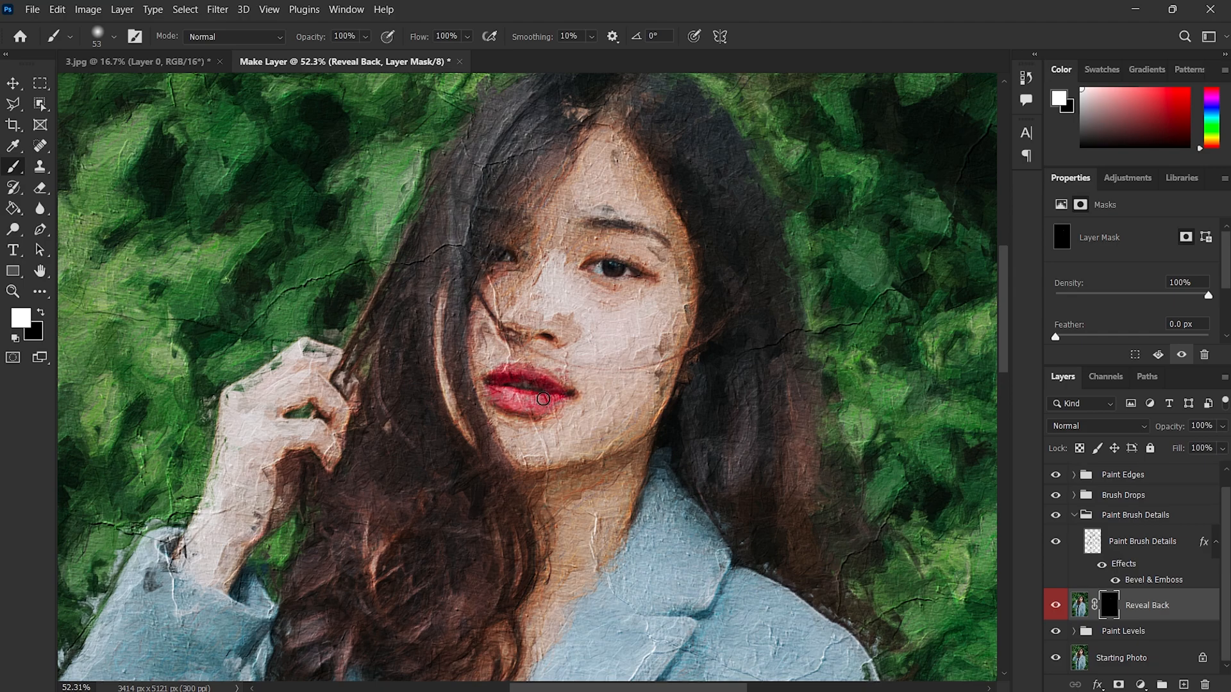
left_click_drag(540, 399, 588, 158)
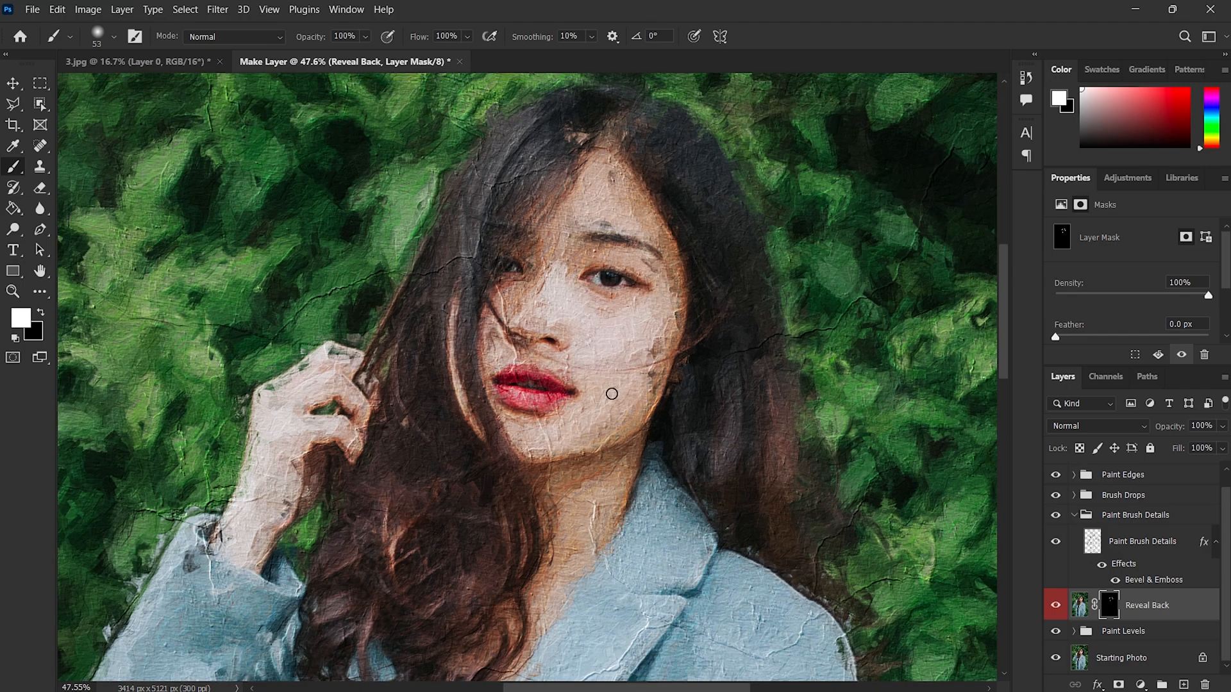
mouse_move(564, 408)
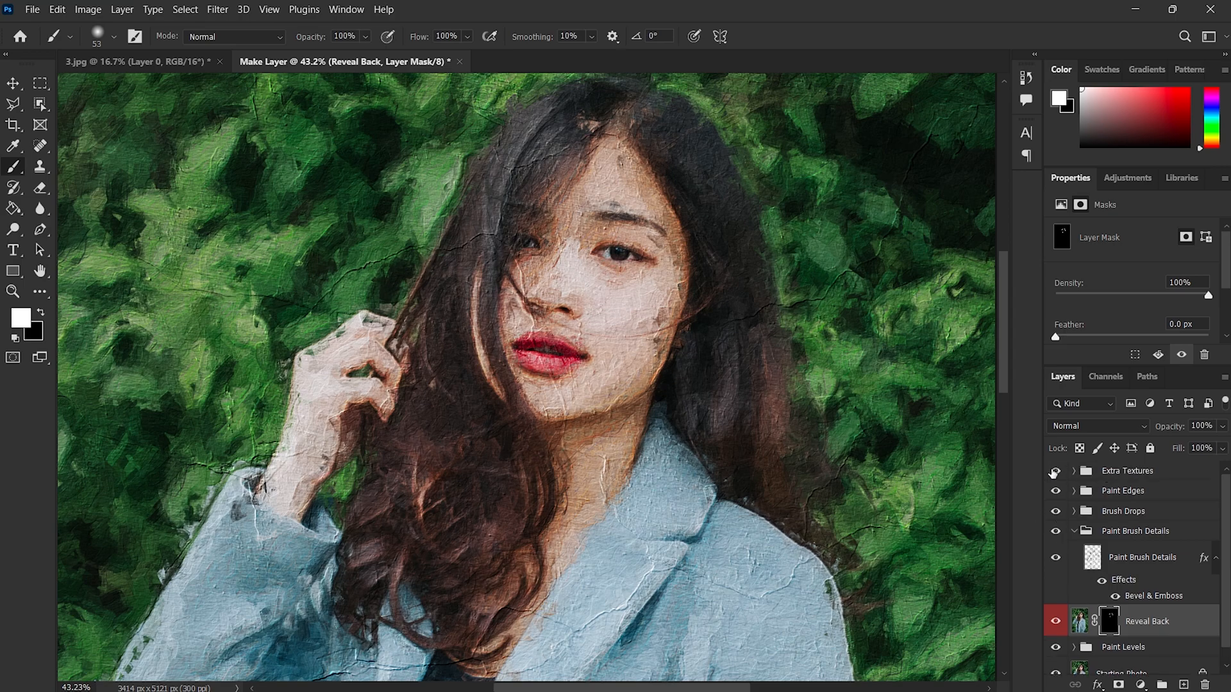
- Compare the Extra Textures group hidden and shown, then add a layer mask to it
left_click(1055, 471)
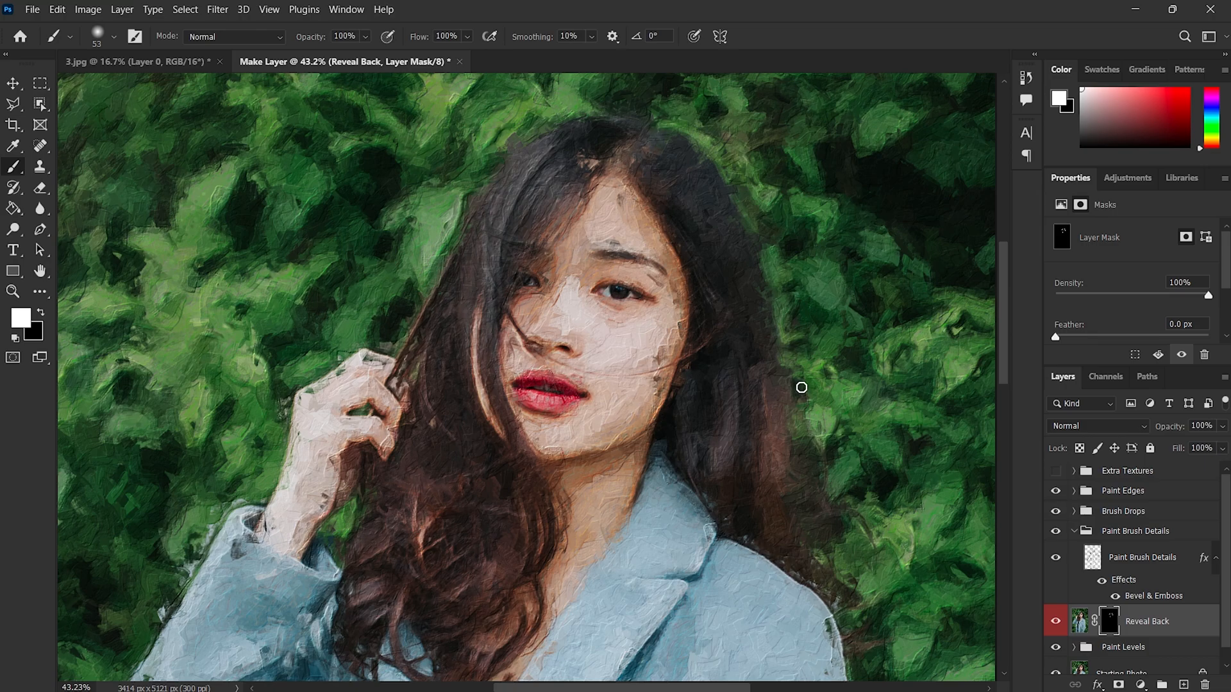
mouse_move(737, 388)
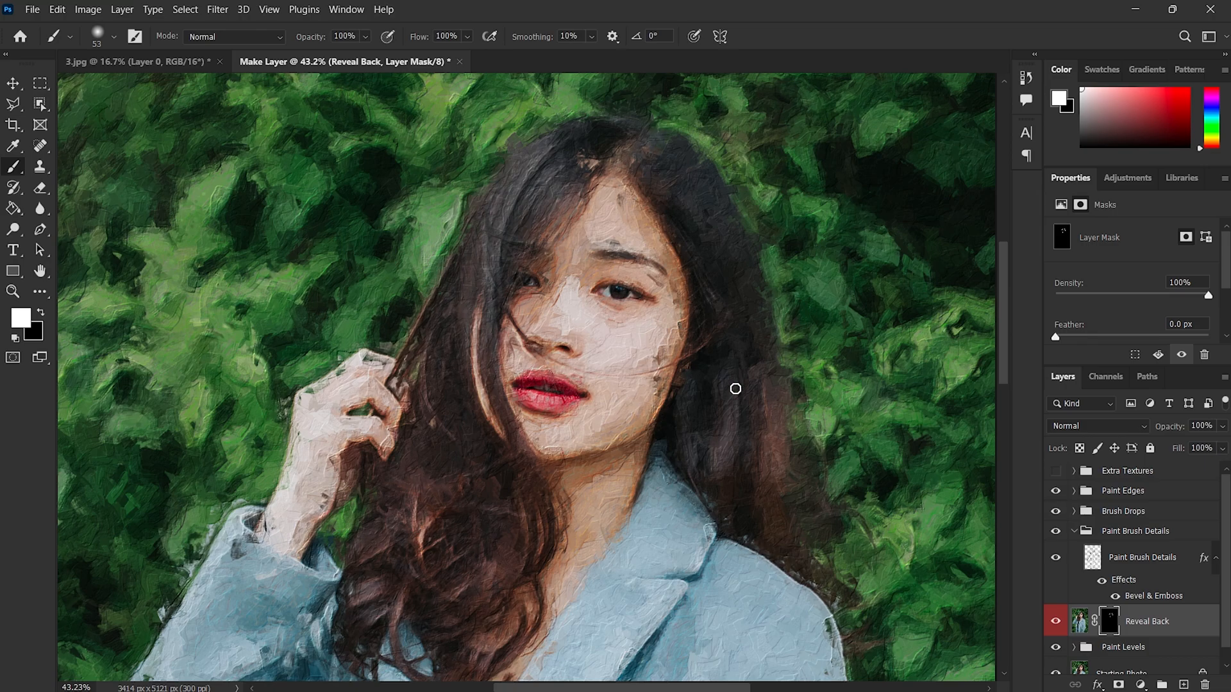
left_click(1055, 471)
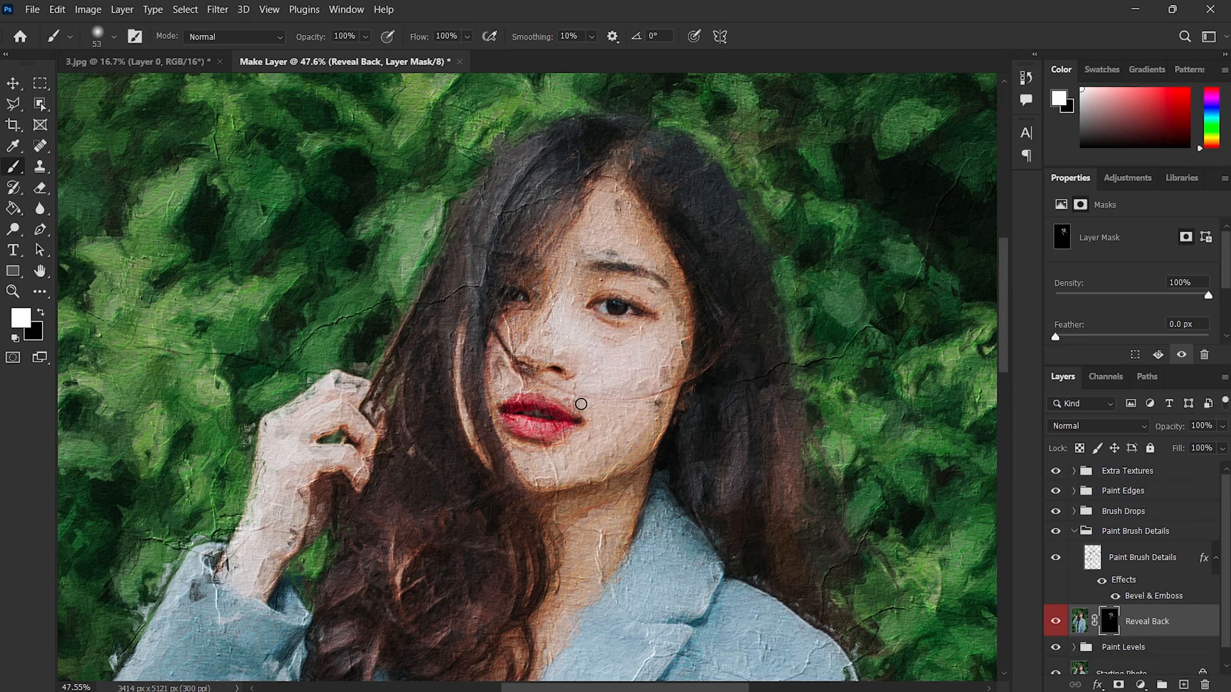
left_click(1127, 470)
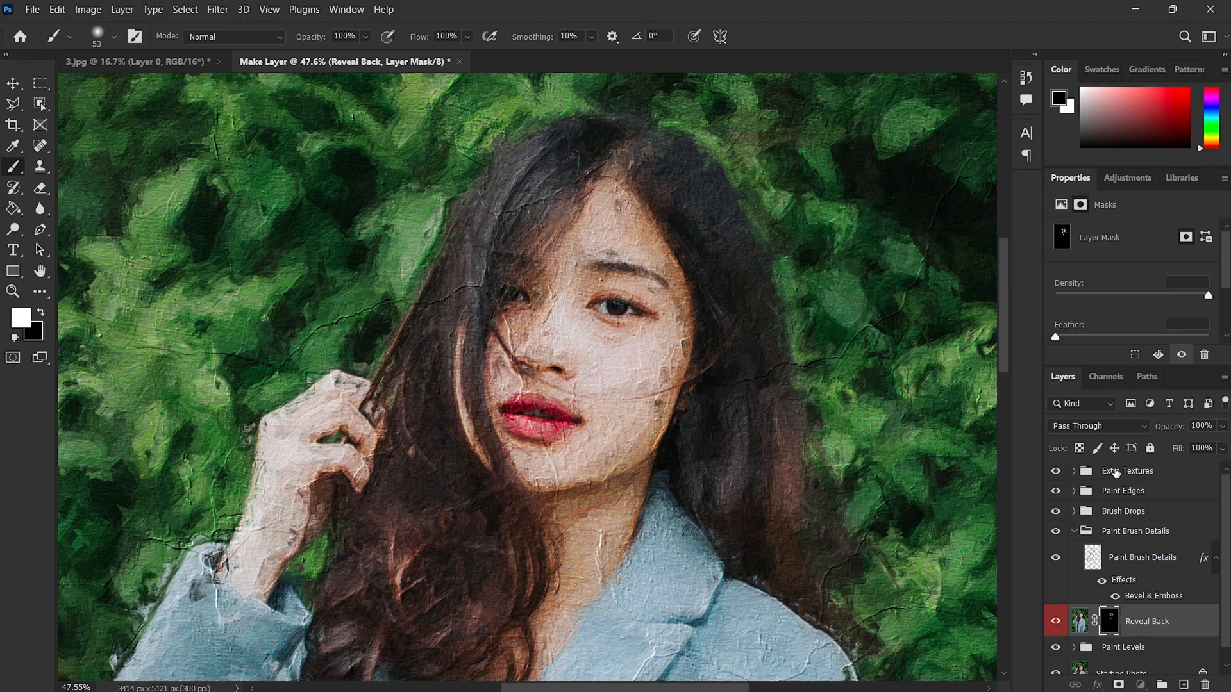
left_click(1126, 471)
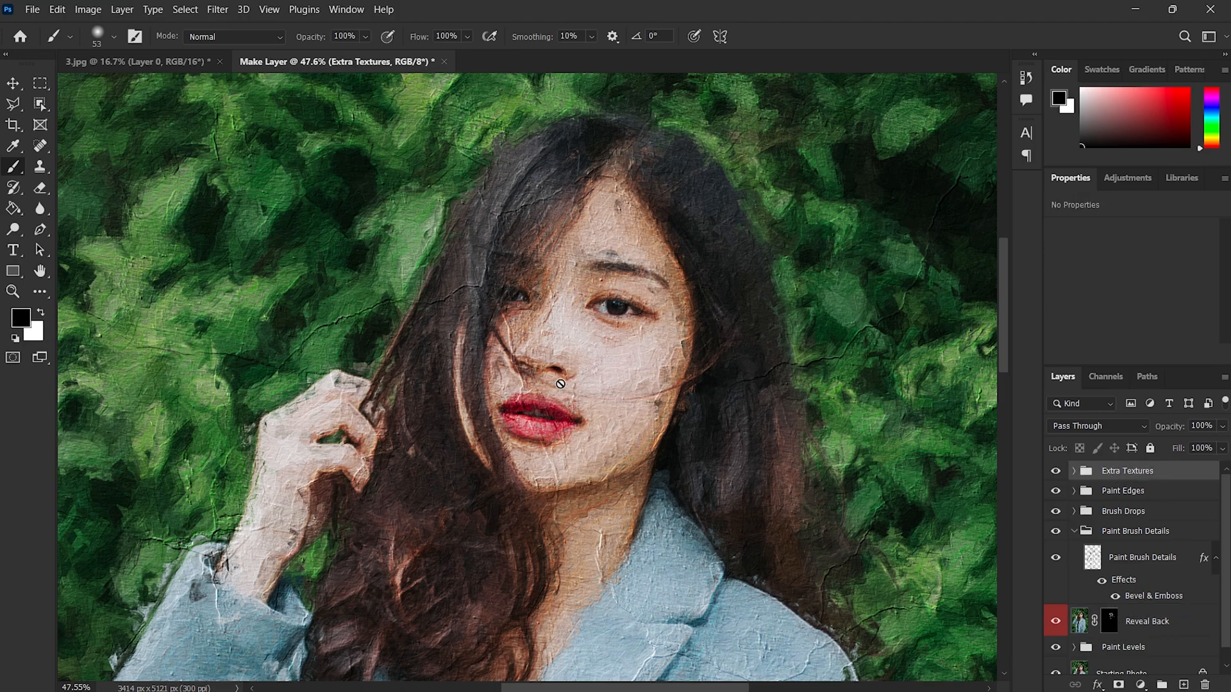
mouse_move(824, 439)
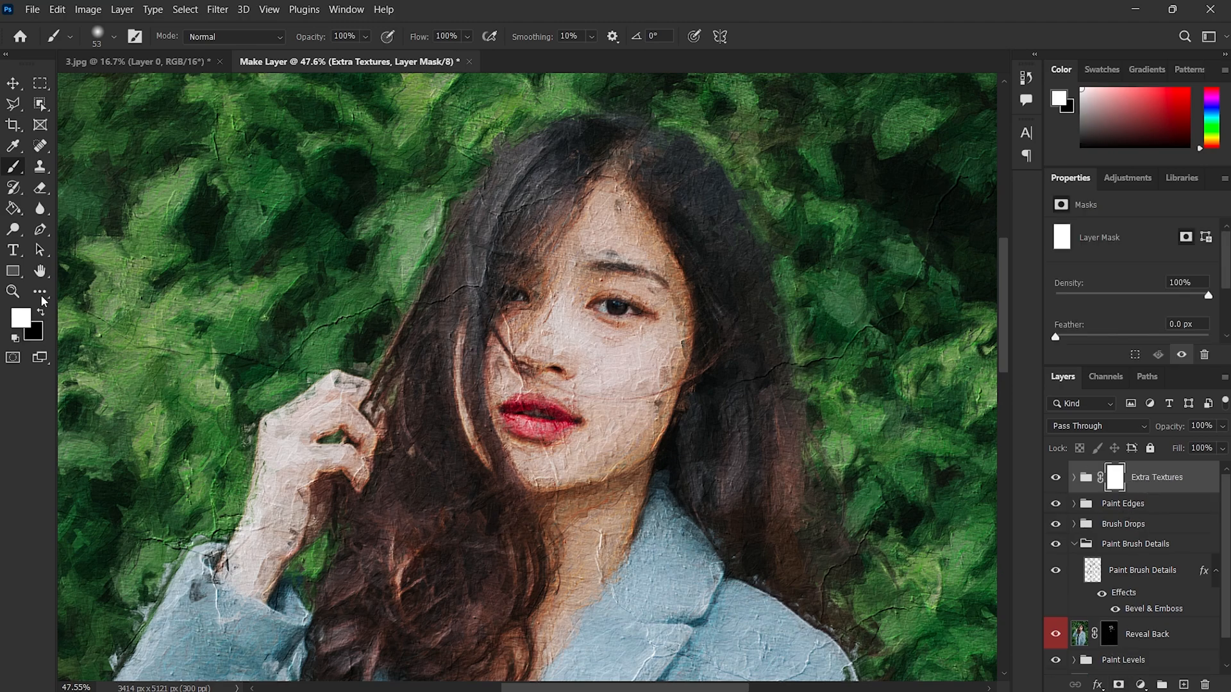
- Fade the texture over the face, hair and arm with a large, low-flow black brush
left_click(36, 325)
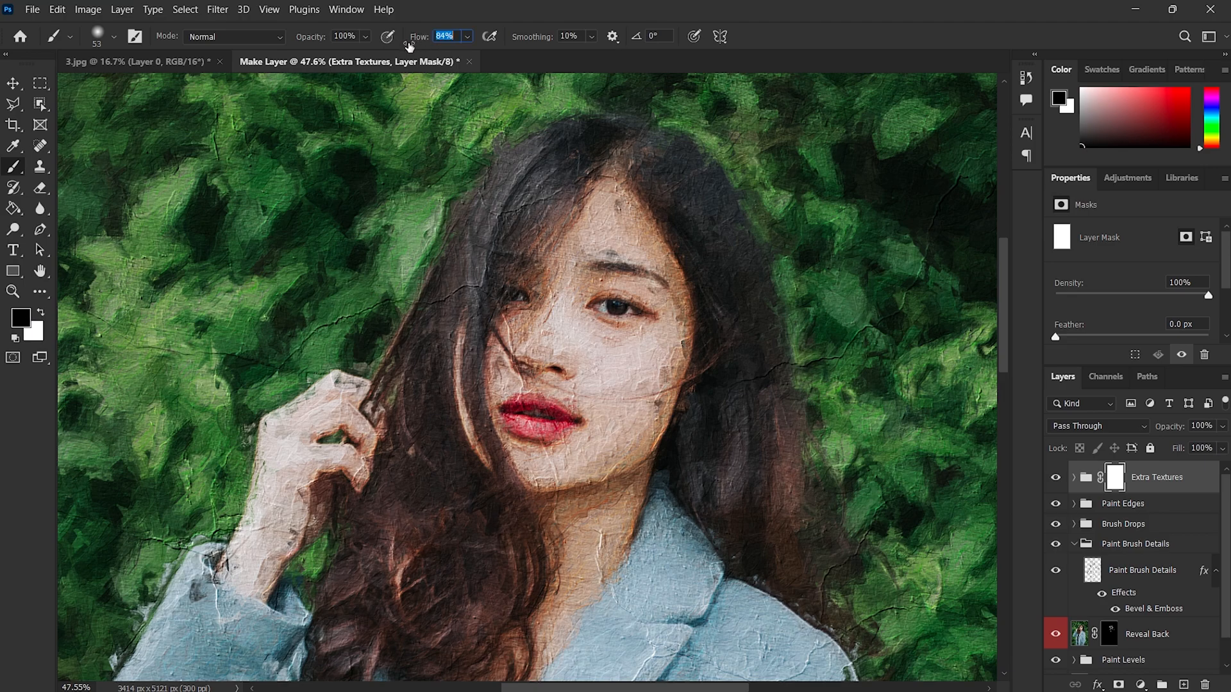
type("22")
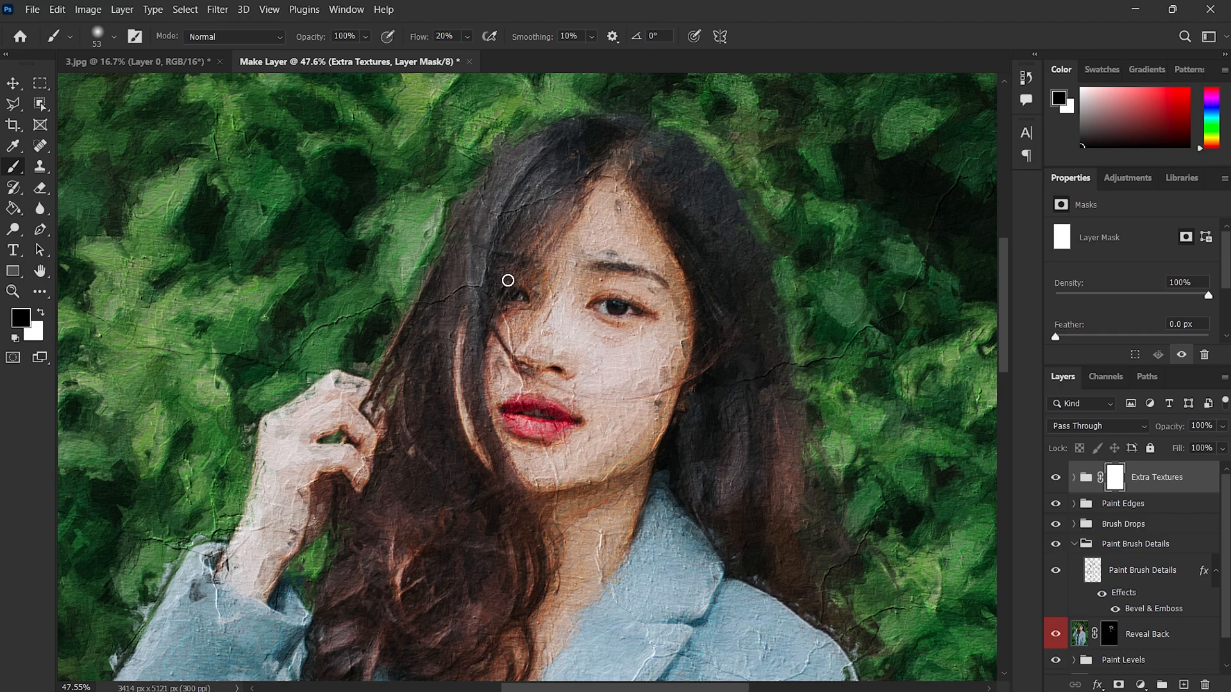
mouse_move(119, 37)
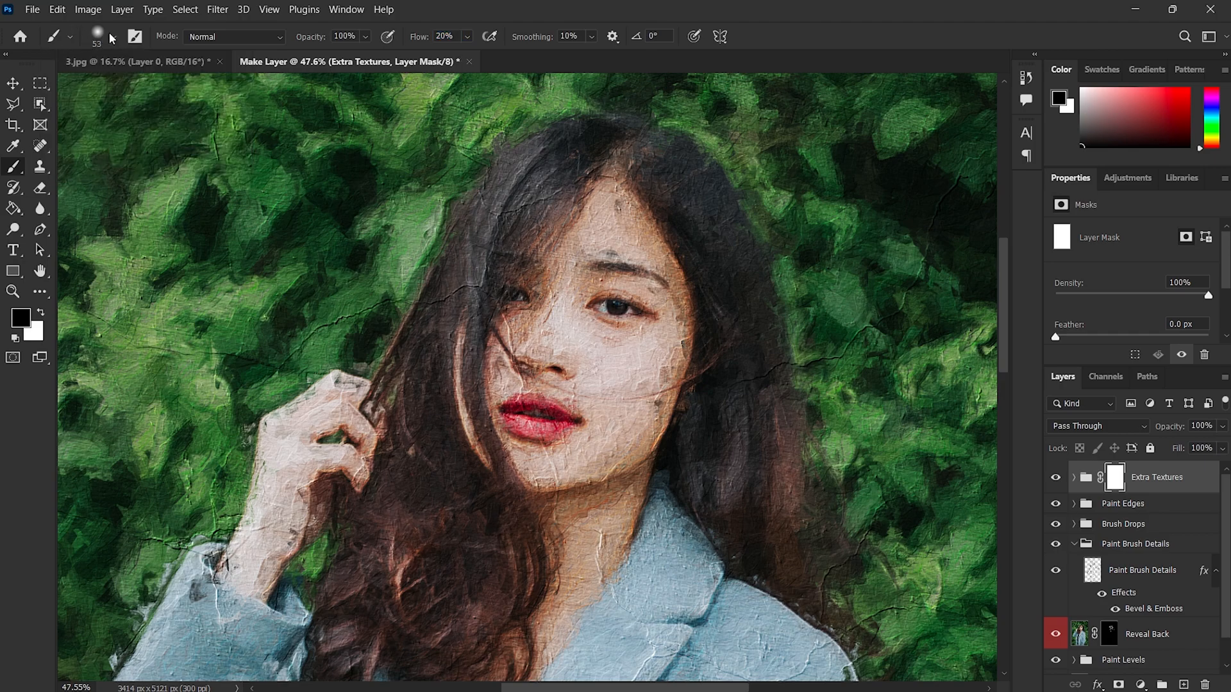
left_click(94, 37)
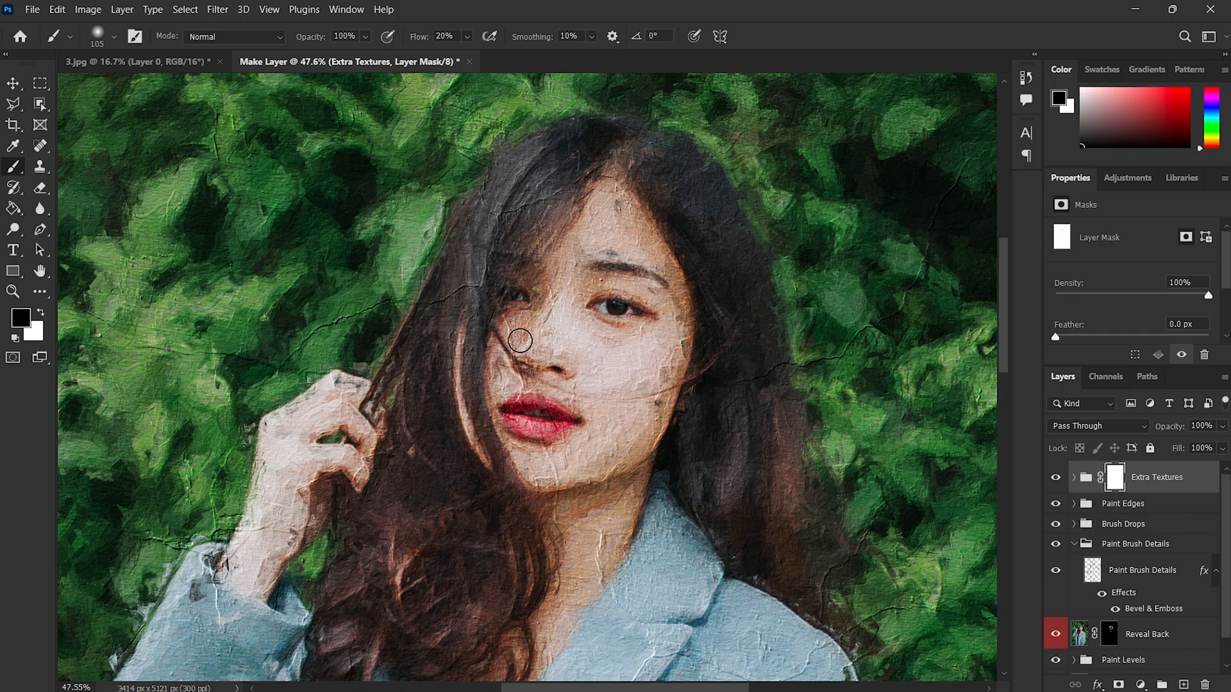
left_click_drag(518, 340, 543, 474)
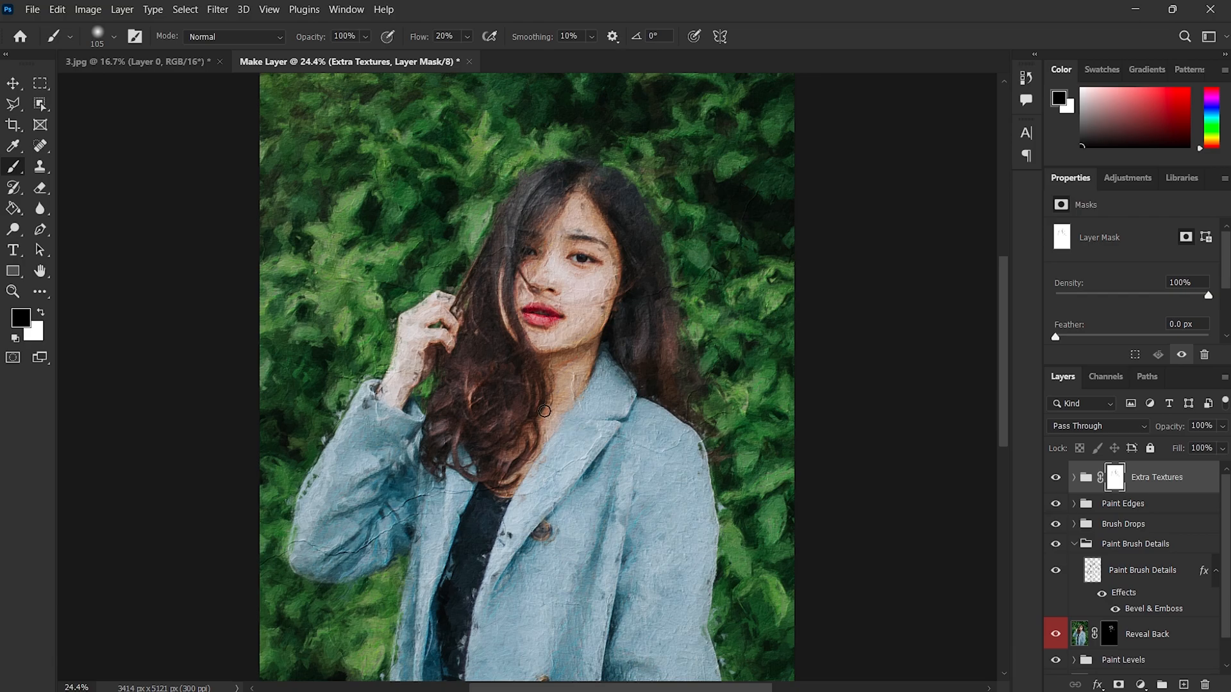
left_click(113, 37)
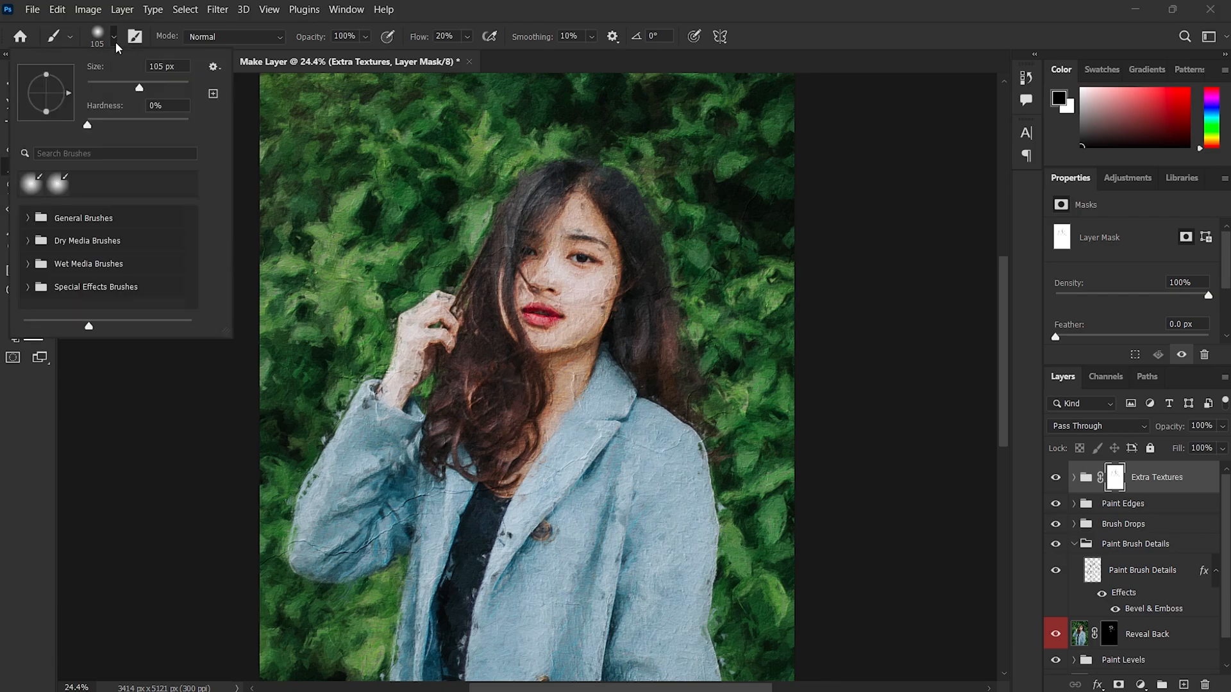
left_click_drag(139, 87, 178, 88)
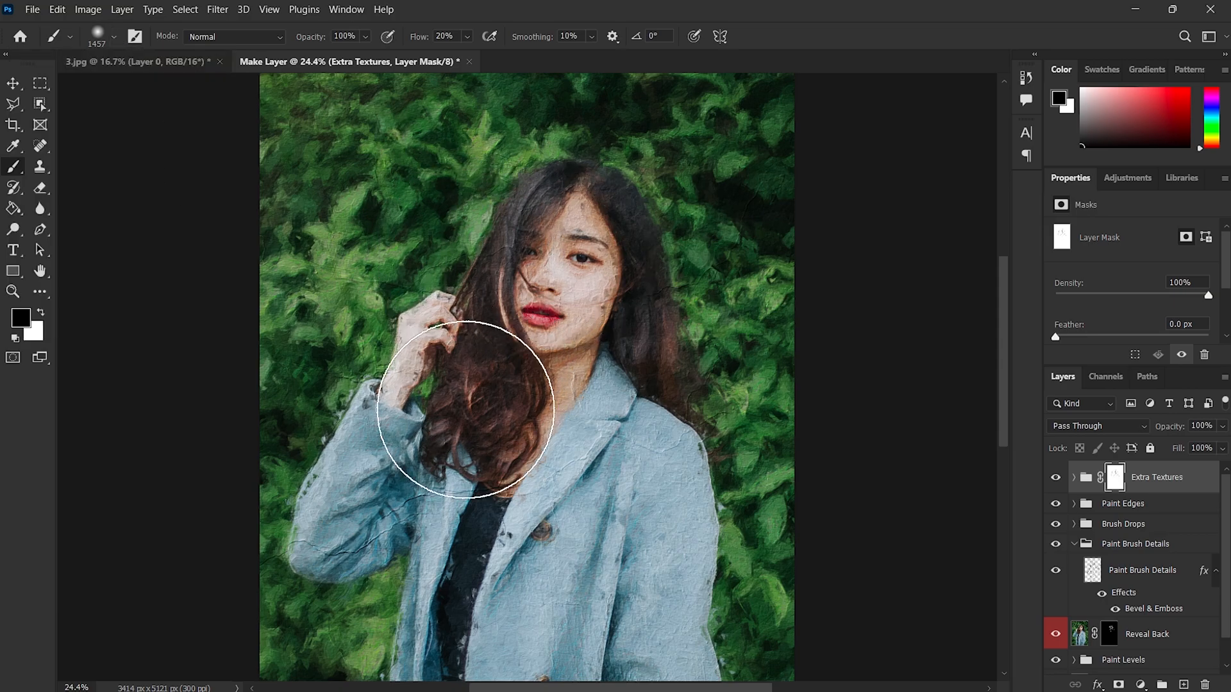
left_click_drag(463, 413, 329, 283)
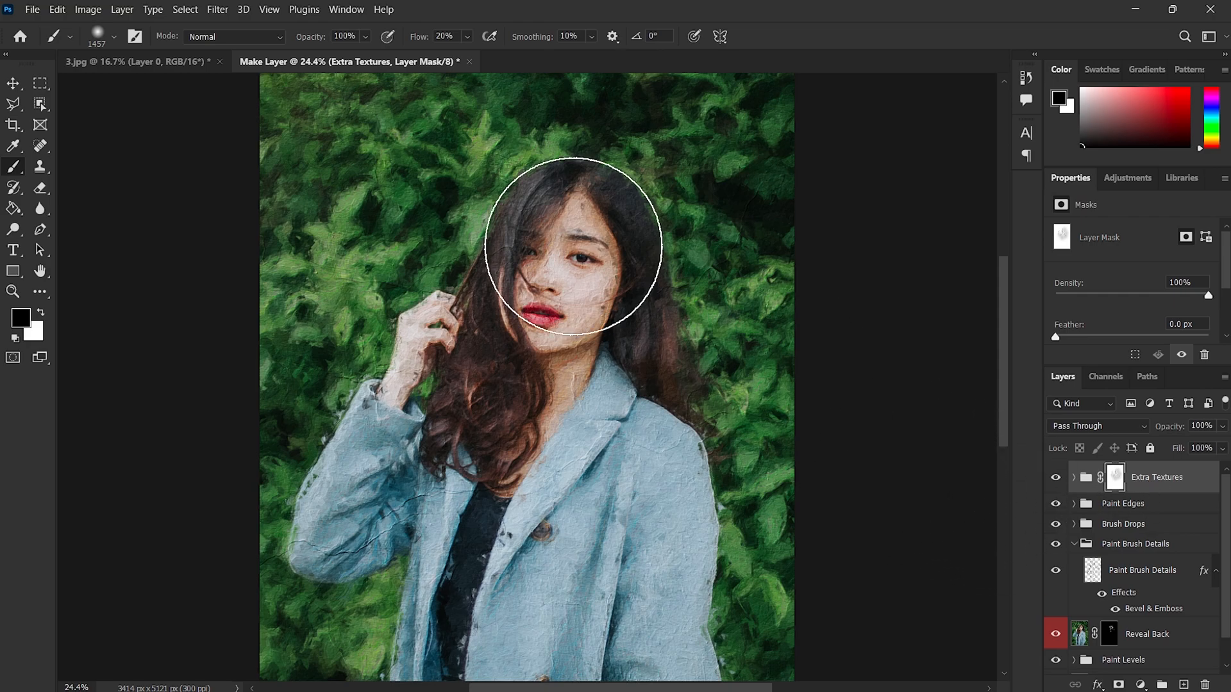
left_click(11, 83)
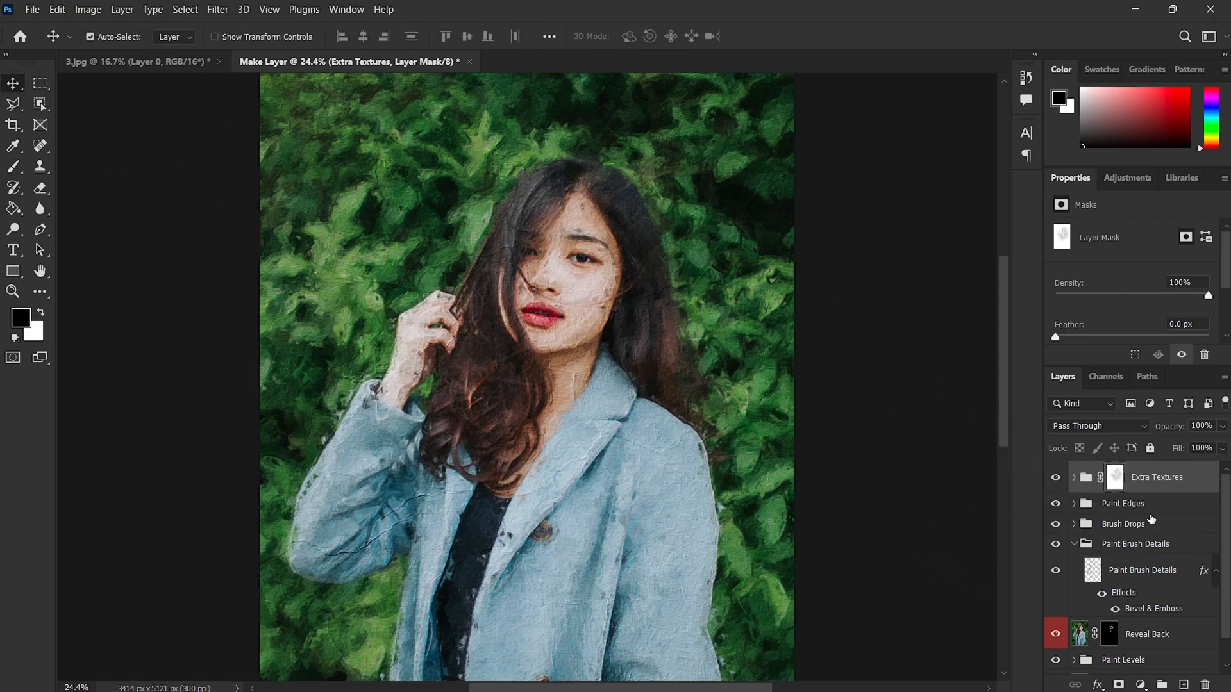
- Scroll the Layers panel down to the Paint Levels brush layers
scroll("down", 3)
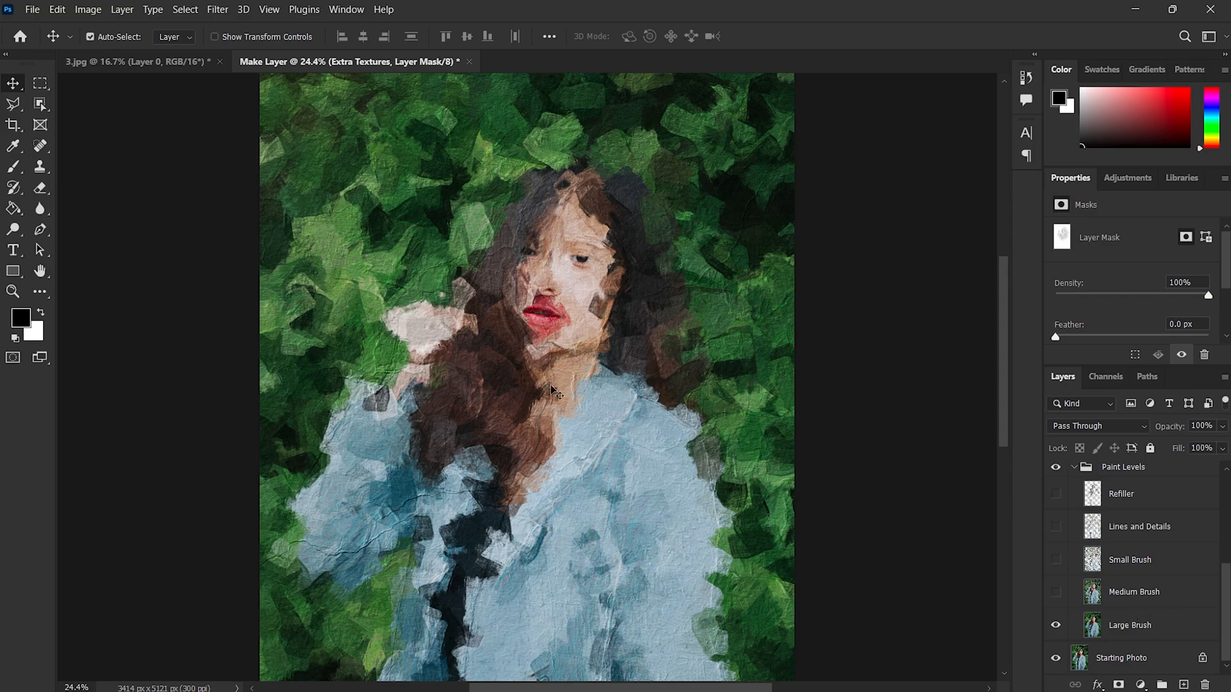
mouse_move(840, 516)
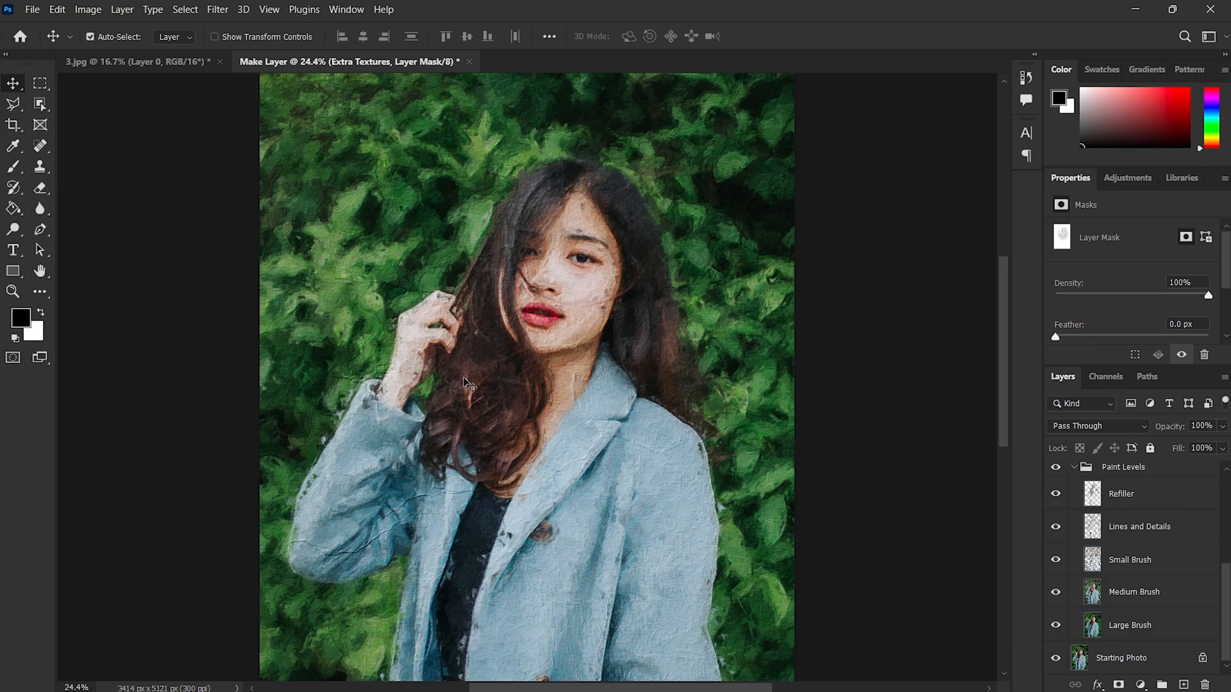
mouse_move(1175, 589)
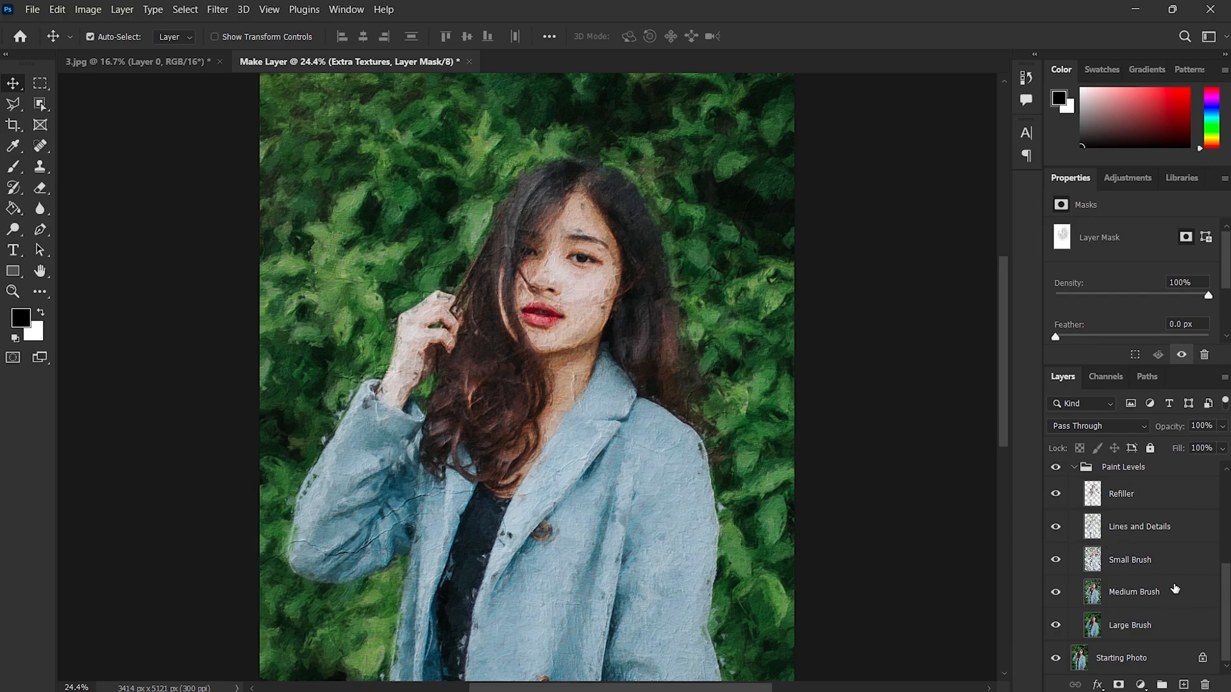
- Add black masks to Refiller, Lines and Details, Small Brush and Medium Brush, then target Medium Brush's mask
left_click(1134, 591)
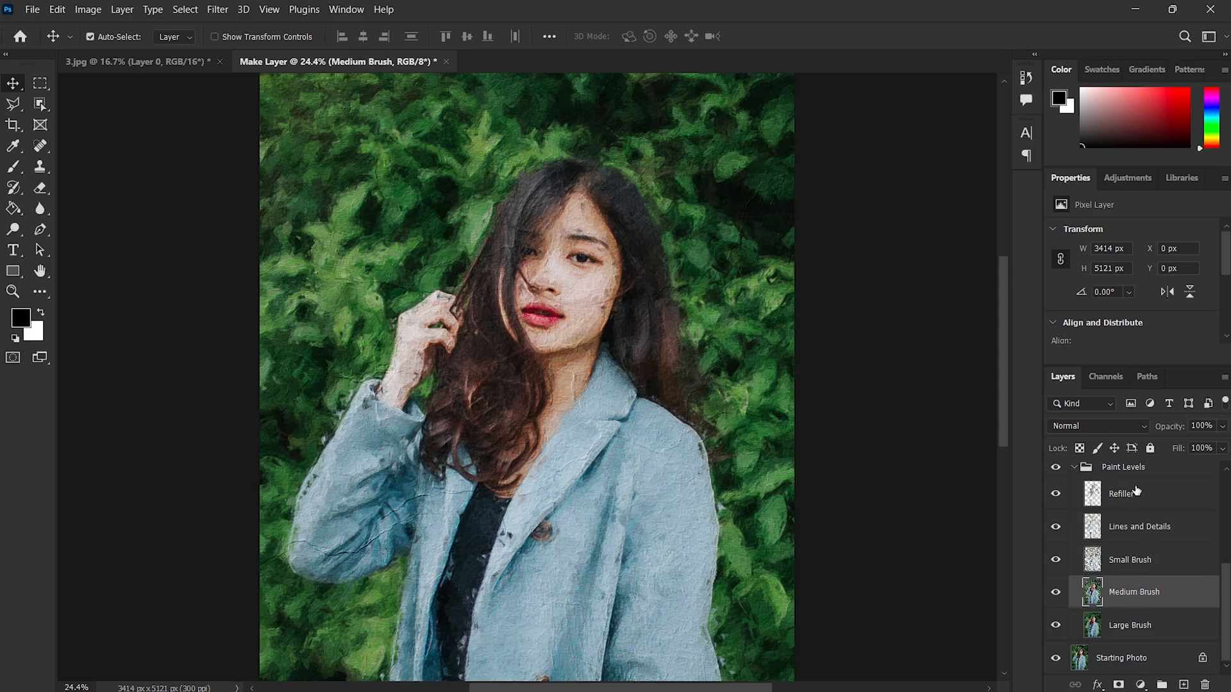
left_click(1125, 493)
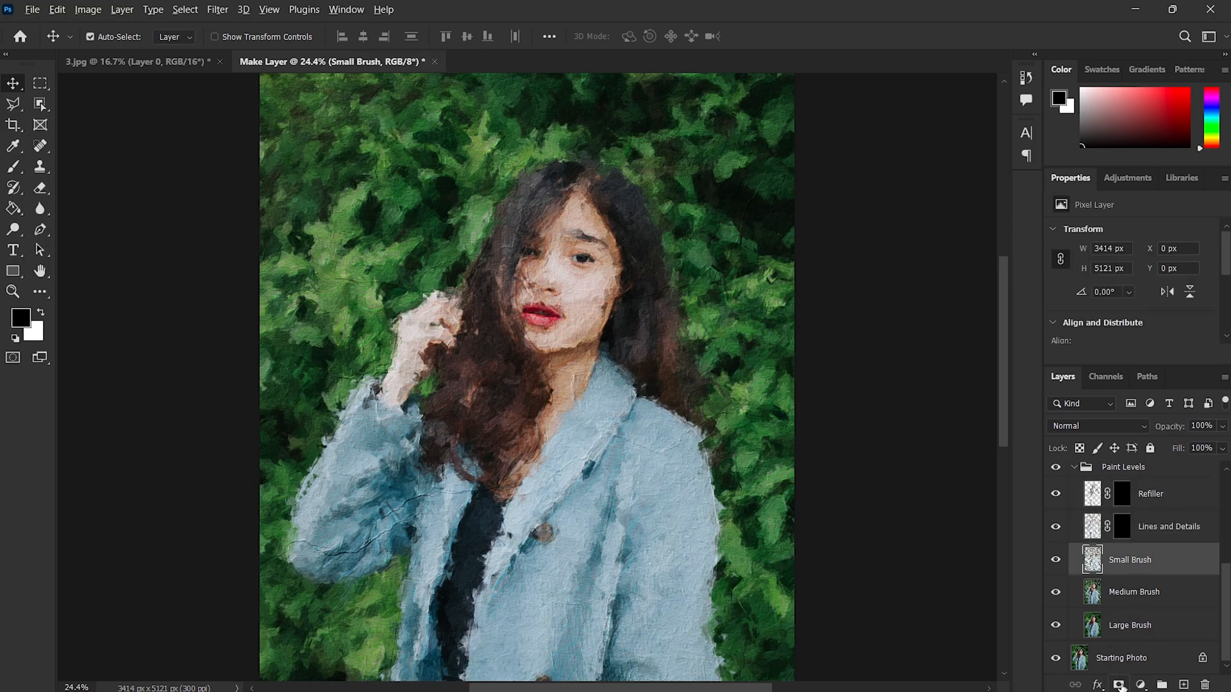
left_click(1134, 592)
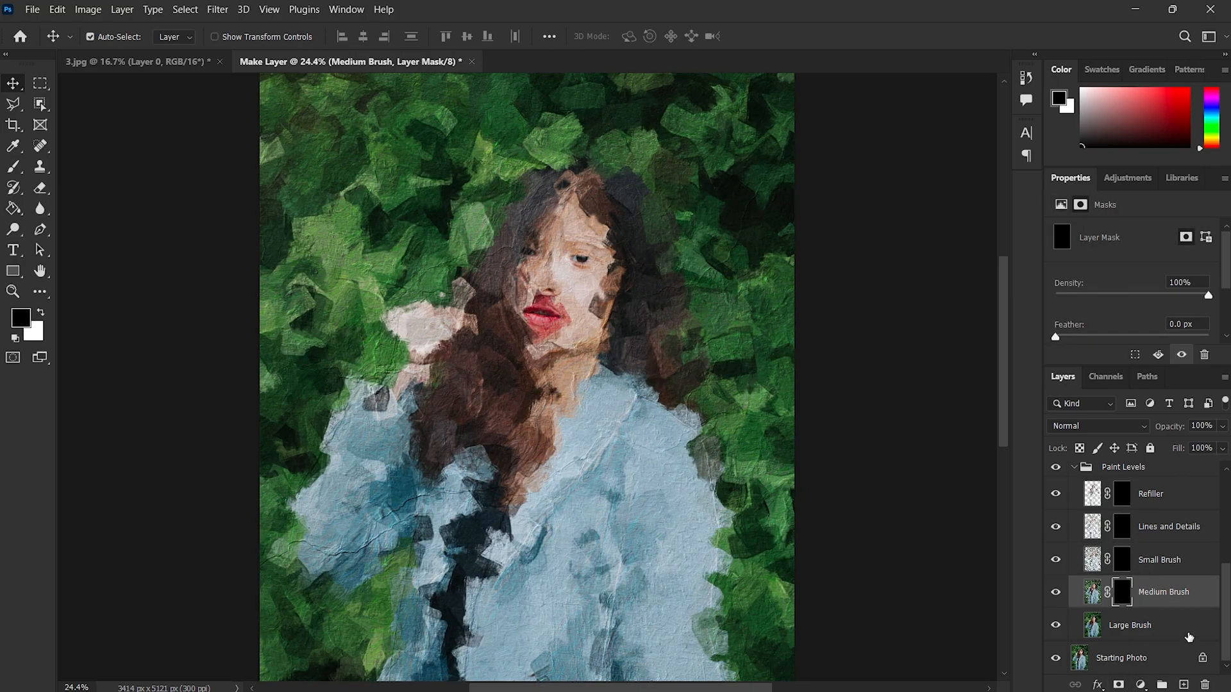
left_click(1130, 625)
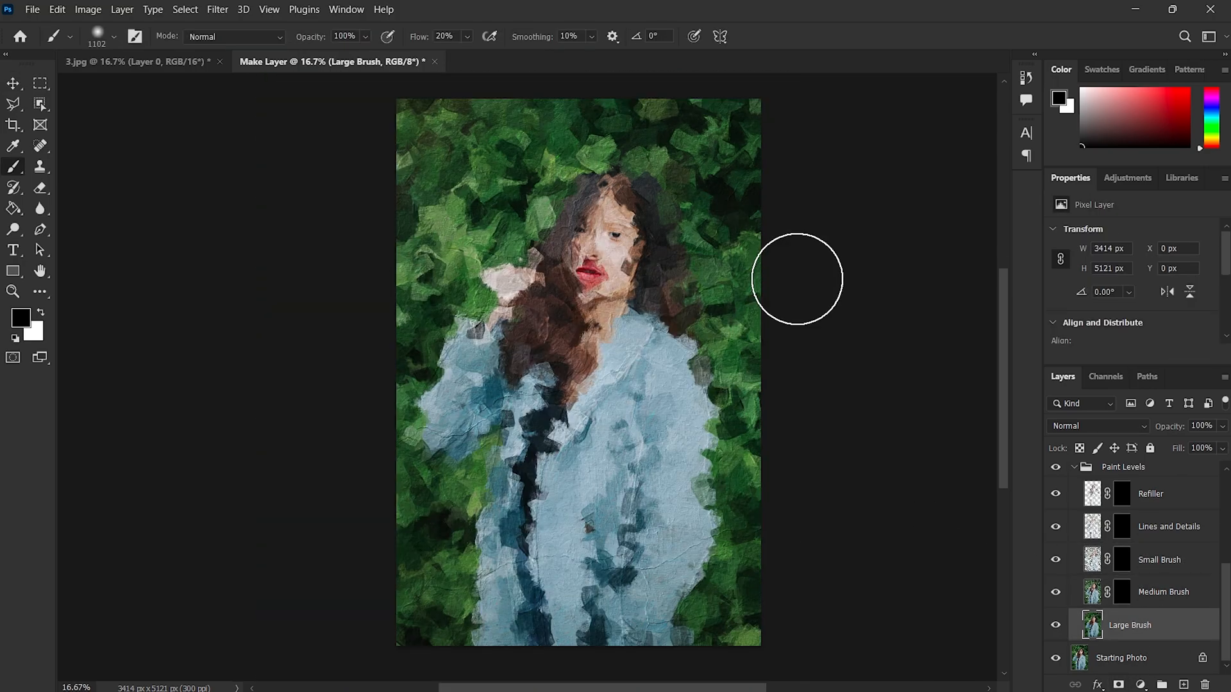
left_click(10, 83)
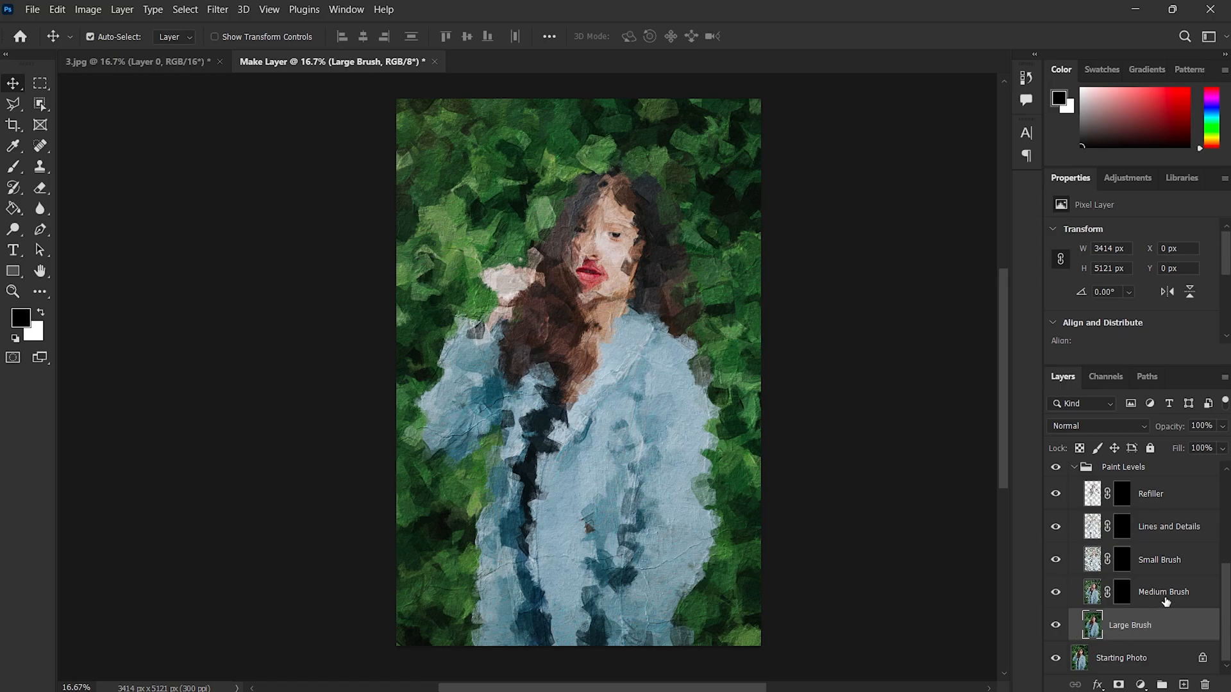
left_click(1128, 592)
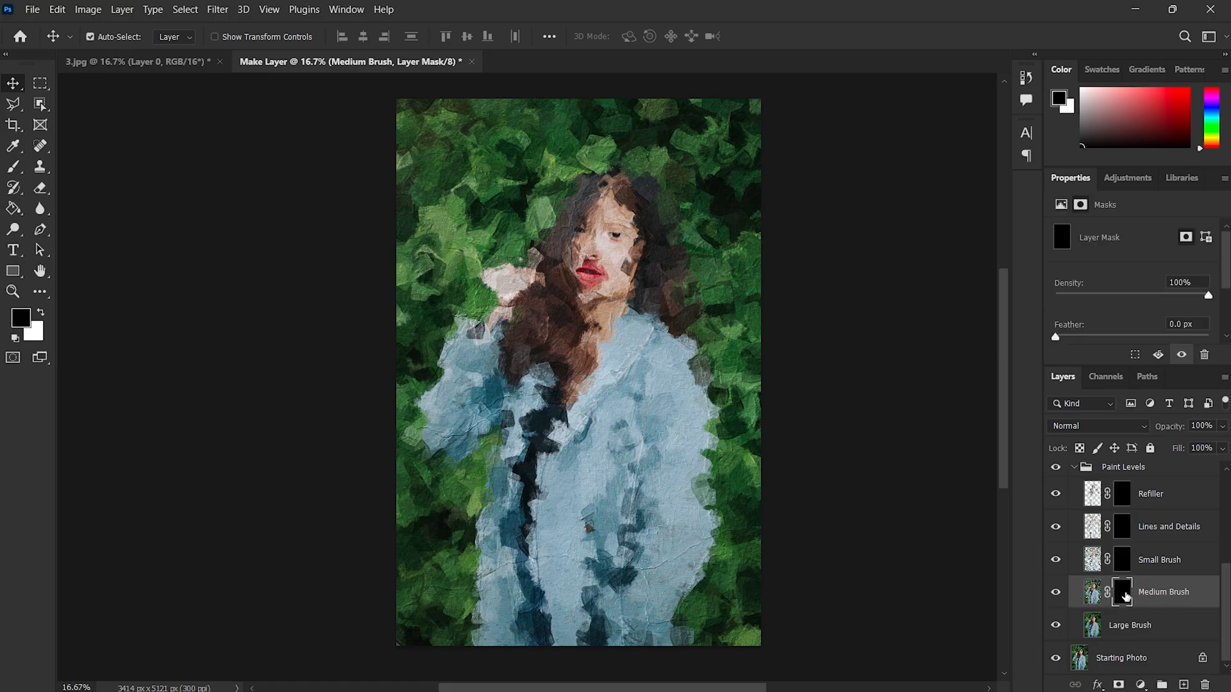
- Paint the Medium Brush mask white over the jacket, raised hand, hair and background
left_click(13, 181)
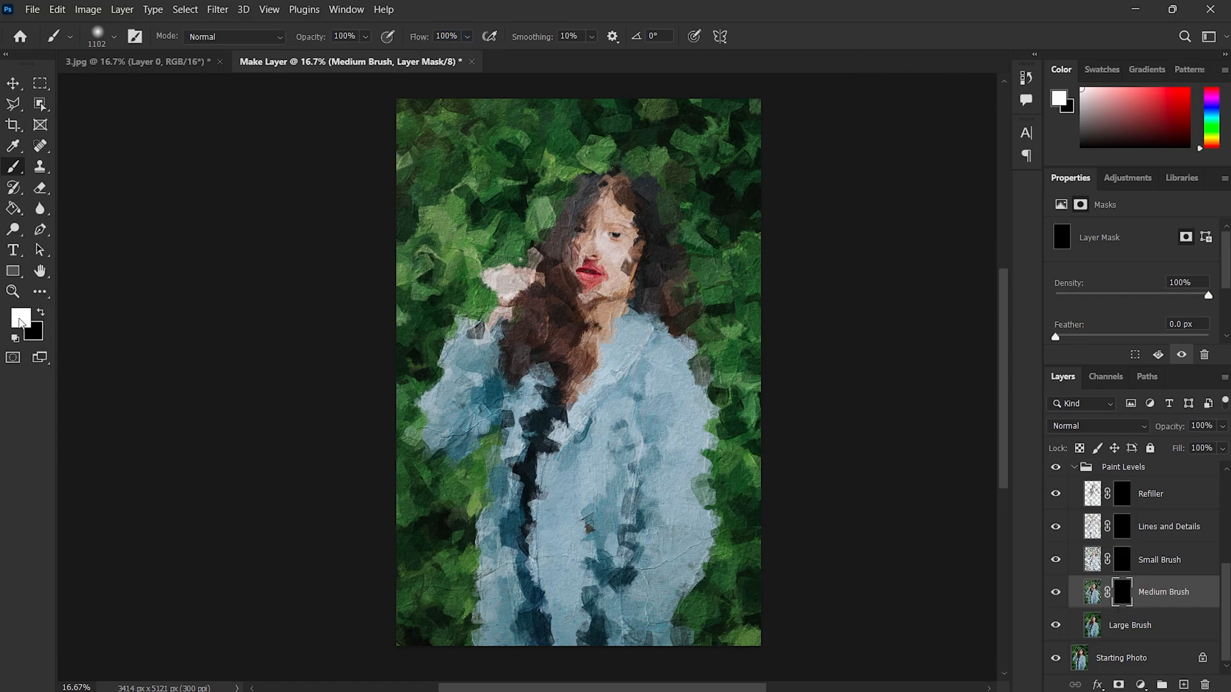
mouse_move(603, 411)
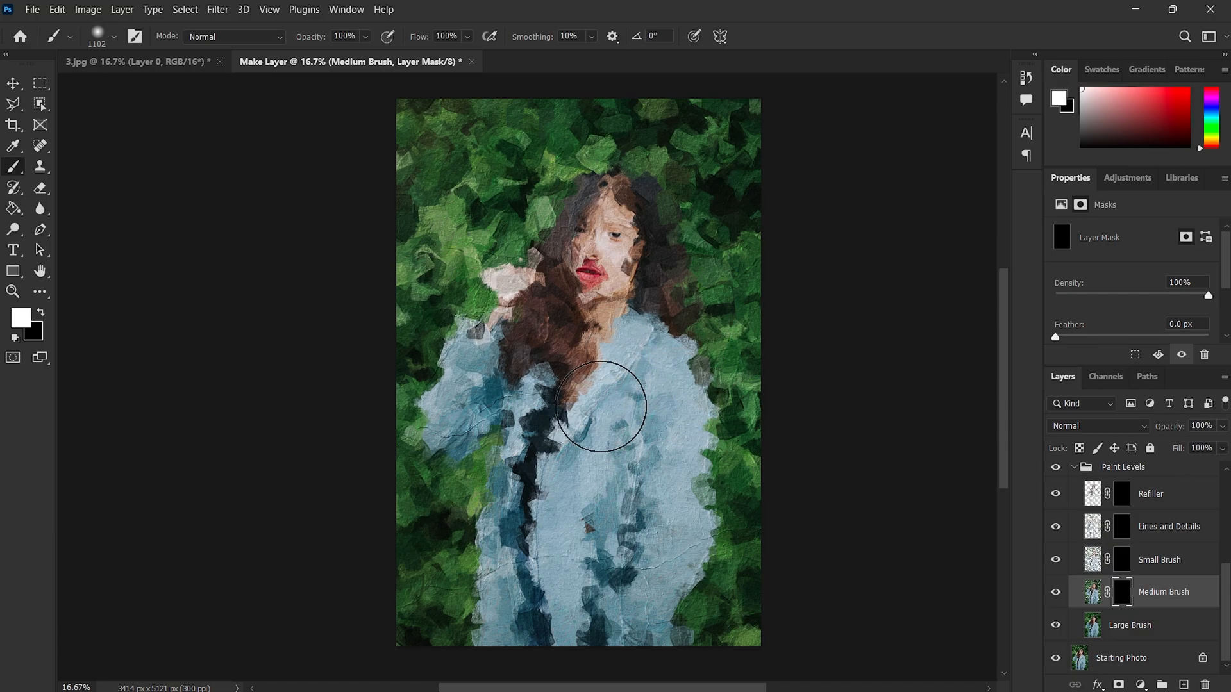
left_click_drag(601, 407, 514, 588)
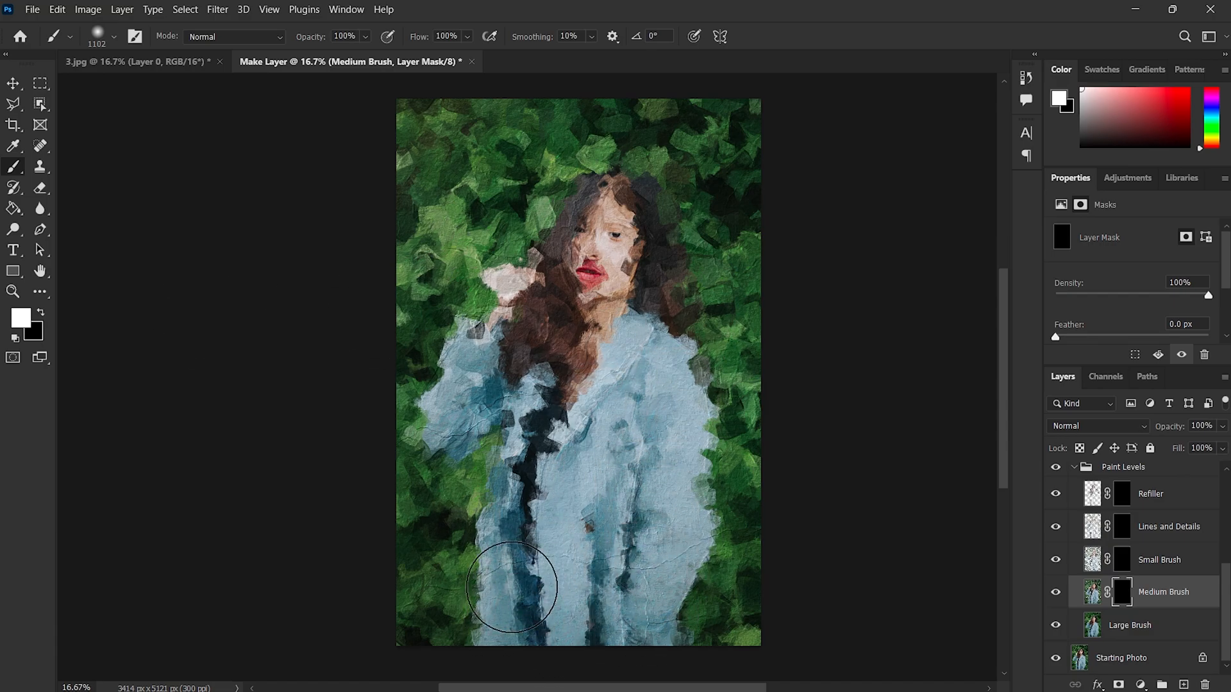
left_click_drag(510, 587, 487, 306)
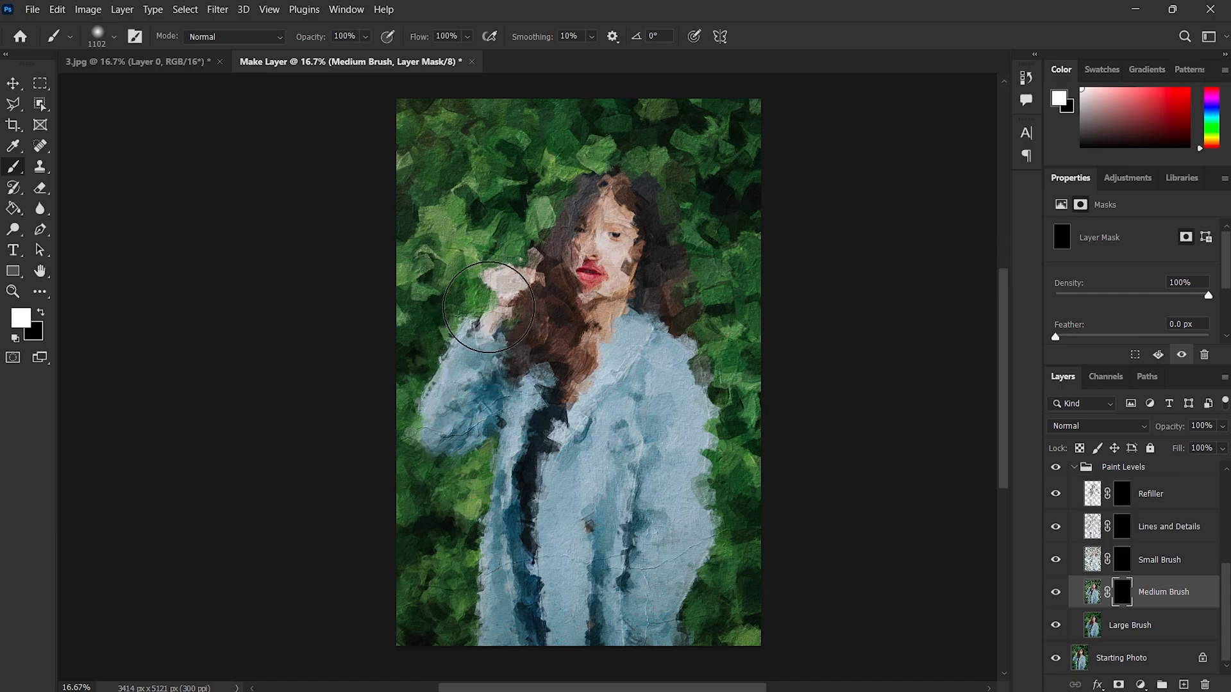
left_click_drag(486, 306, 685, 475)
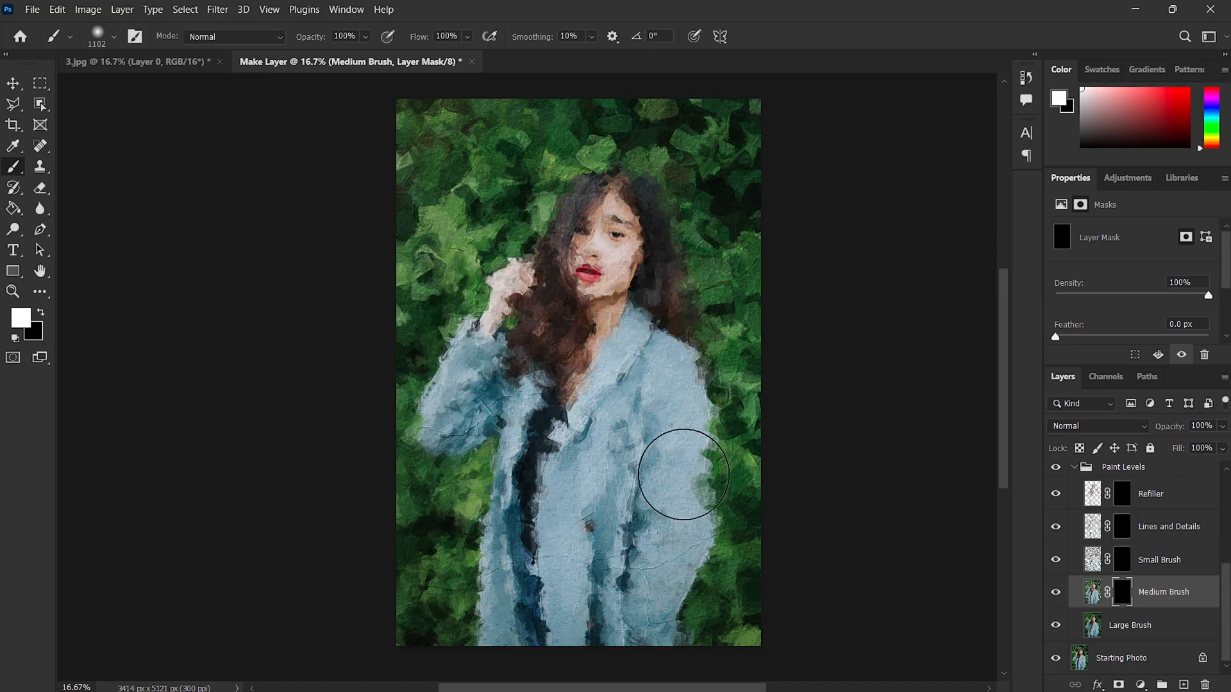
left_click_drag(683, 475, 598, 314)
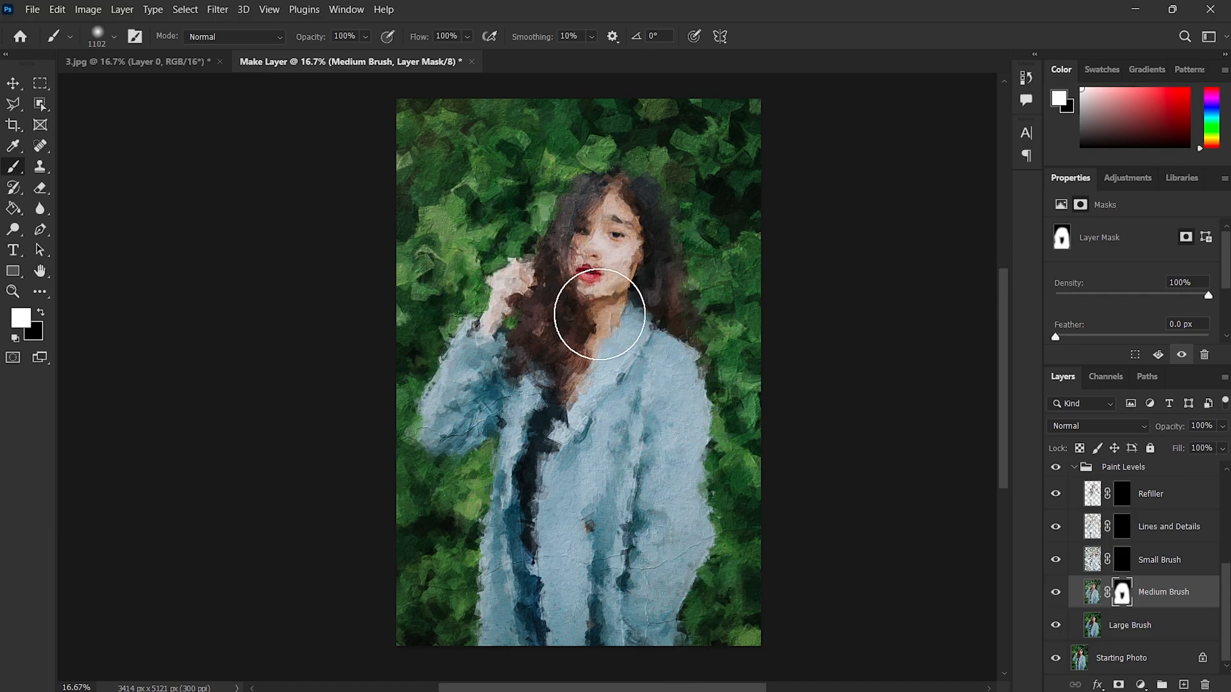
left_click_drag(599, 314, 542, 236)
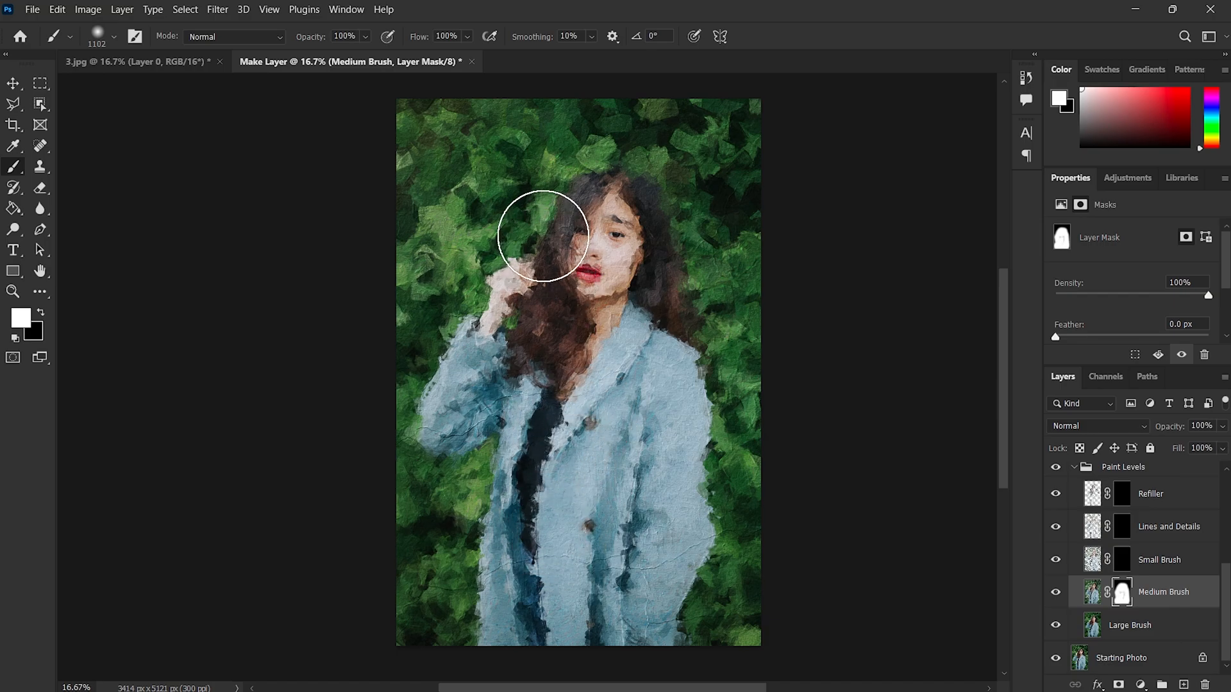
left_click_drag(541, 235, 684, 326)
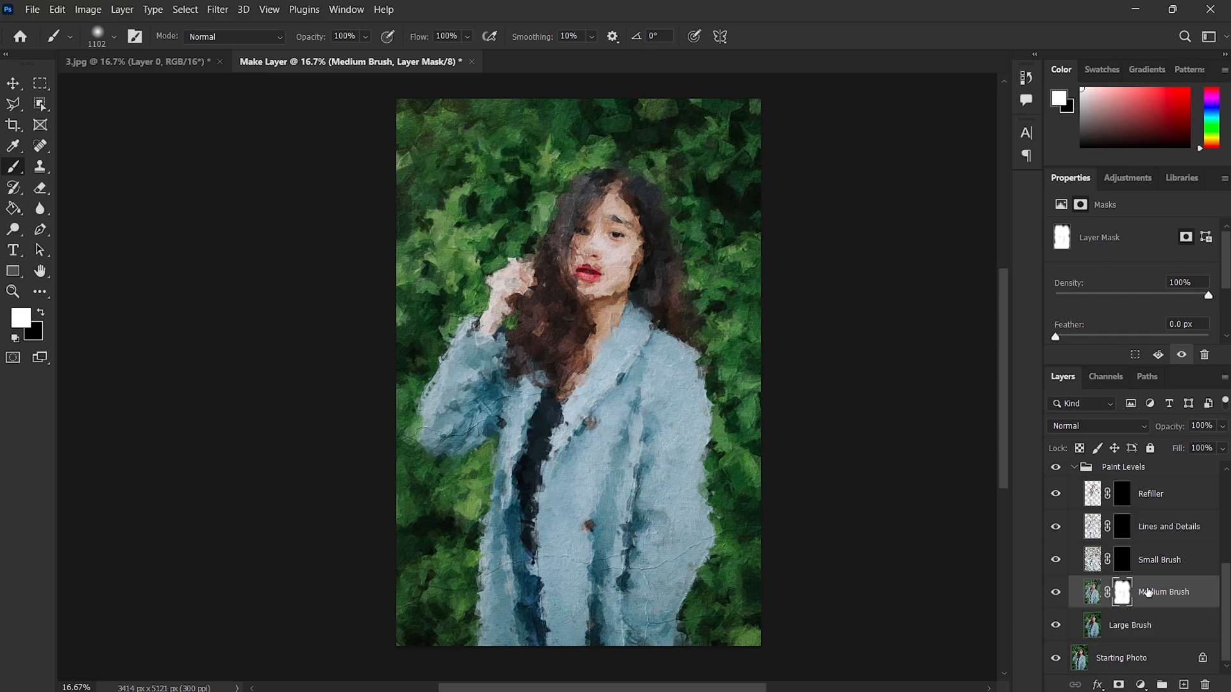
left_click(1122, 560)
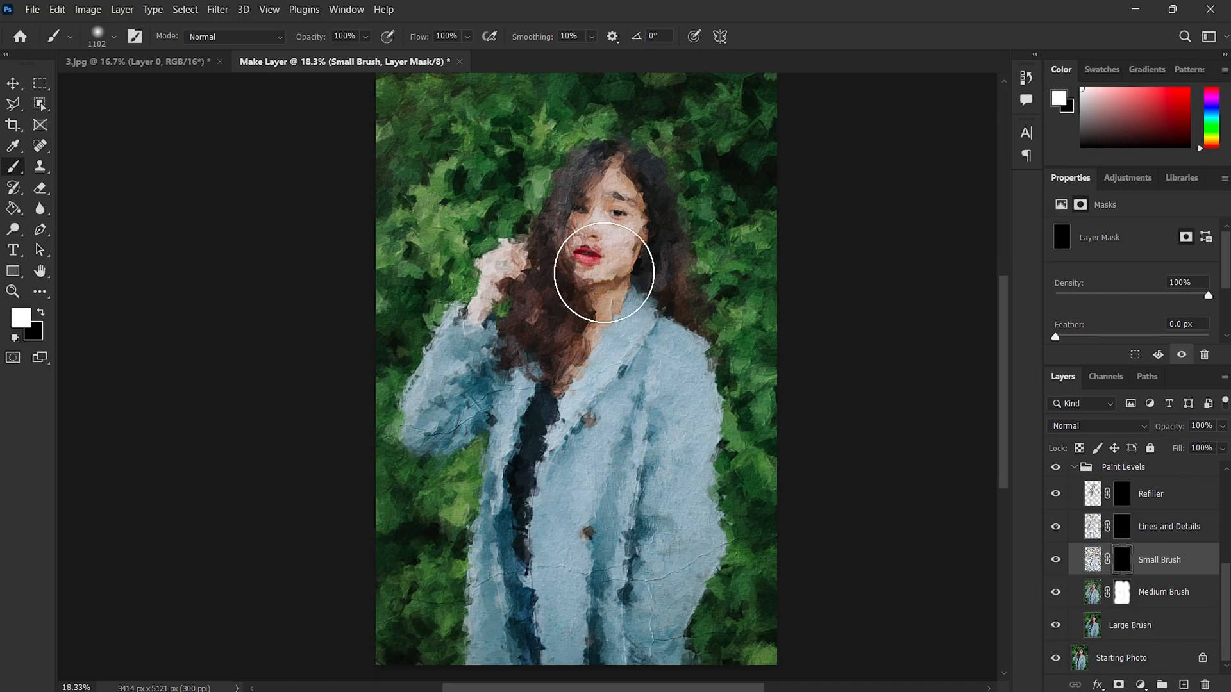
- Paint the Small Brush mask white over the face, hair and rest of the figure
left_click_drag(605, 275, 547, 328)
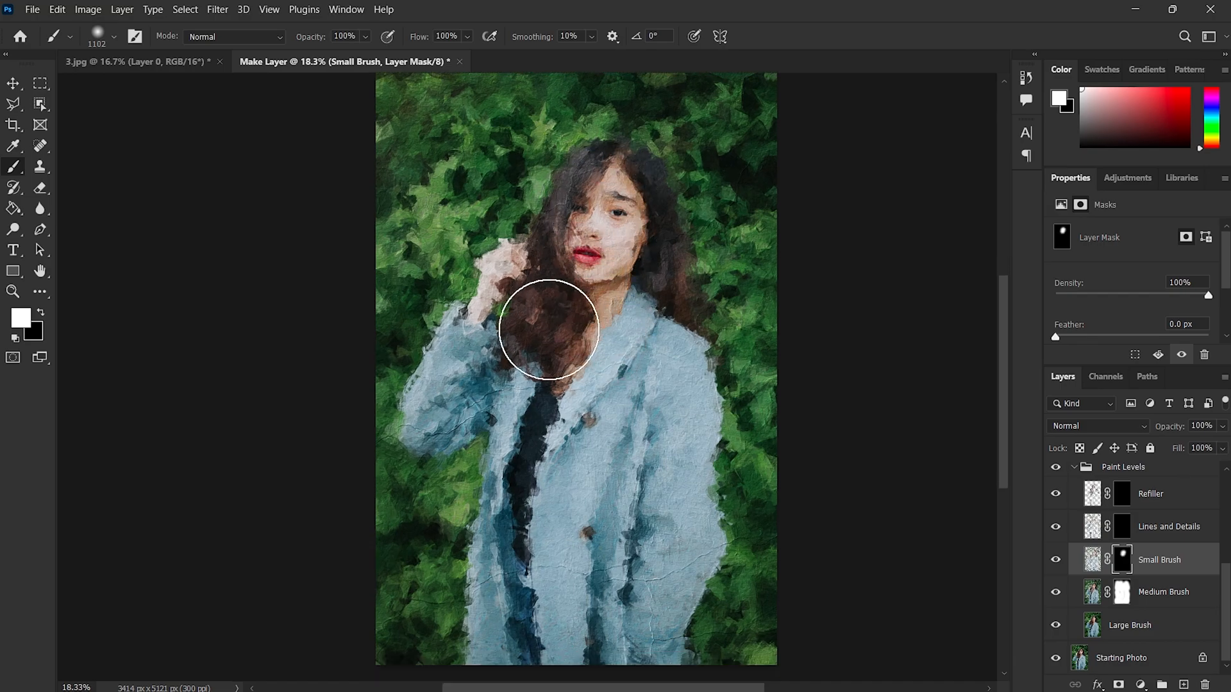
left_click_drag(549, 328, 442, 402)
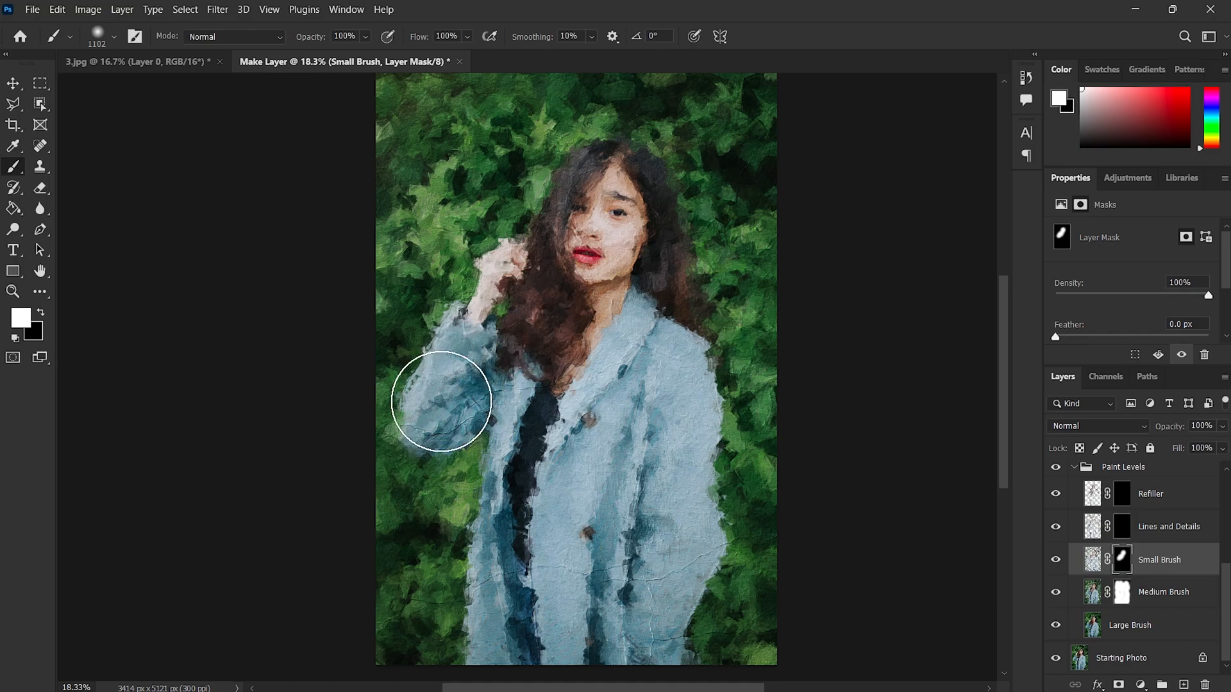
left_click_drag(440, 400, 510, 628)
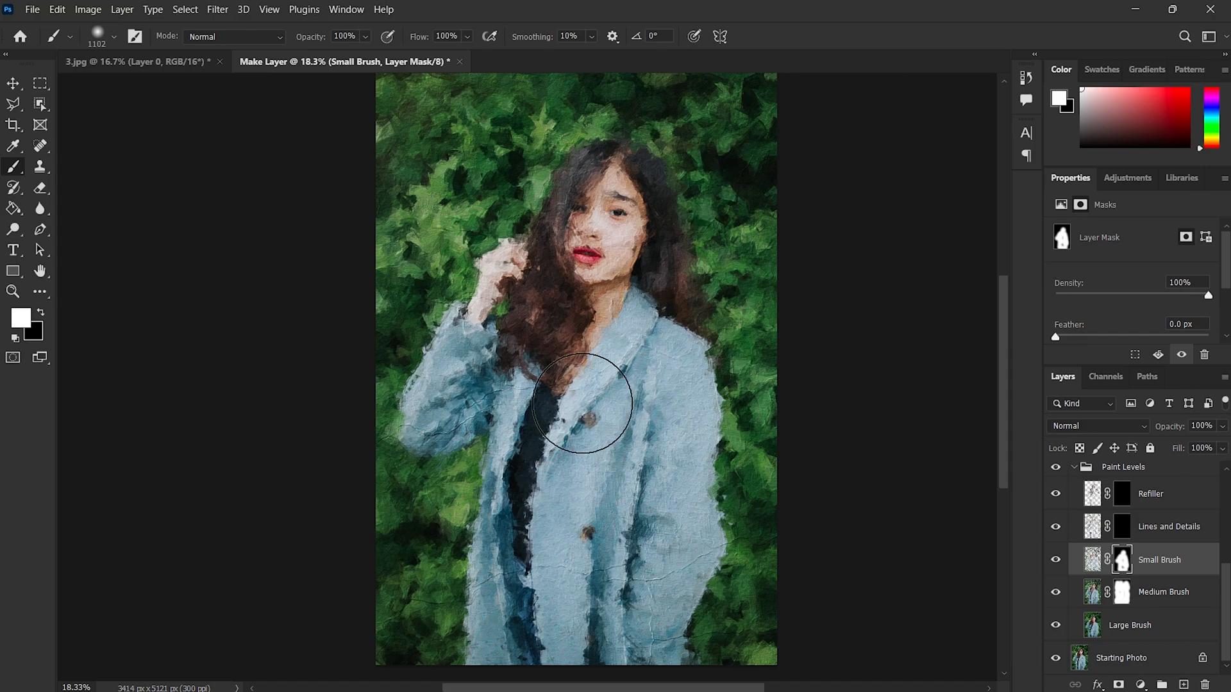
left_click(1169, 527)
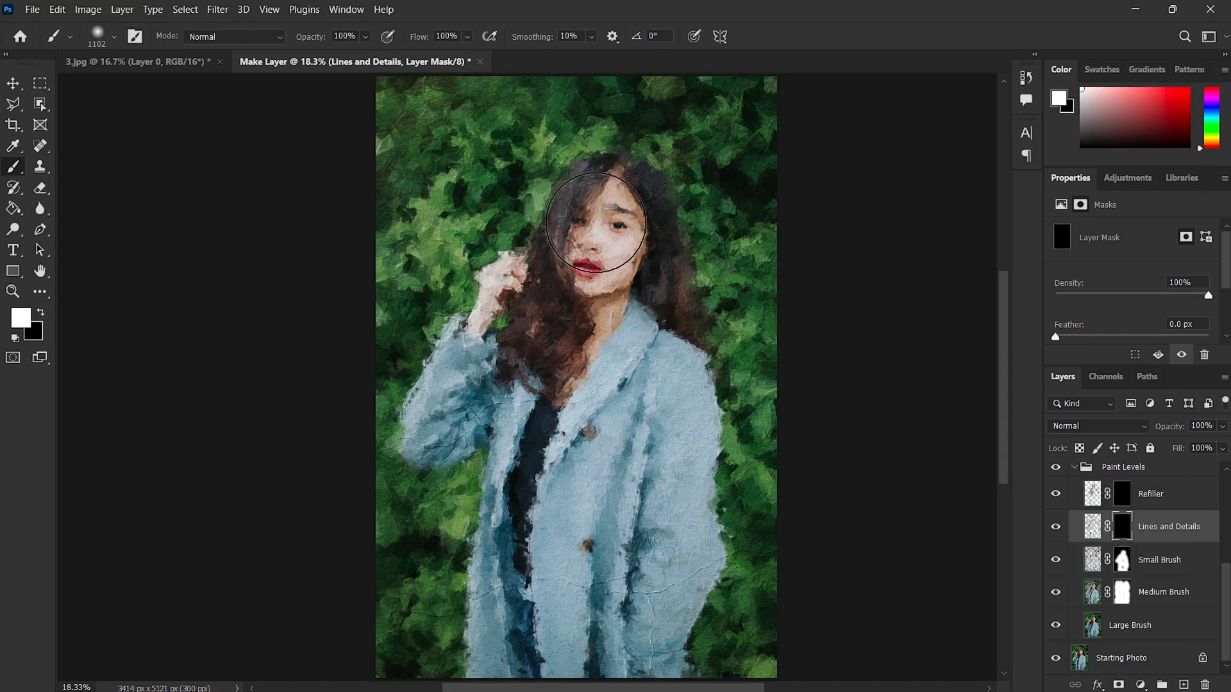
- Paint fine Lines and Details strokes onto the face, raised hand and hair with a smaller brush
left_click_drag(597, 224, 584, 236)
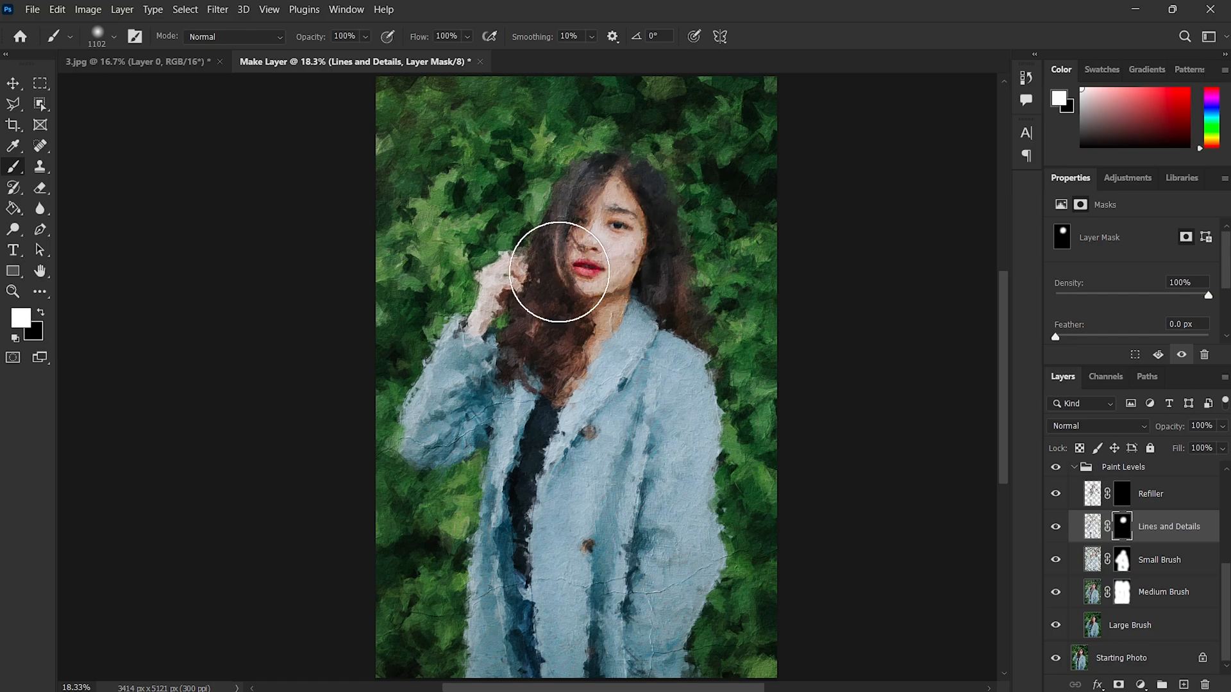
left_click(112, 37)
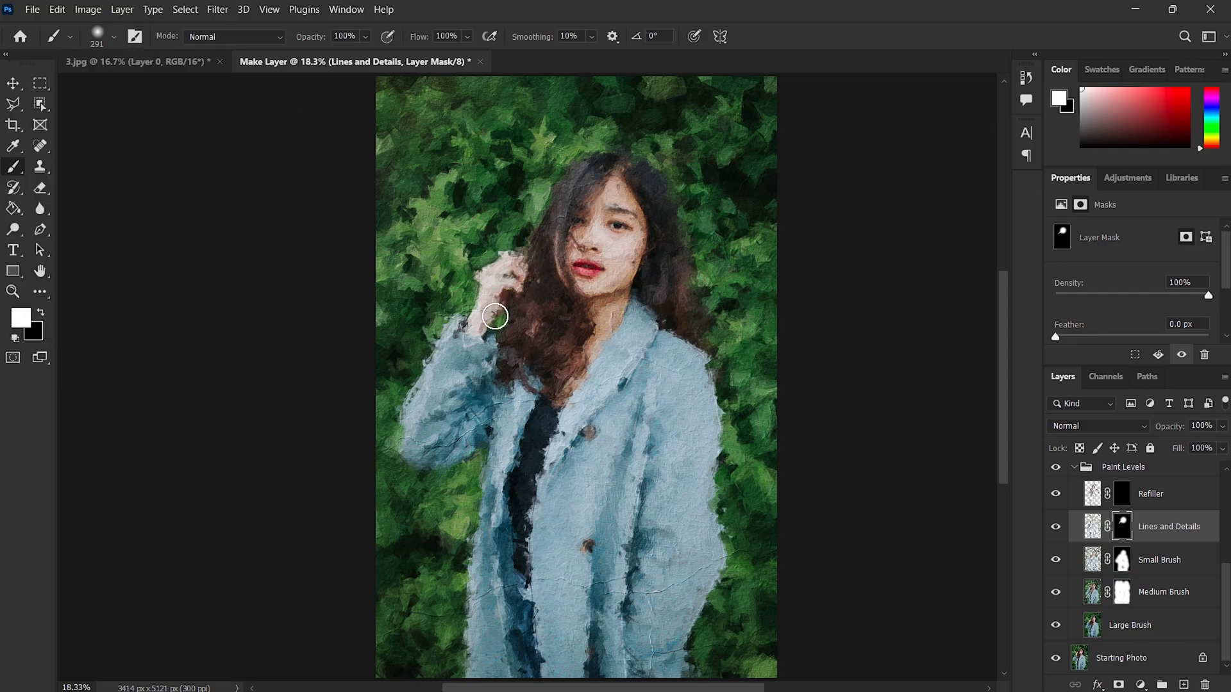
left_click_drag(495, 316, 576, 352)
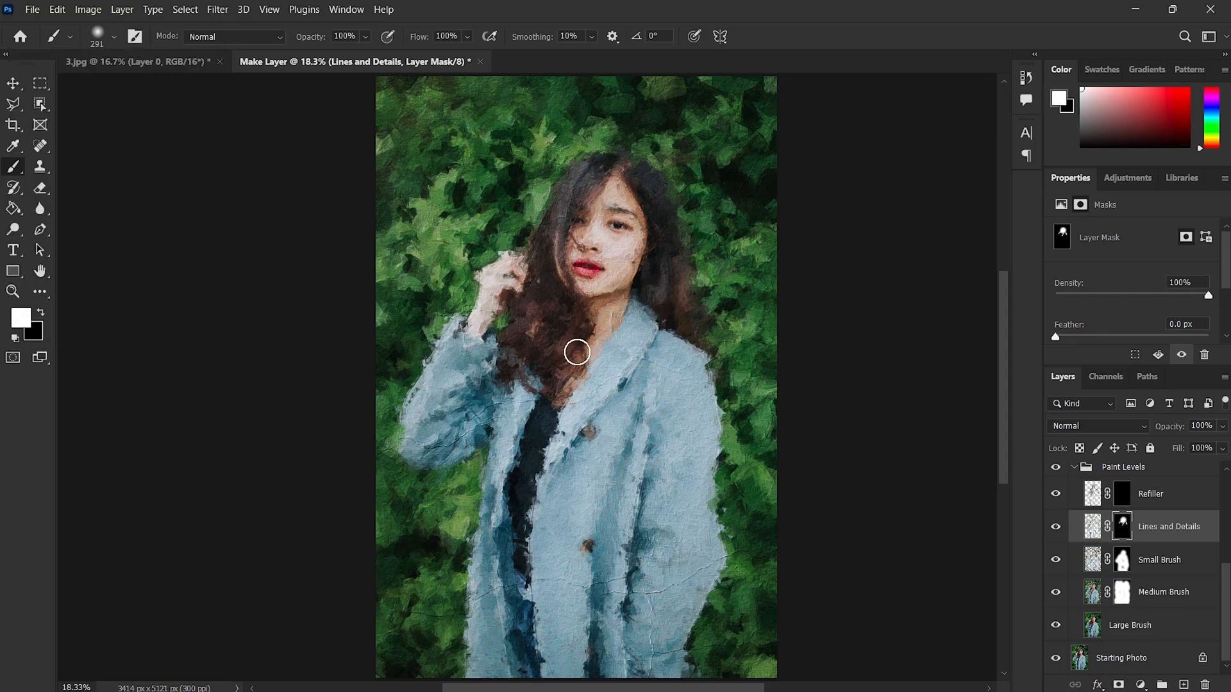
left_click_drag(576, 351, 625, 168)
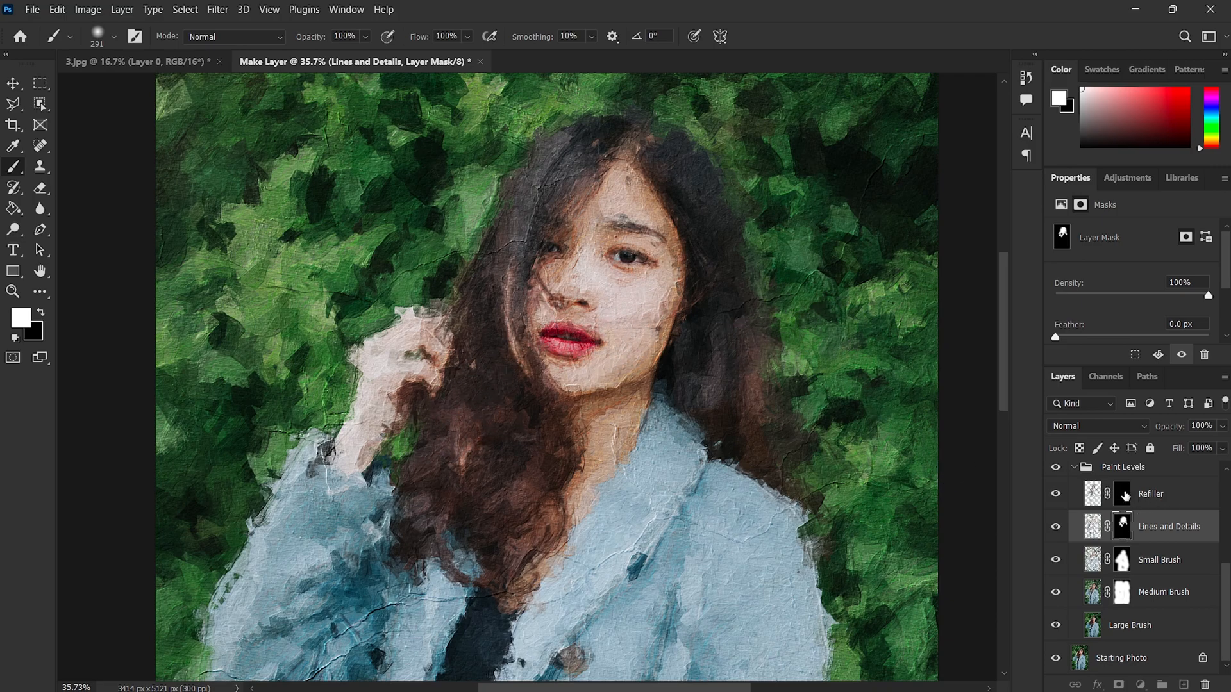
left_click(1150, 494)
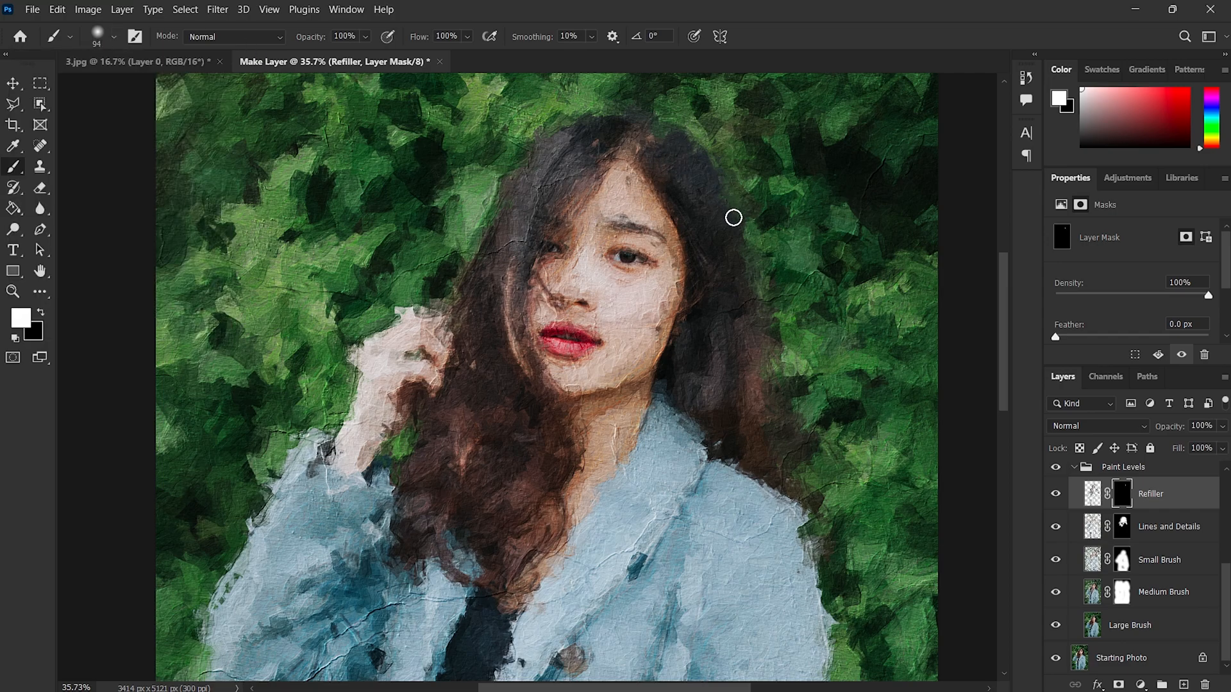
- Brush white along the hair edge on the Refiller mask, then close the Paint Levels group
left_click_drag(732, 217, 770, 429)
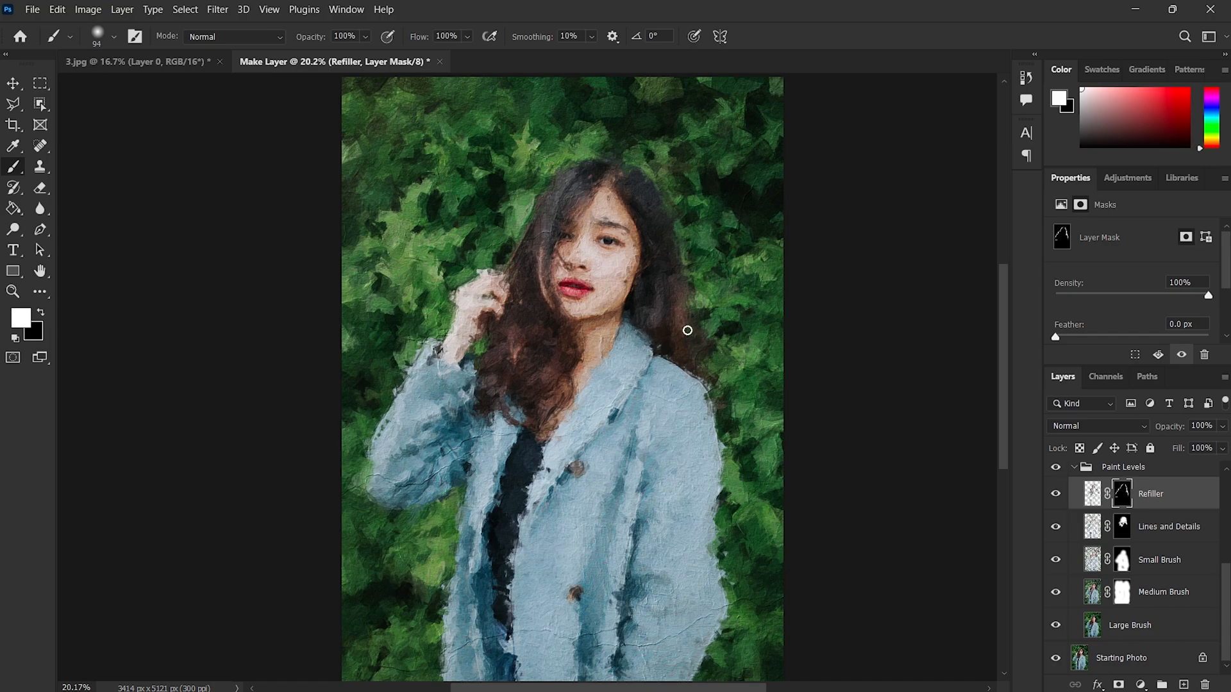
left_click(11, 84)
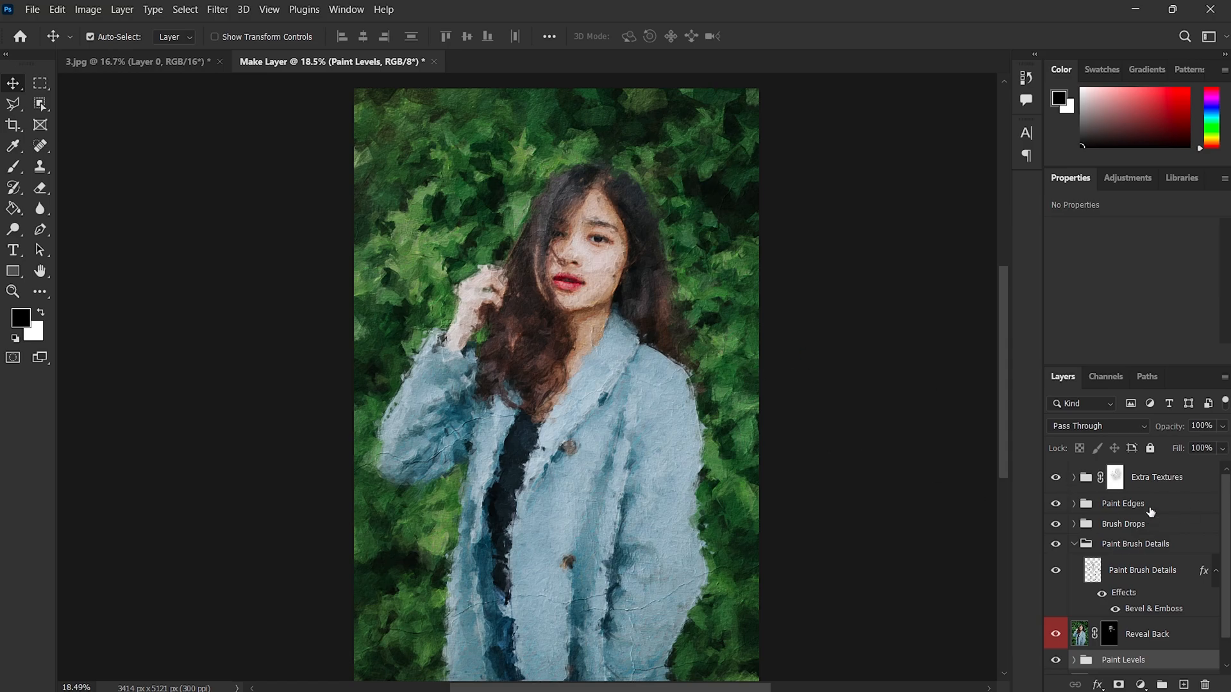
- Expand Extra Textures to see that Broken Wall Texture 2 and Old Canvas Texture are visible
left_click(1073, 477)
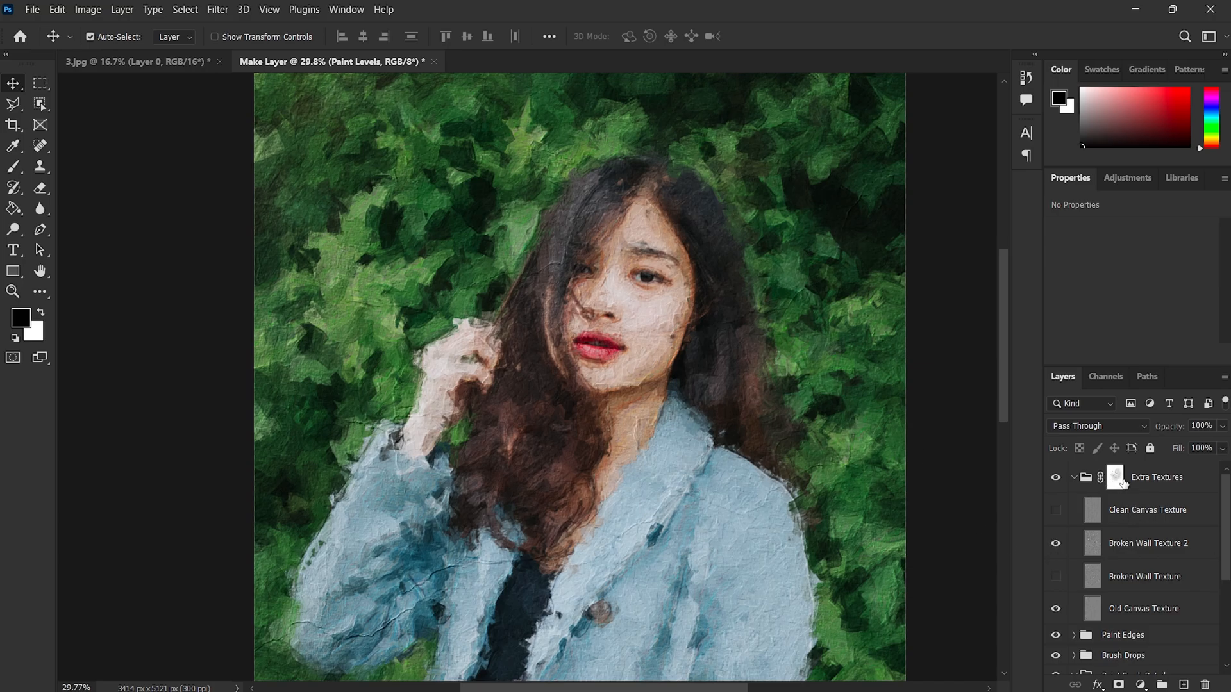
mouse_move(1116, 479)
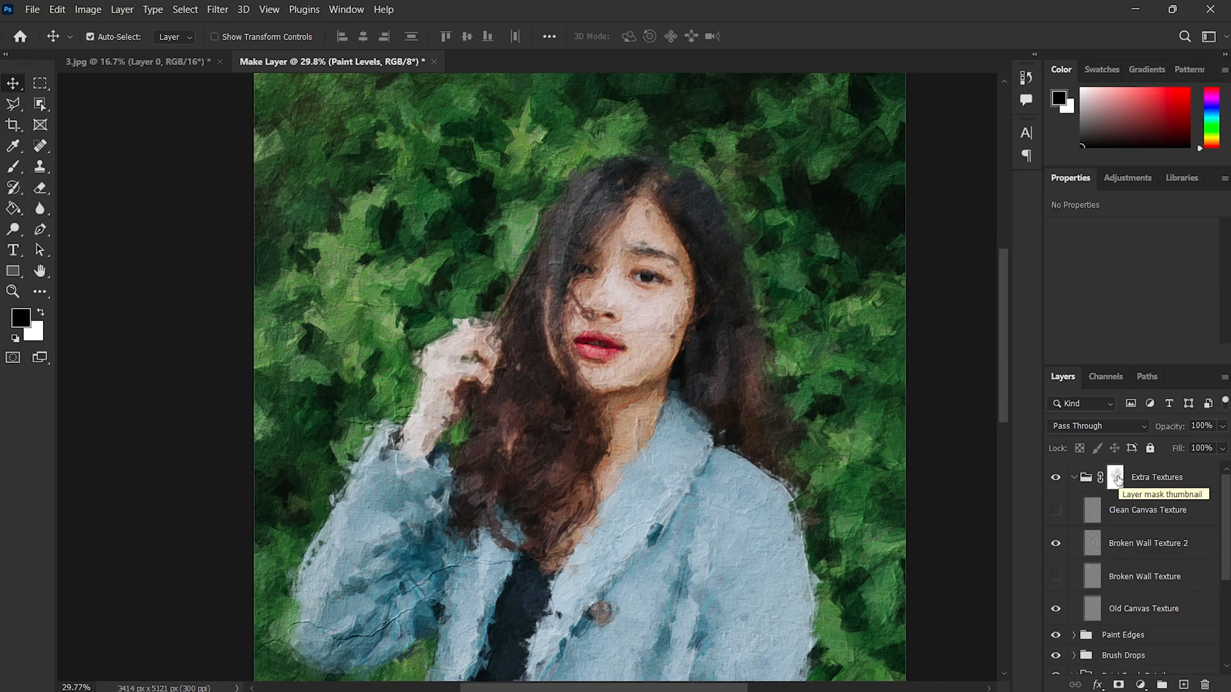
mouse_move(830, 419)
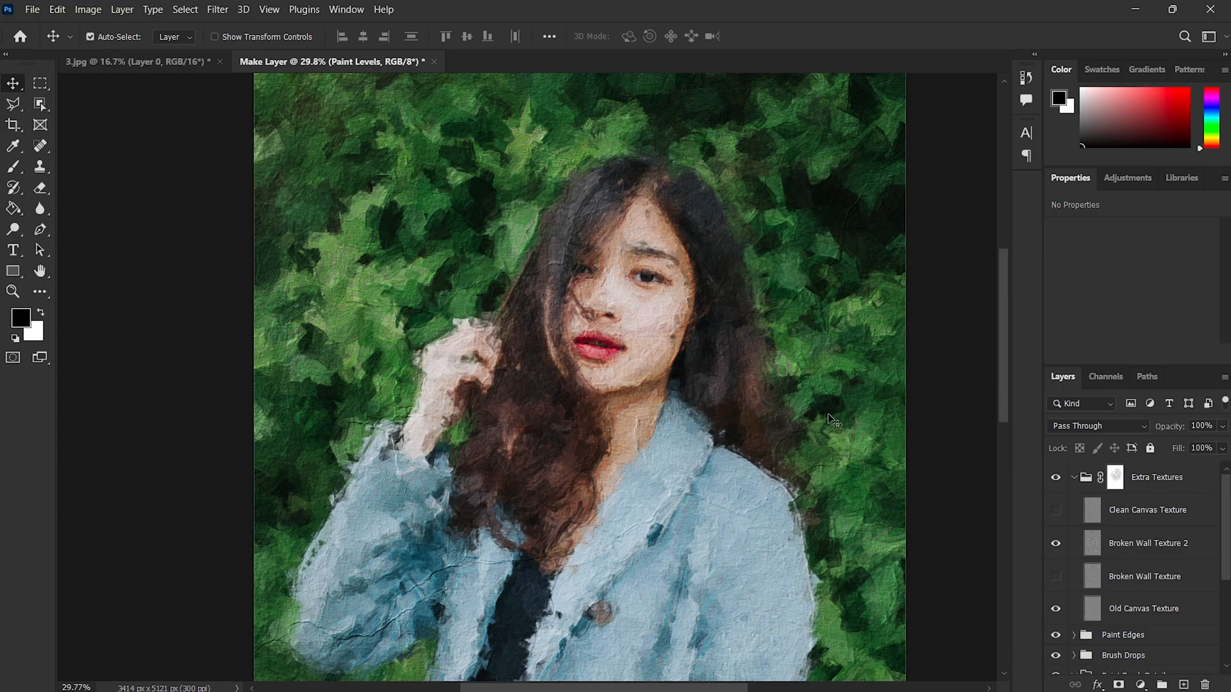
left_click(1114, 477)
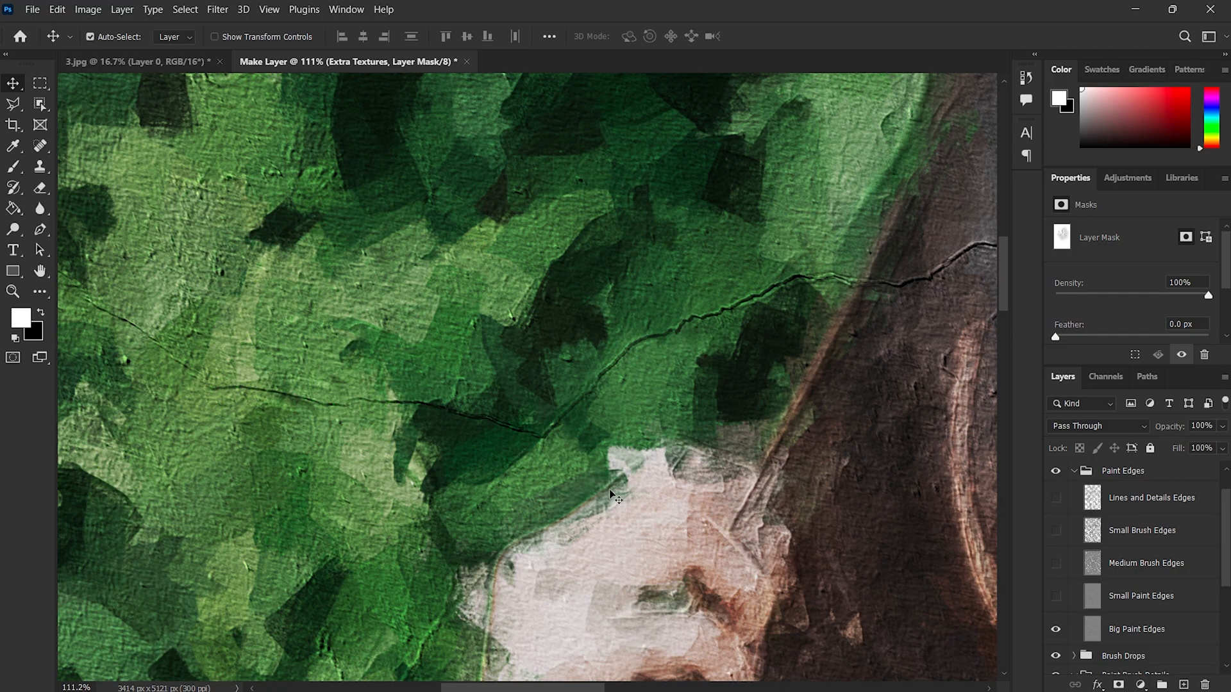
- Show Lines and Details, Small and Medium Brush Edges, hide Big Paint Edges, and expand Brush Drops
left_click(1055, 597)
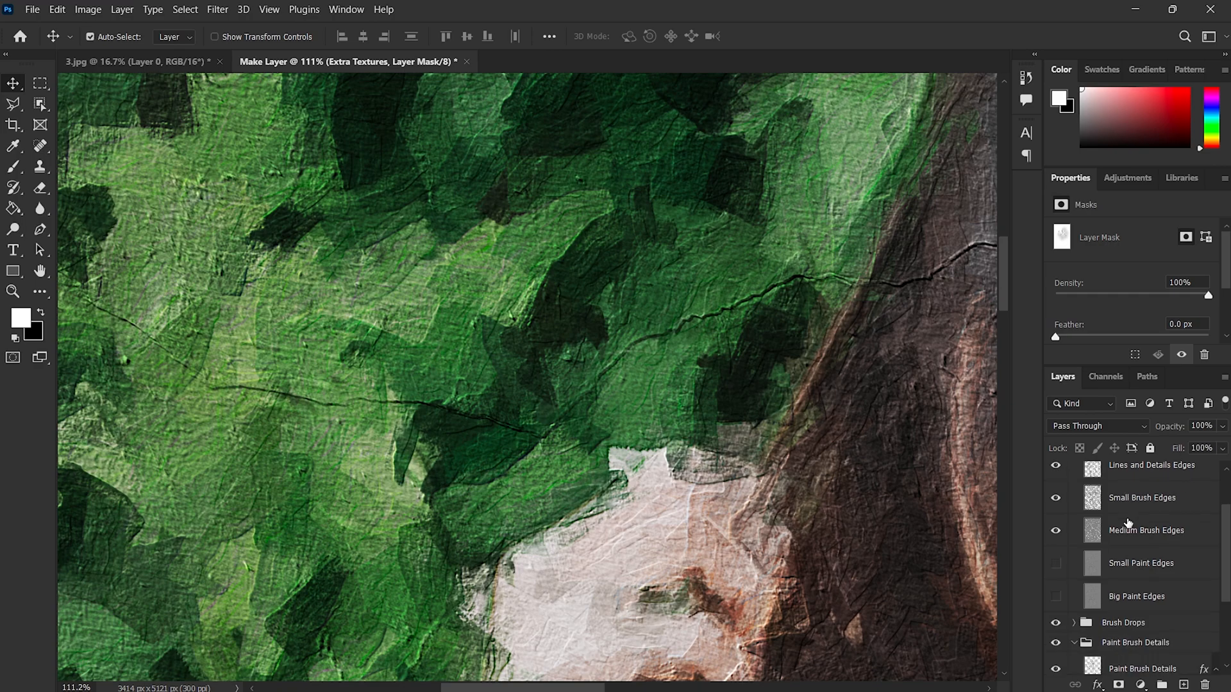
scroll("down", 3)
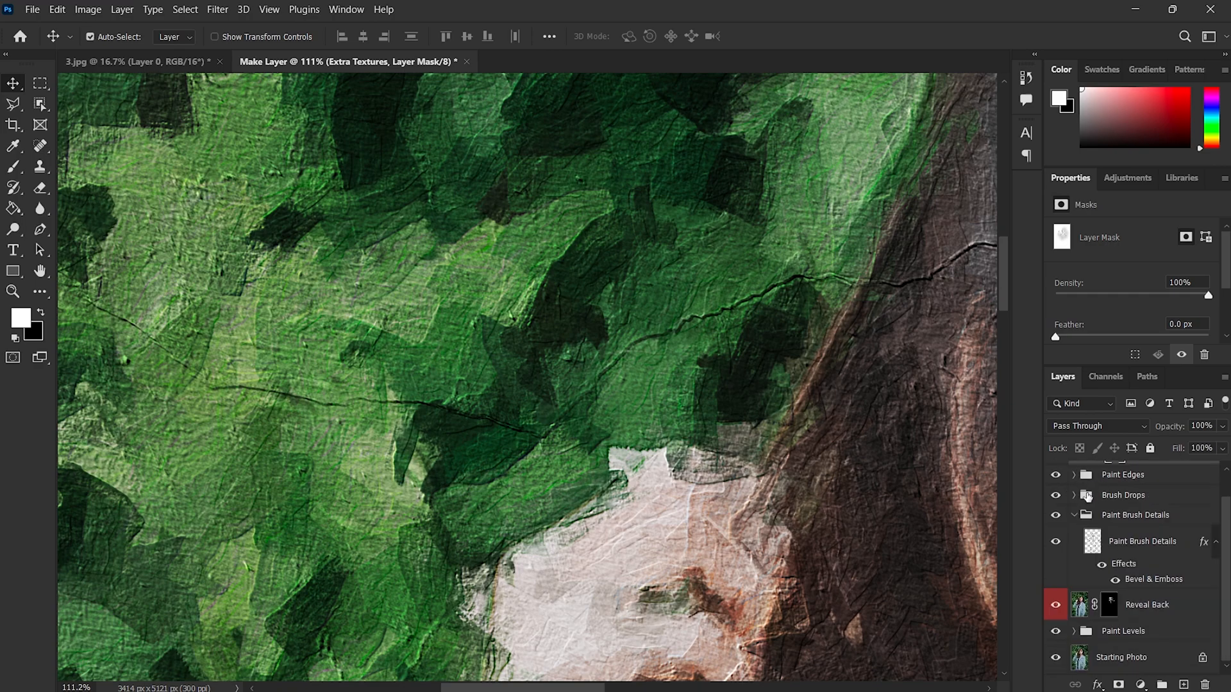
left_click(1070, 495)
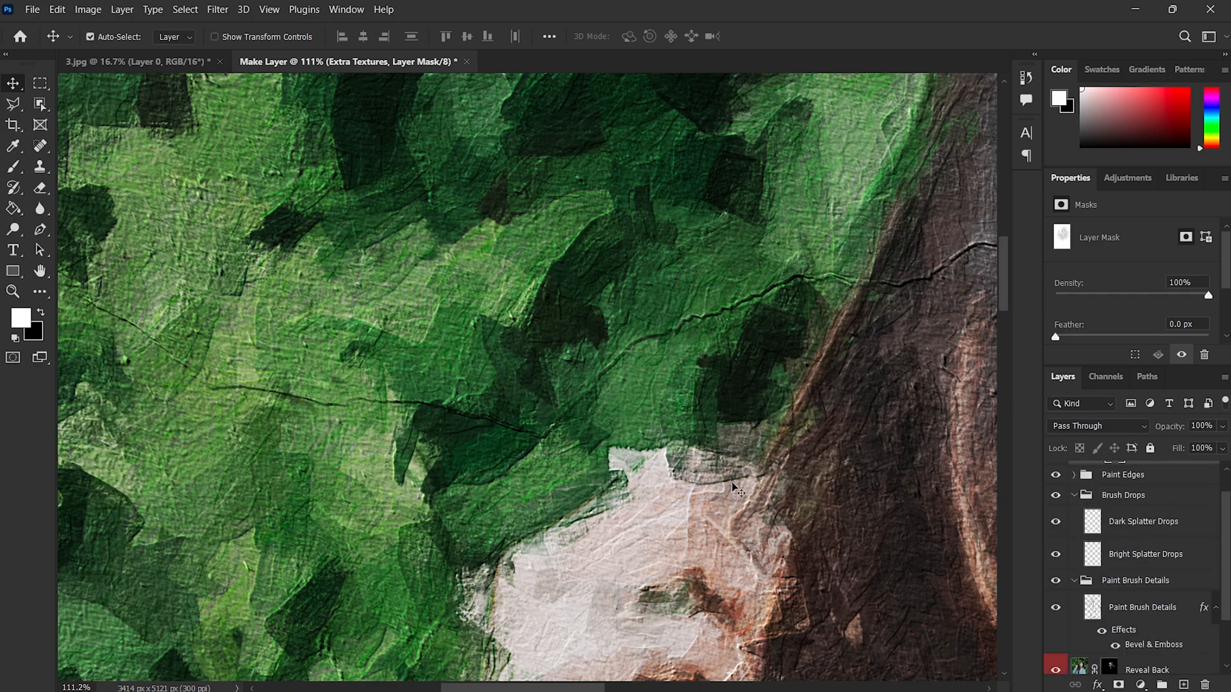